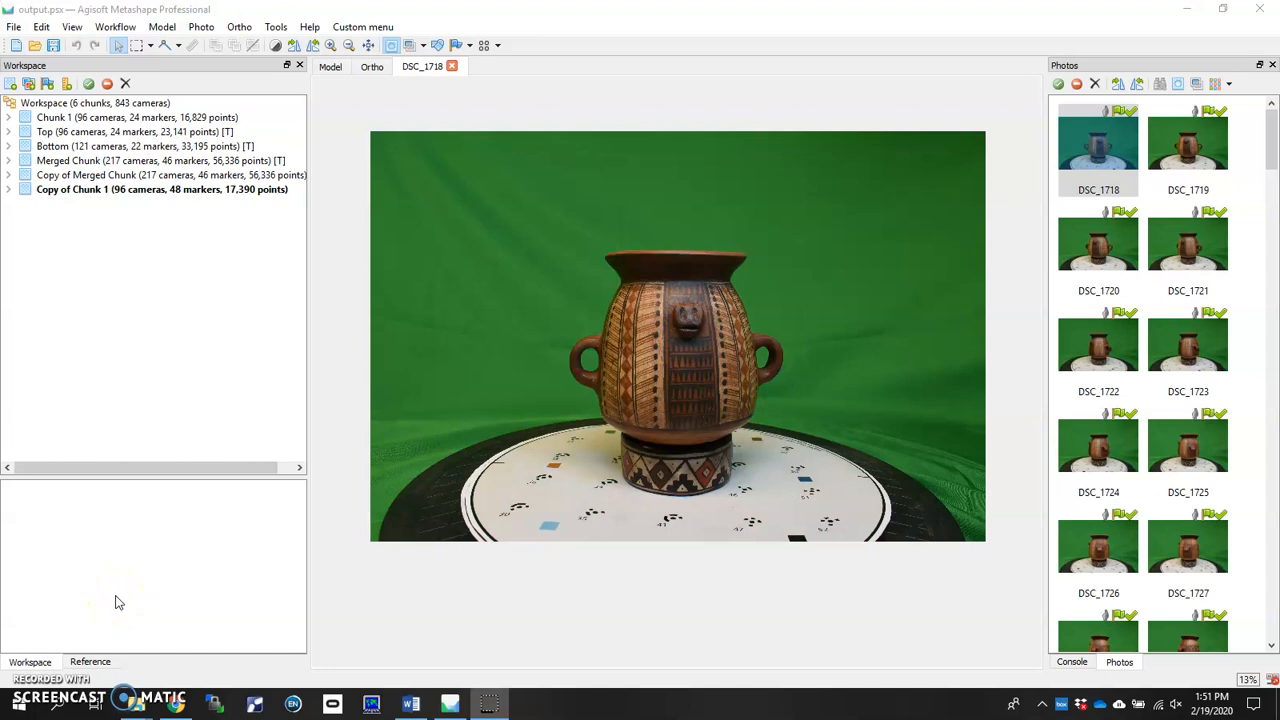
{"action": "mouse_move", "coordinate": [953, 225]}
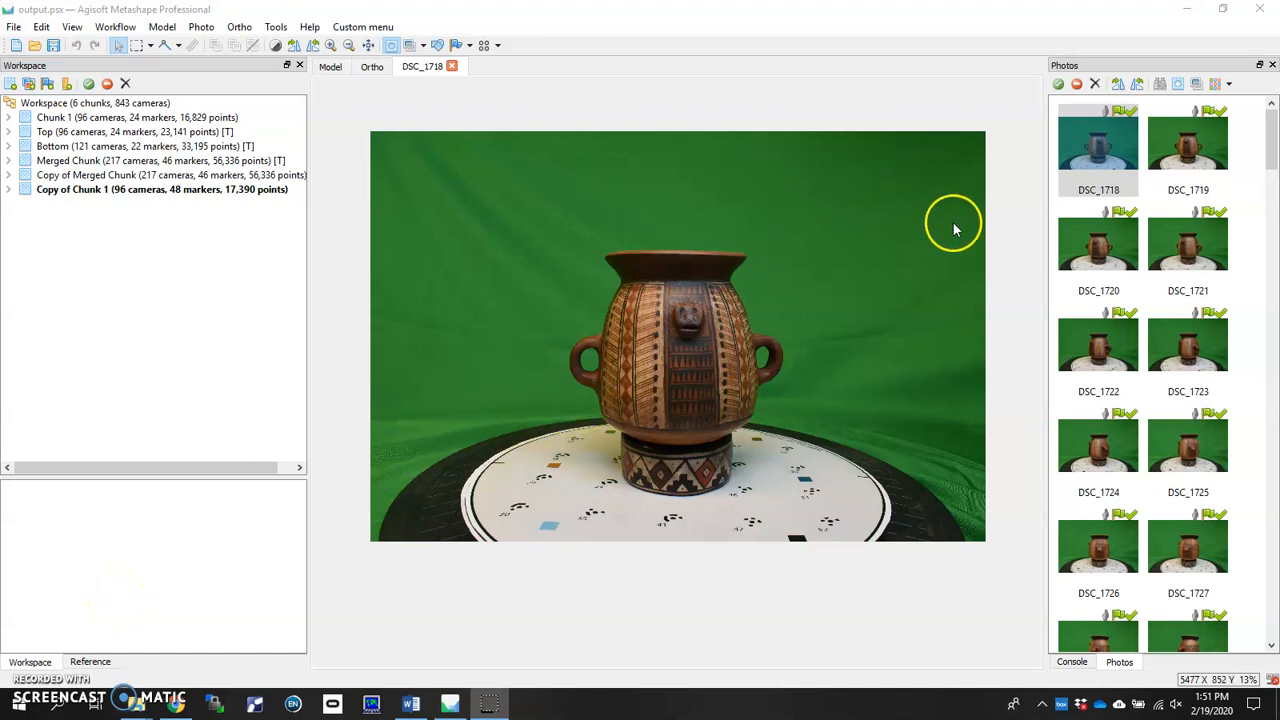
{"action": "mouse_move", "coordinate": [845, 318]}
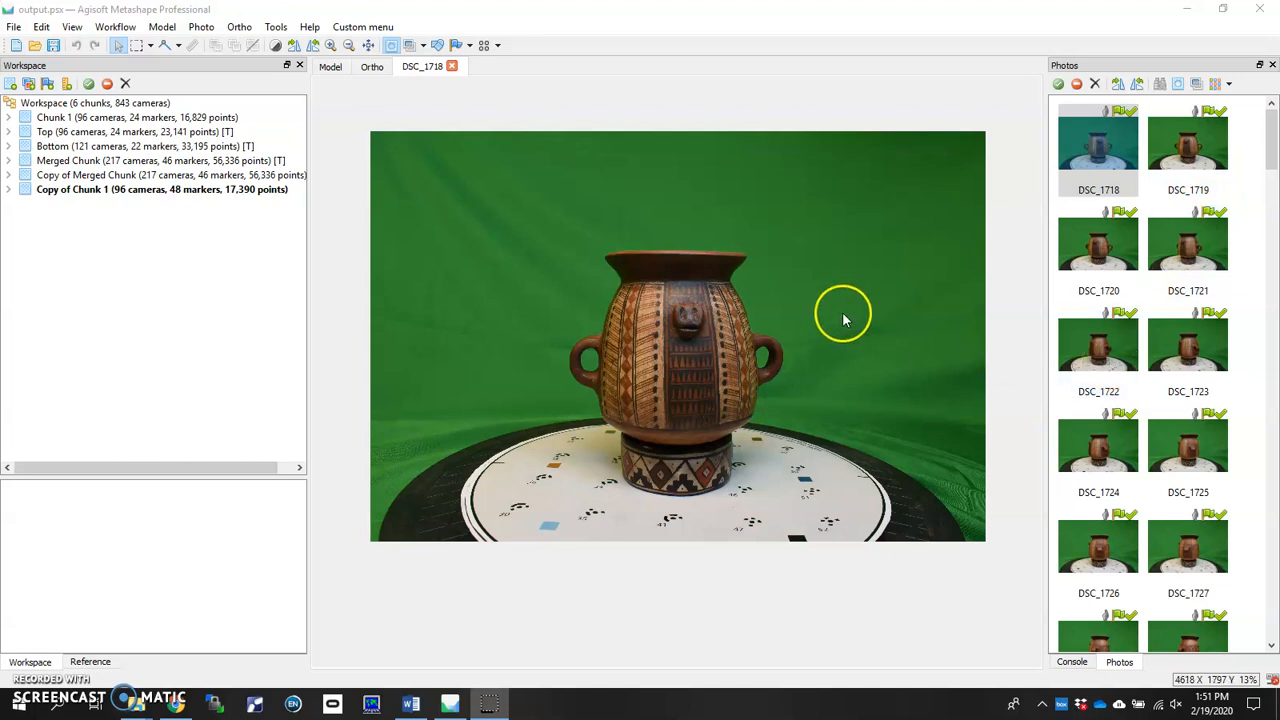
{"action": "mouse_move", "coordinate": [888, 285]}
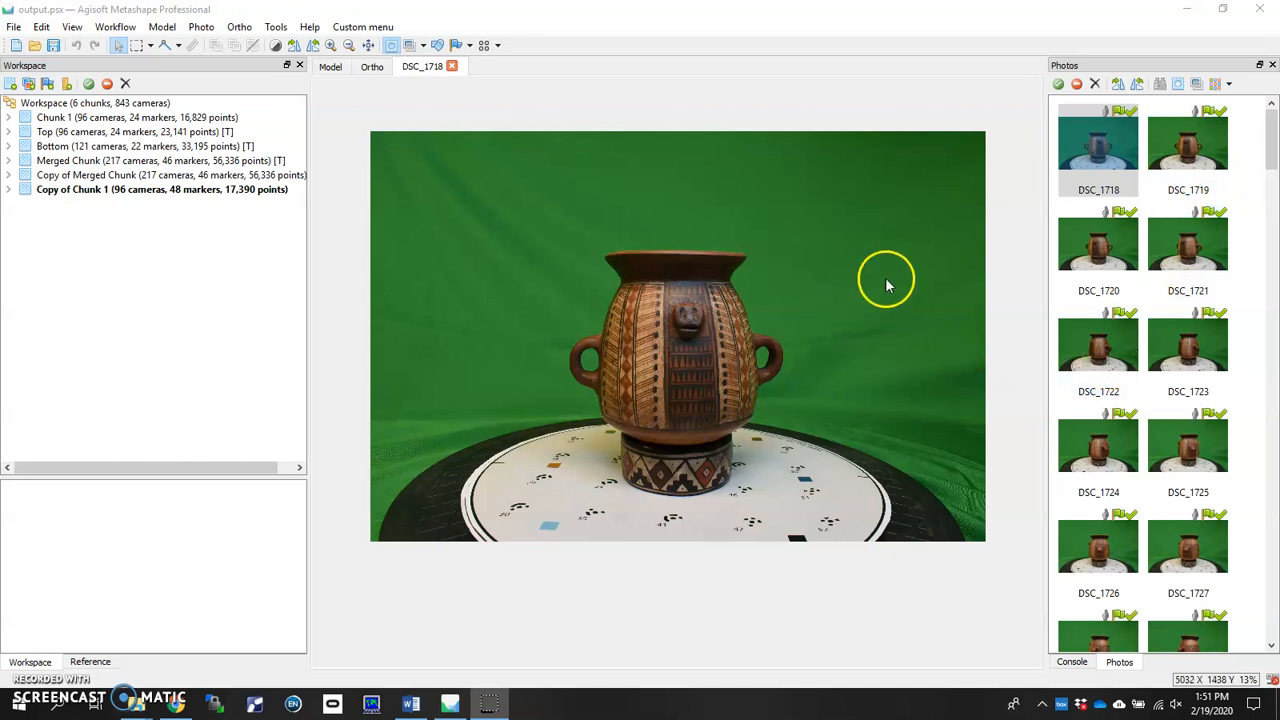
{"action": "mouse_move", "coordinate": [798, 413]}
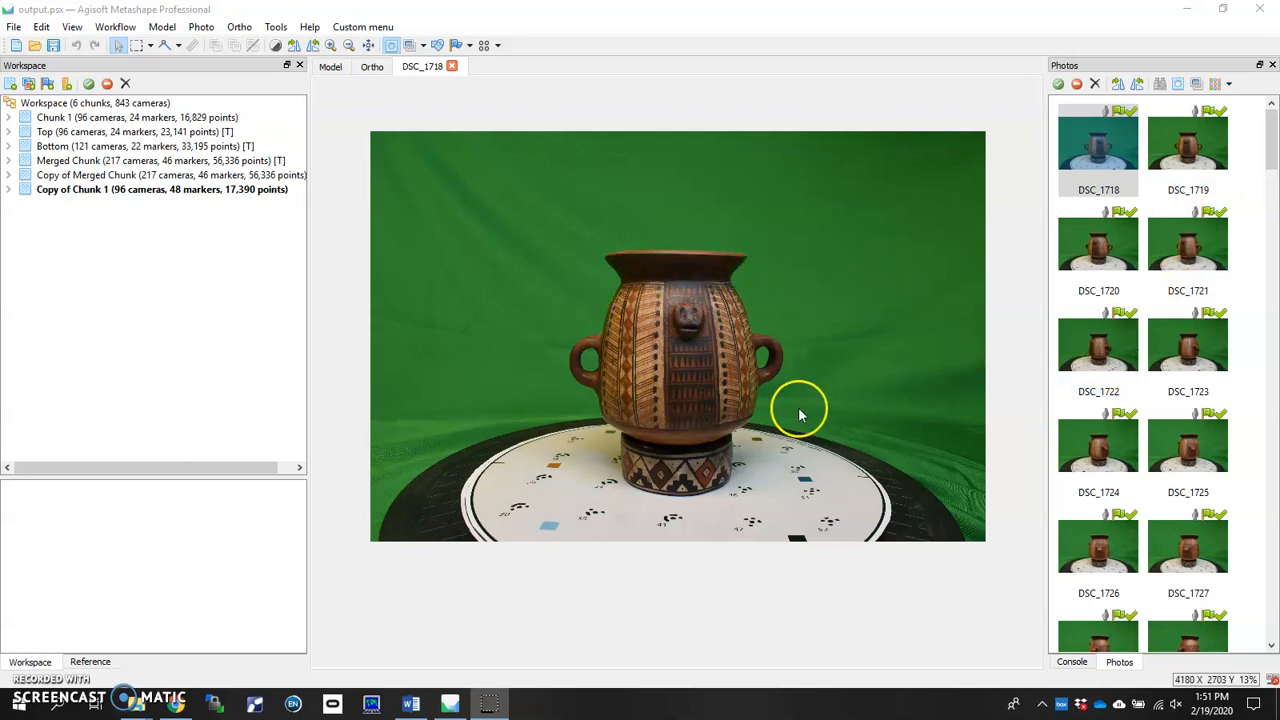
{"action": "mouse_move", "coordinate": [788, 352]}
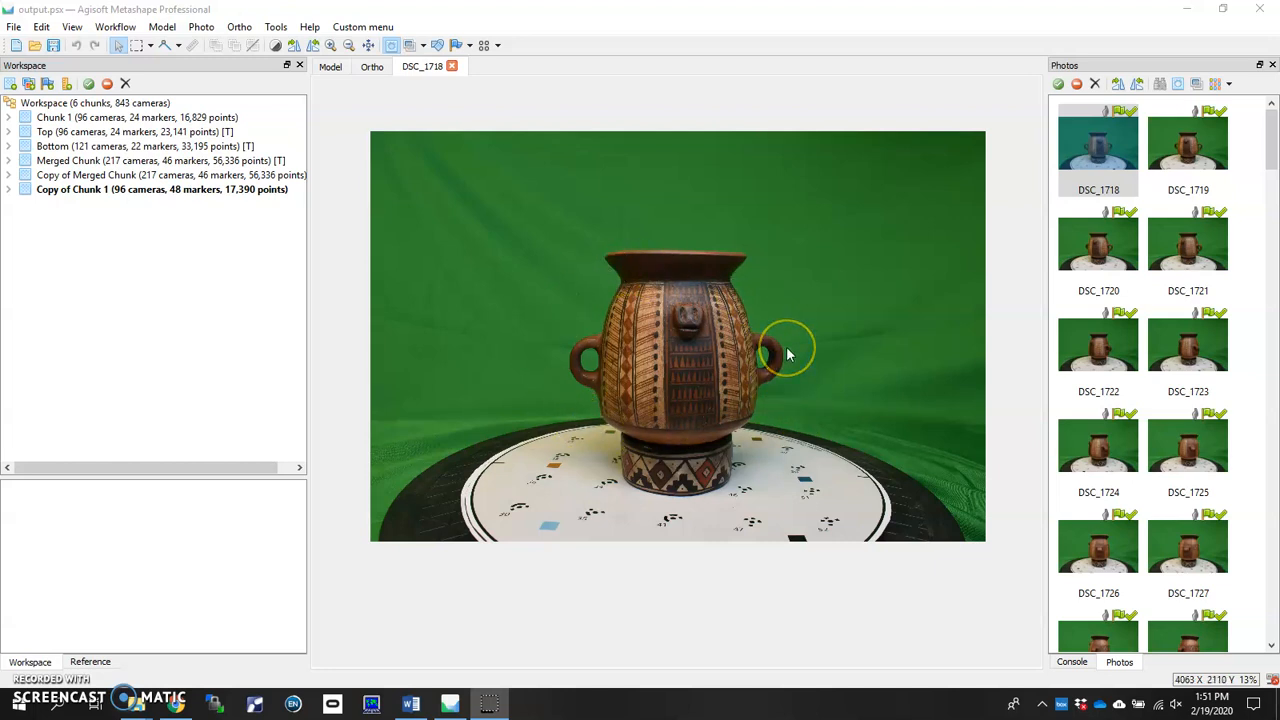
{"action": "mouse_move", "coordinate": [903, 525]}
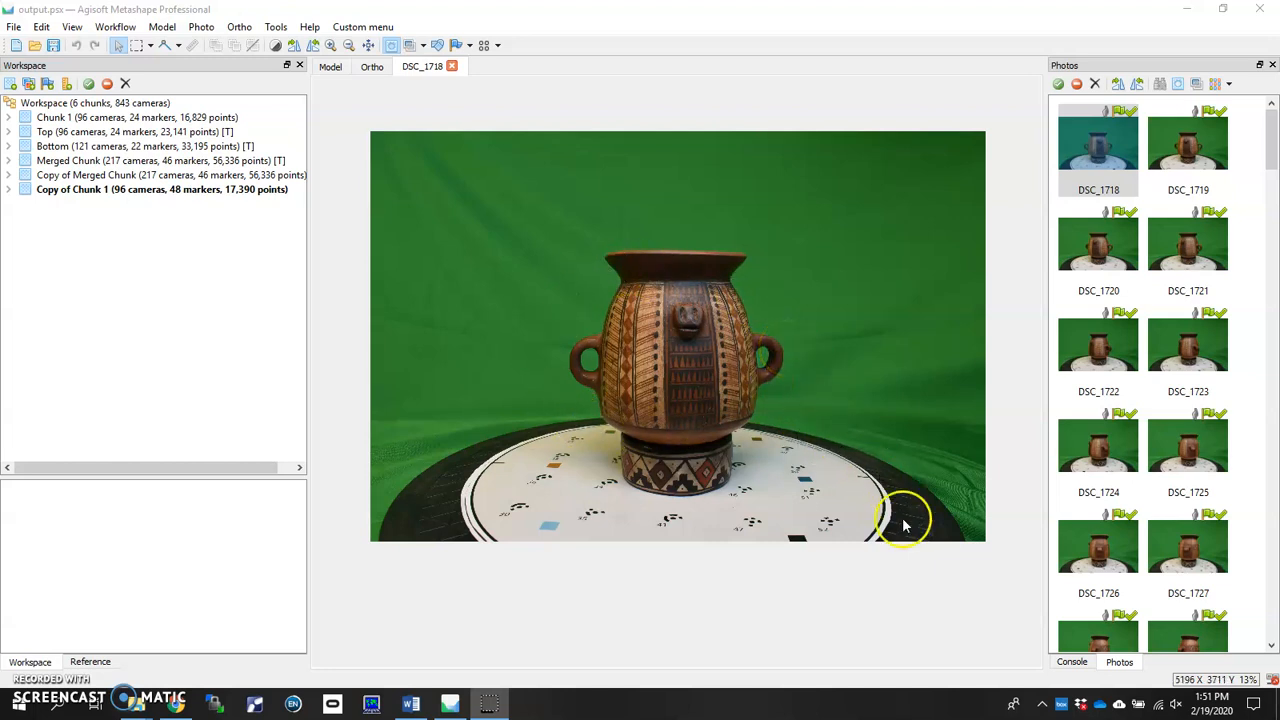
{"action": "mouse_move", "coordinate": [575, 440]}
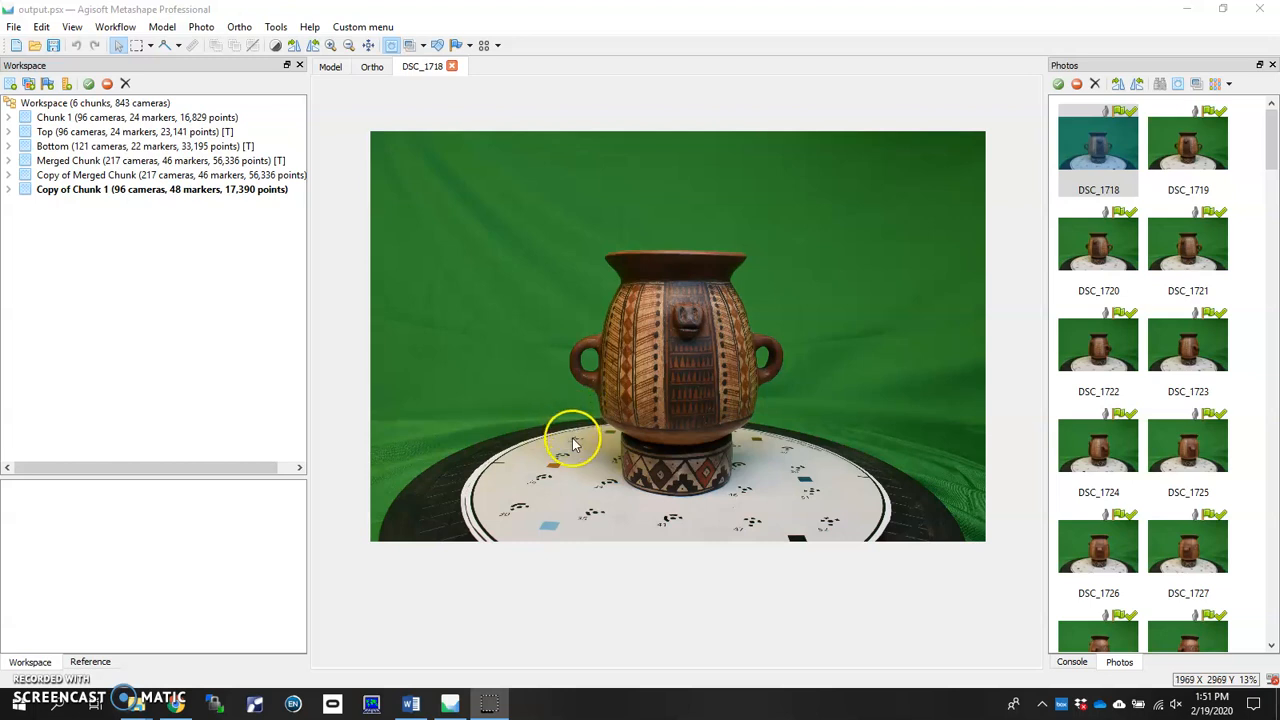
{"action": "mouse_move", "coordinate": [808, 478]}
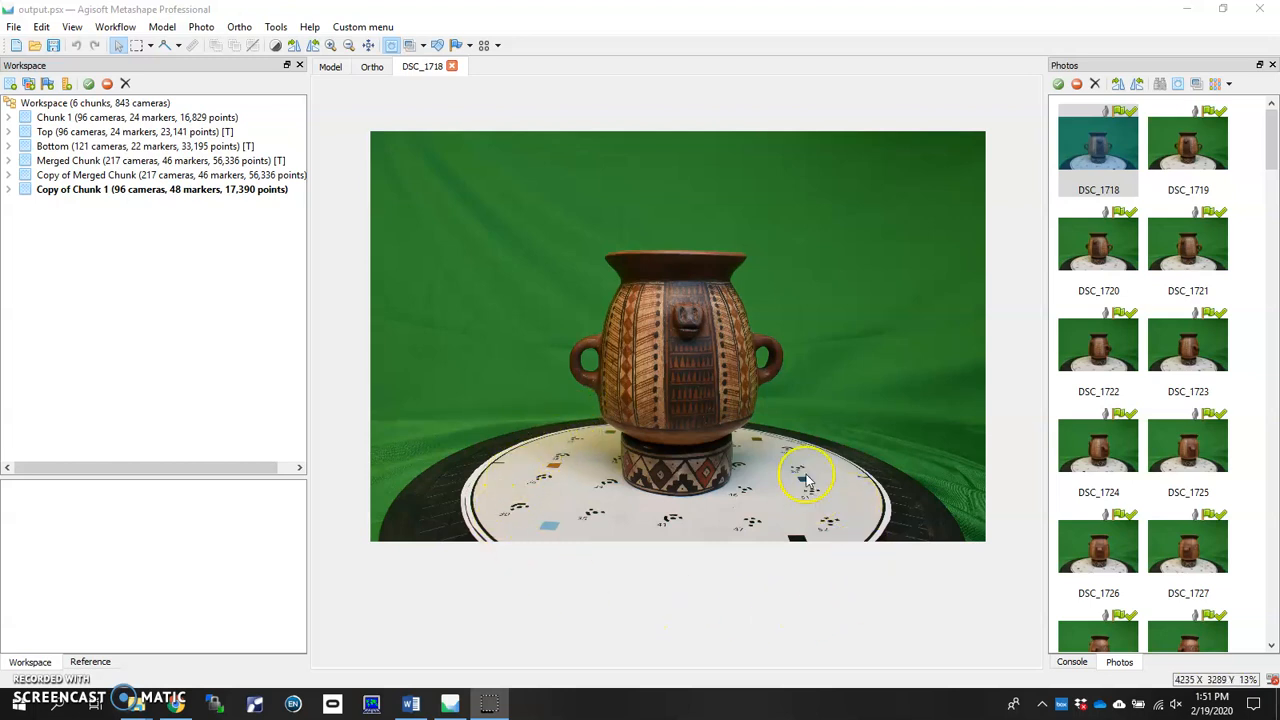
{"action": "mouse_move", "coordinate": [848, 527]}
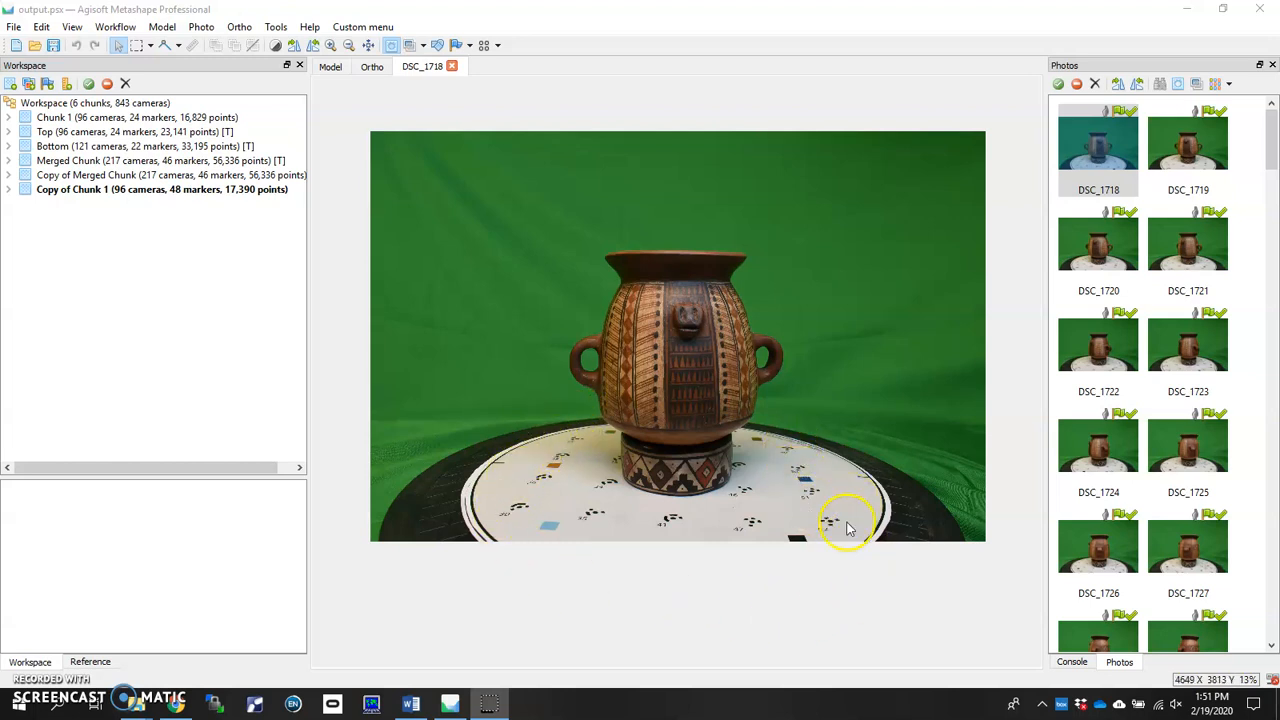
{"action": "mouse_move", "coordinate": [755, 520]}
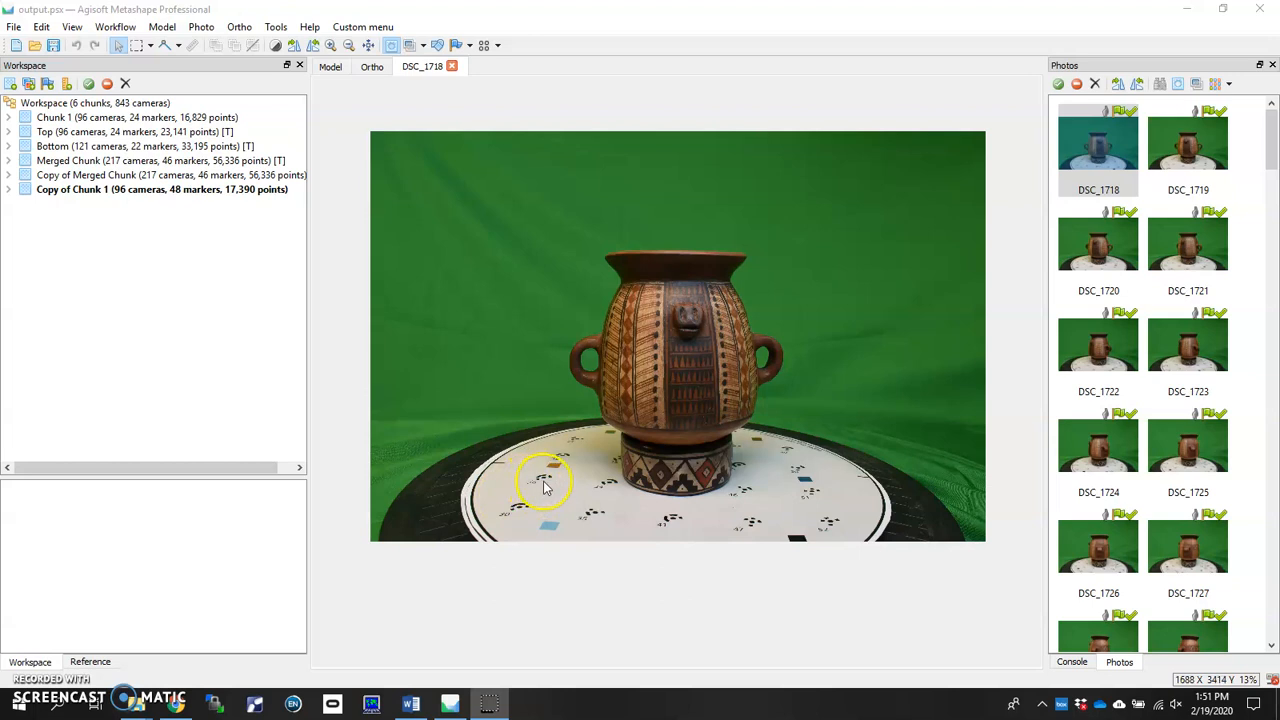
{"action": "mouse_move", "coordinate": [583, 523]}
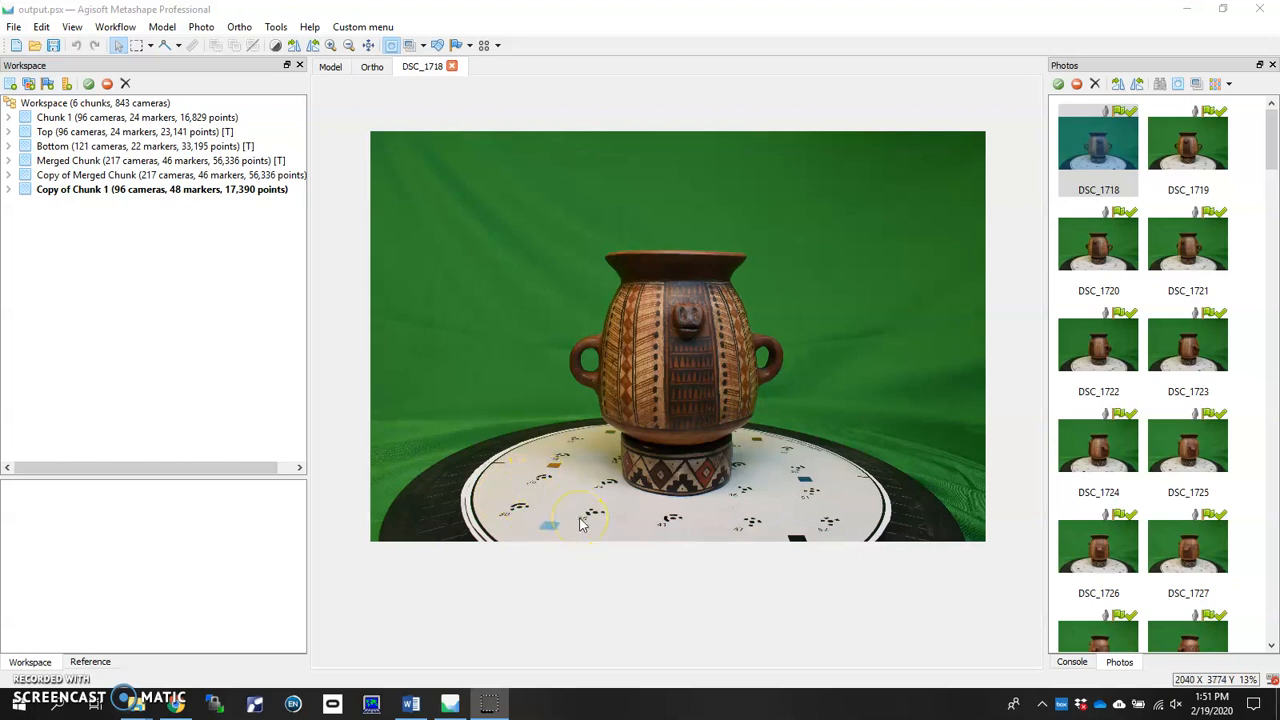
{"action": "mouse_move", "coordinate": [438, 430]}
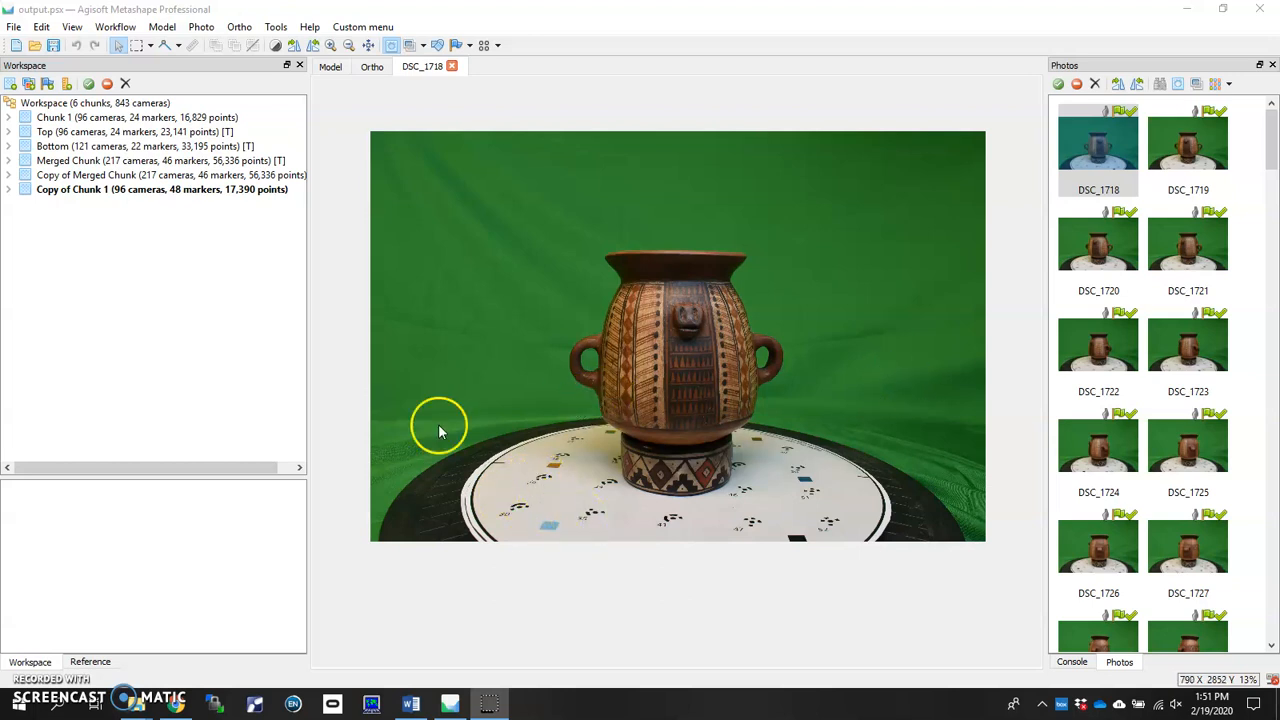
{"action": "mouse_move", "coordinate": [477, 412]}
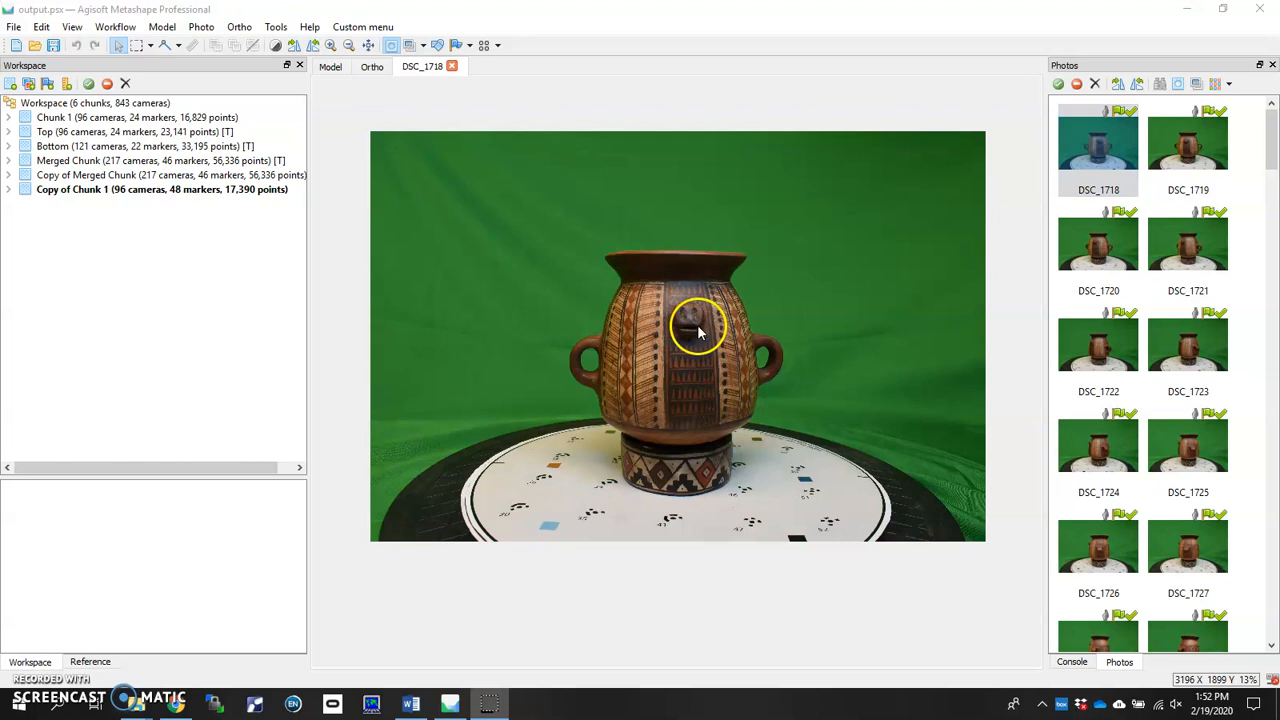
{"action": "mouse_move", "coordinate": [480, 198]}
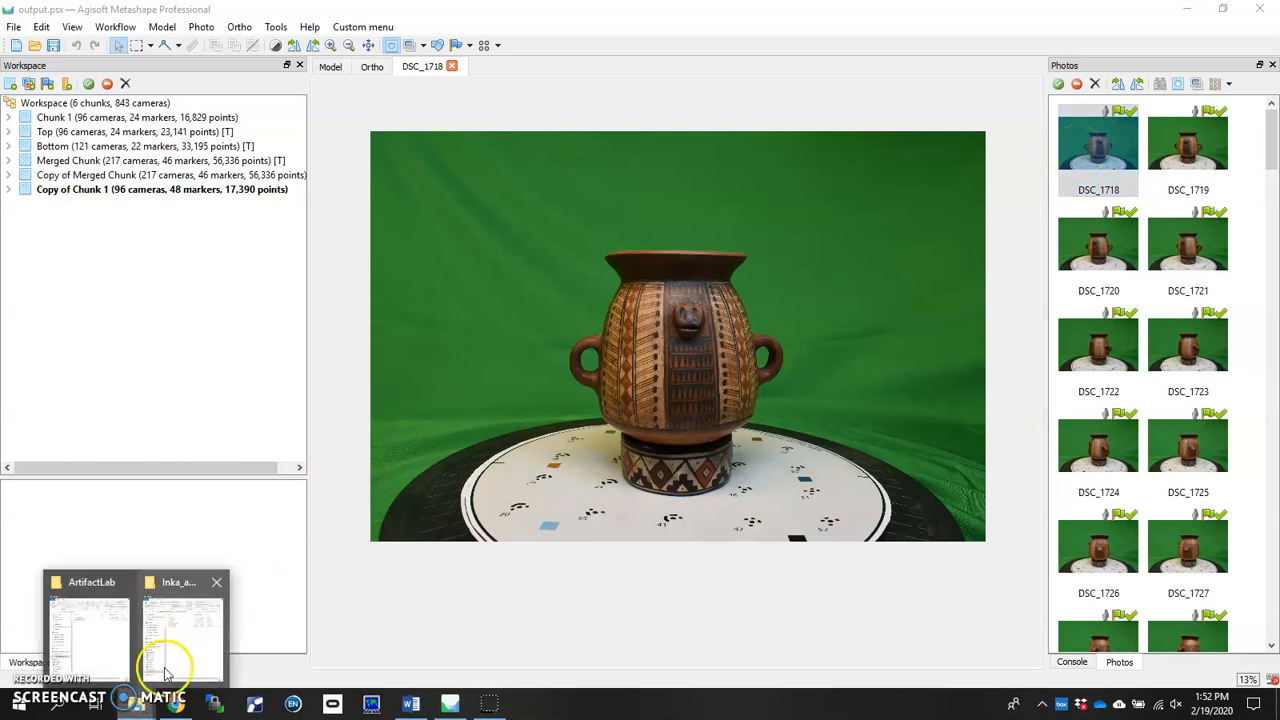
Open the replica's photos folder and list the Open with apps for DSC_1718.JPG
{"action": "left_click", "coordinate": [180, 625]}
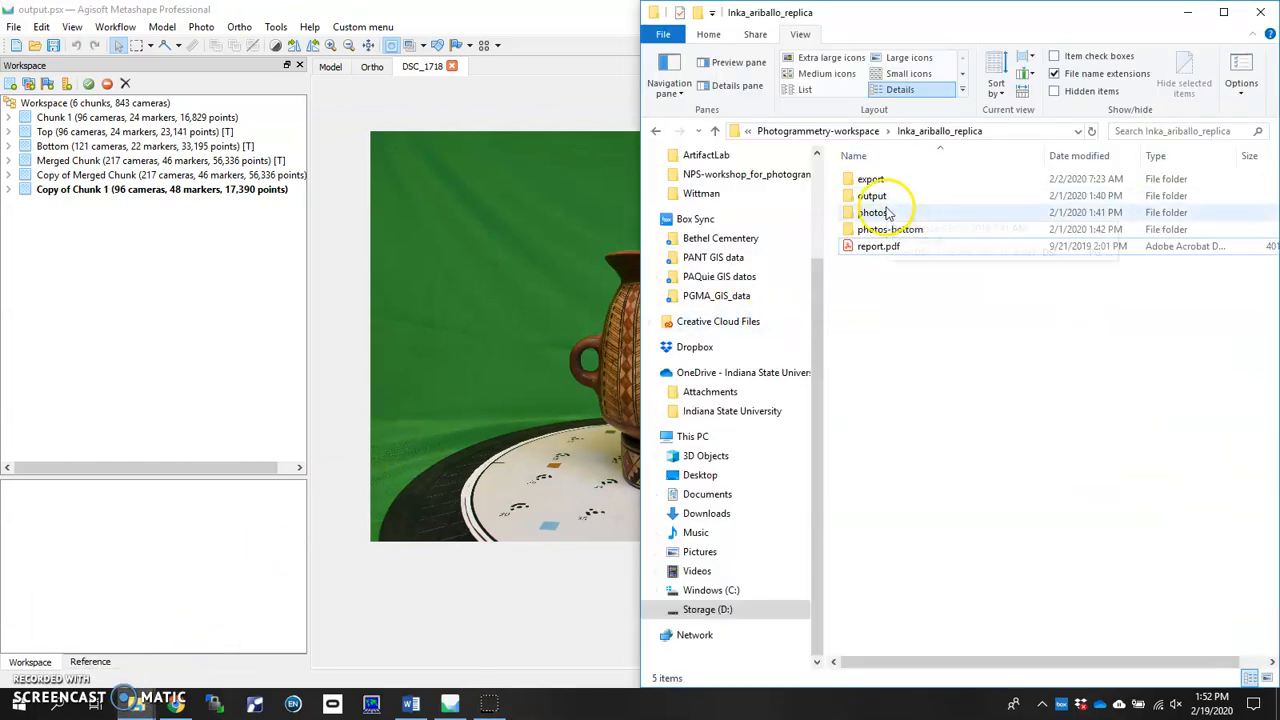
{"action": "double_click", "coordinate": [874, 212]}
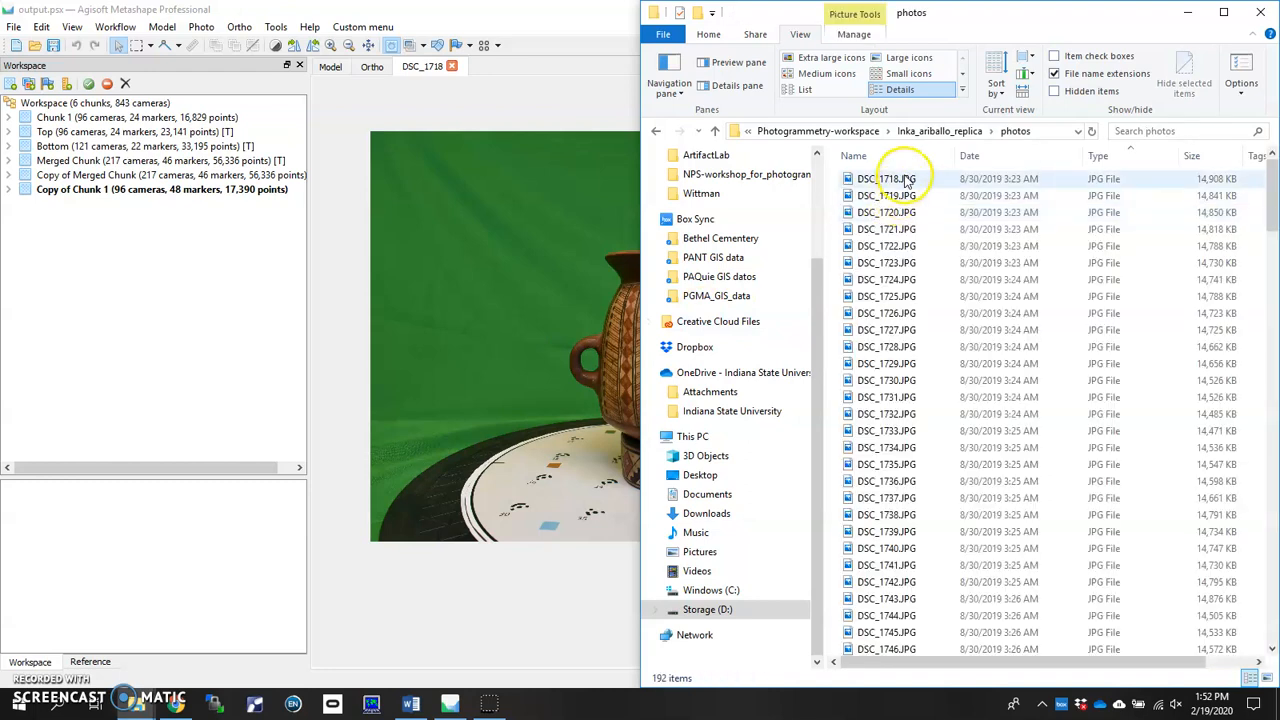
{"action": "left_click", "coordinate": [886, 178]}
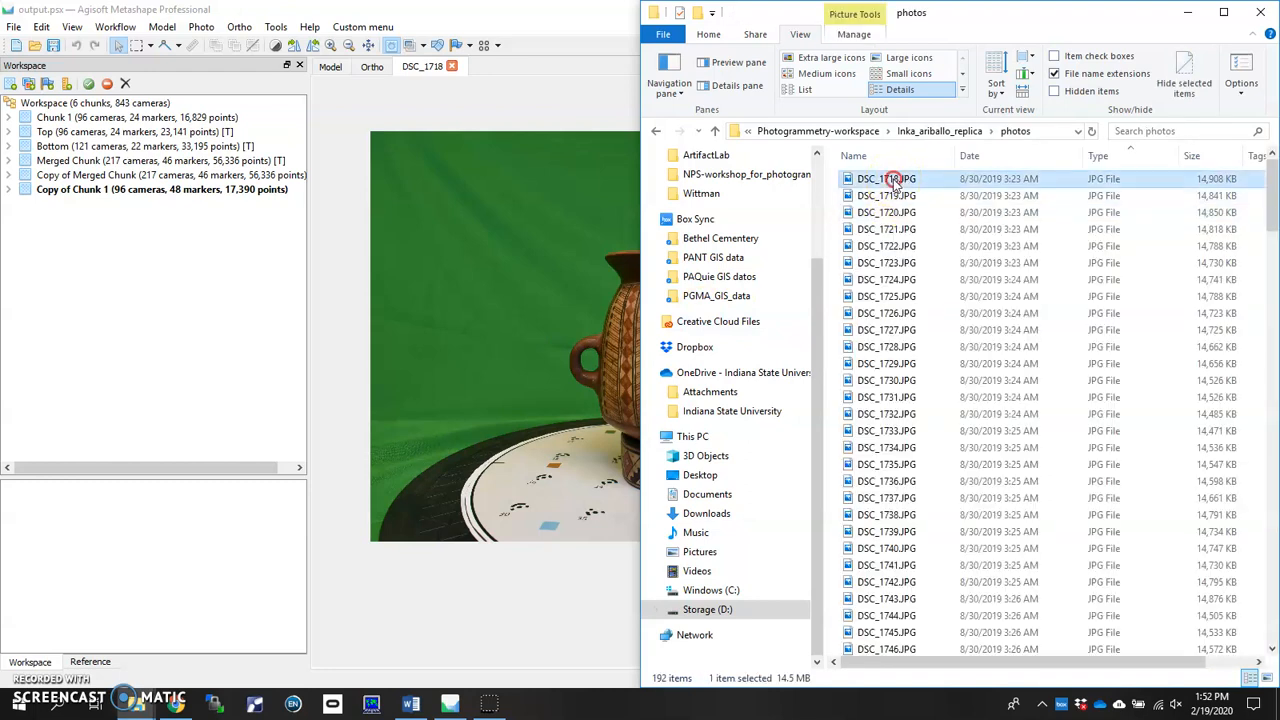
{"action": "right_click", "coordinate": [886, 178]}
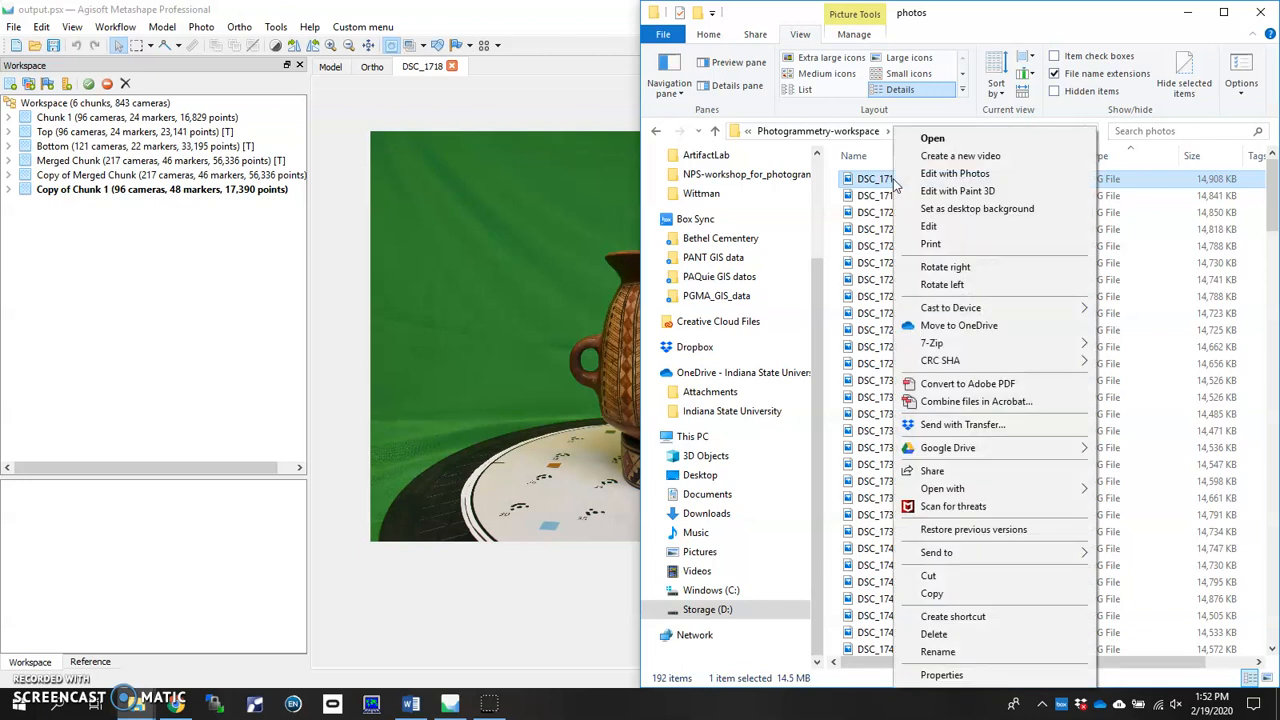
{"action": "mouse_move", "coordinate": [955, 310]}
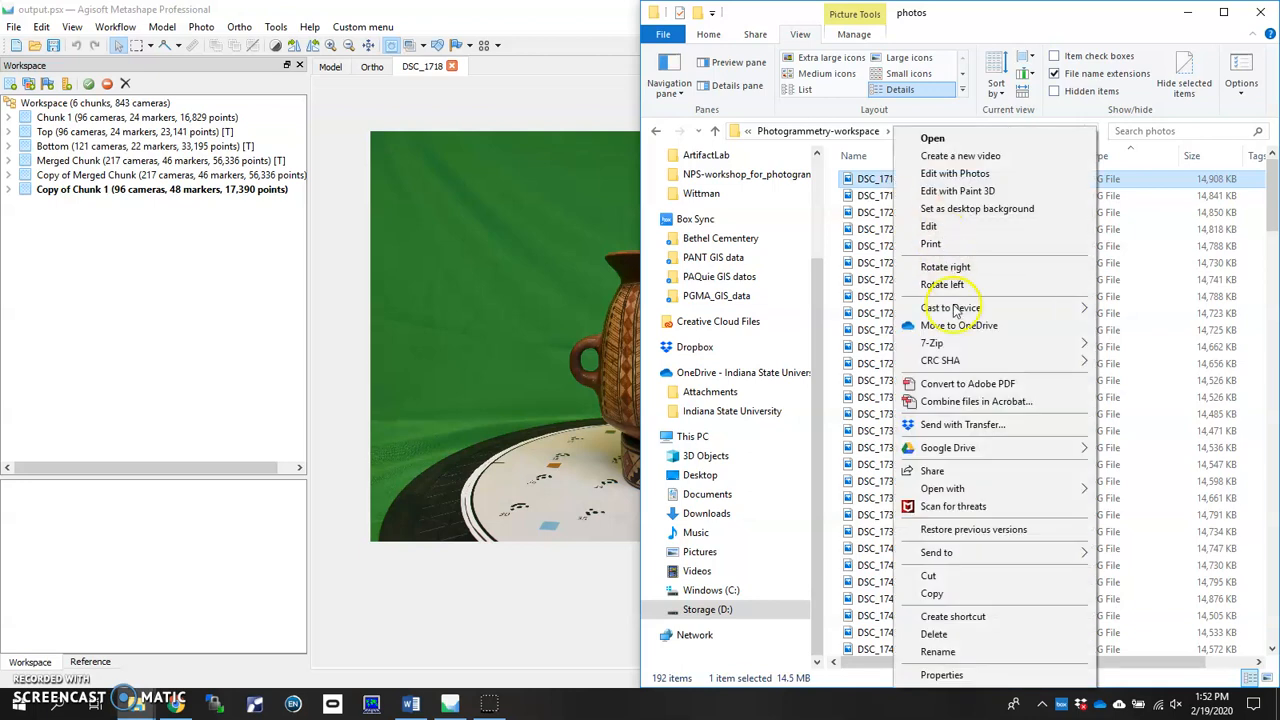
{"action": "mouse_move", "coordinate": [940, 471]}
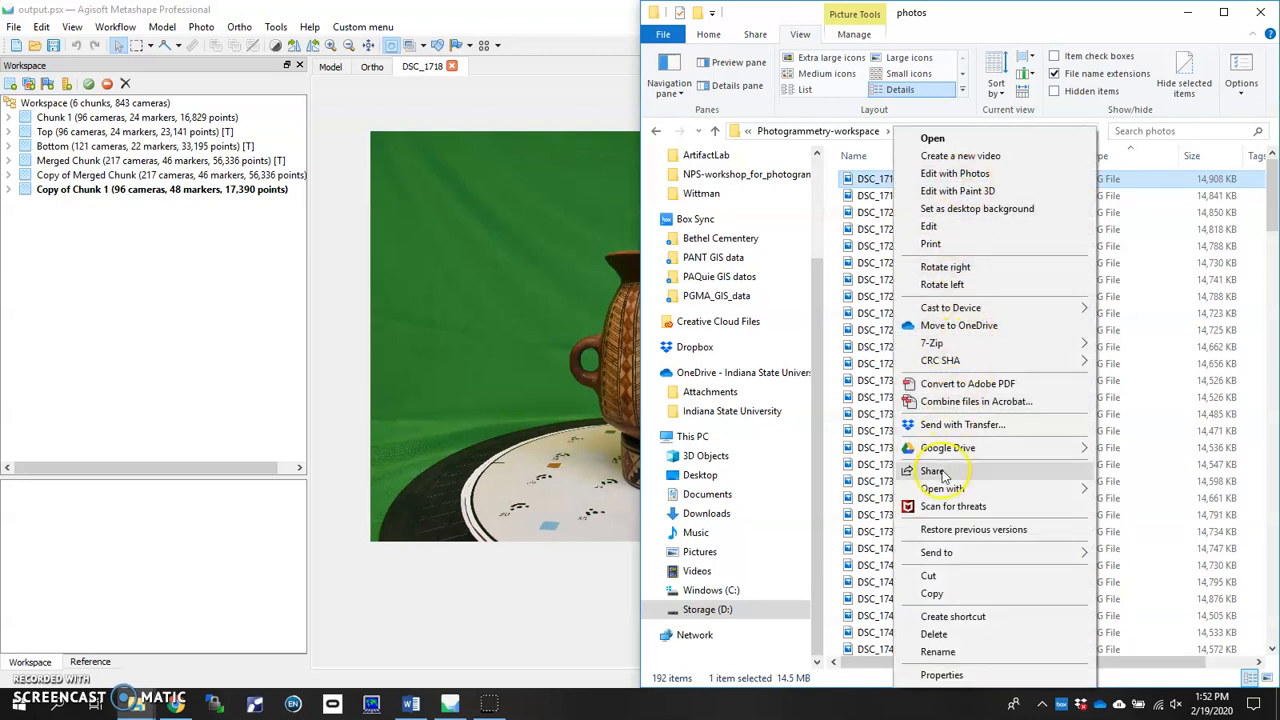
{"action": "left_click", "coordinate": [942, 488]}
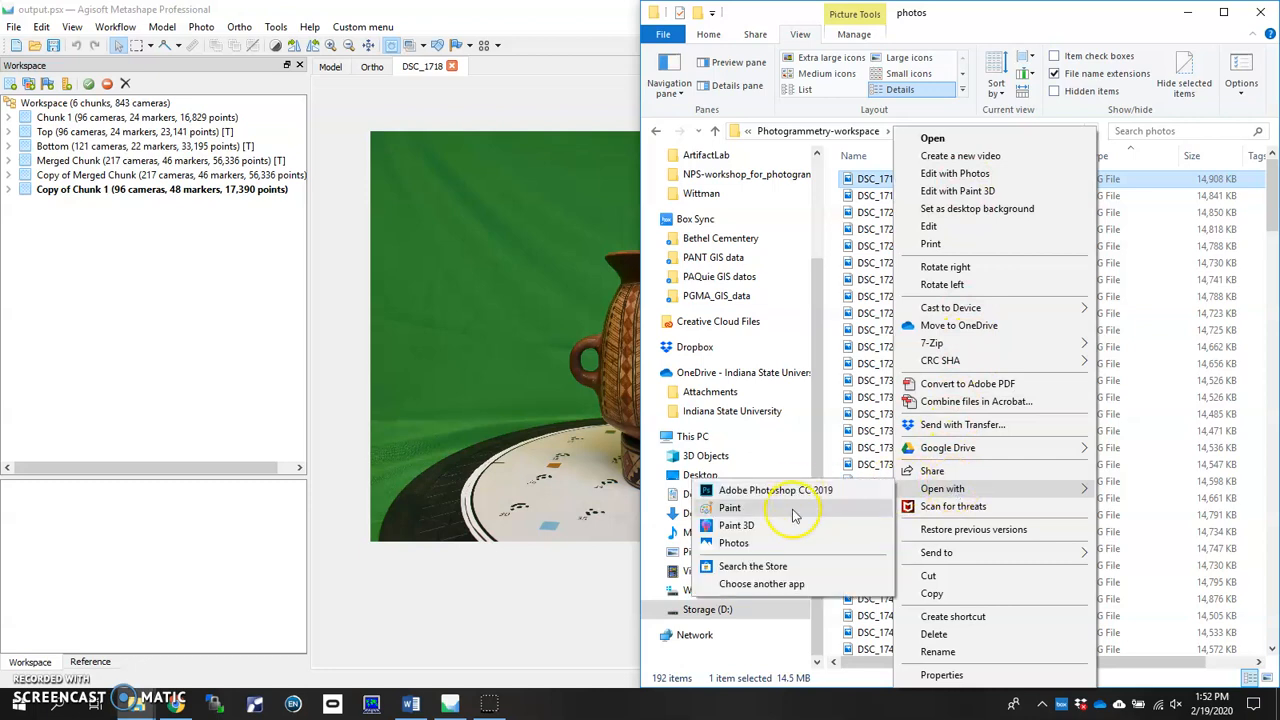
Open DSC_1718.JPG in Paint and zoom out to 12.5% to see the whole vessel
{"action": "left_click", "coordinate": [730, 507]}
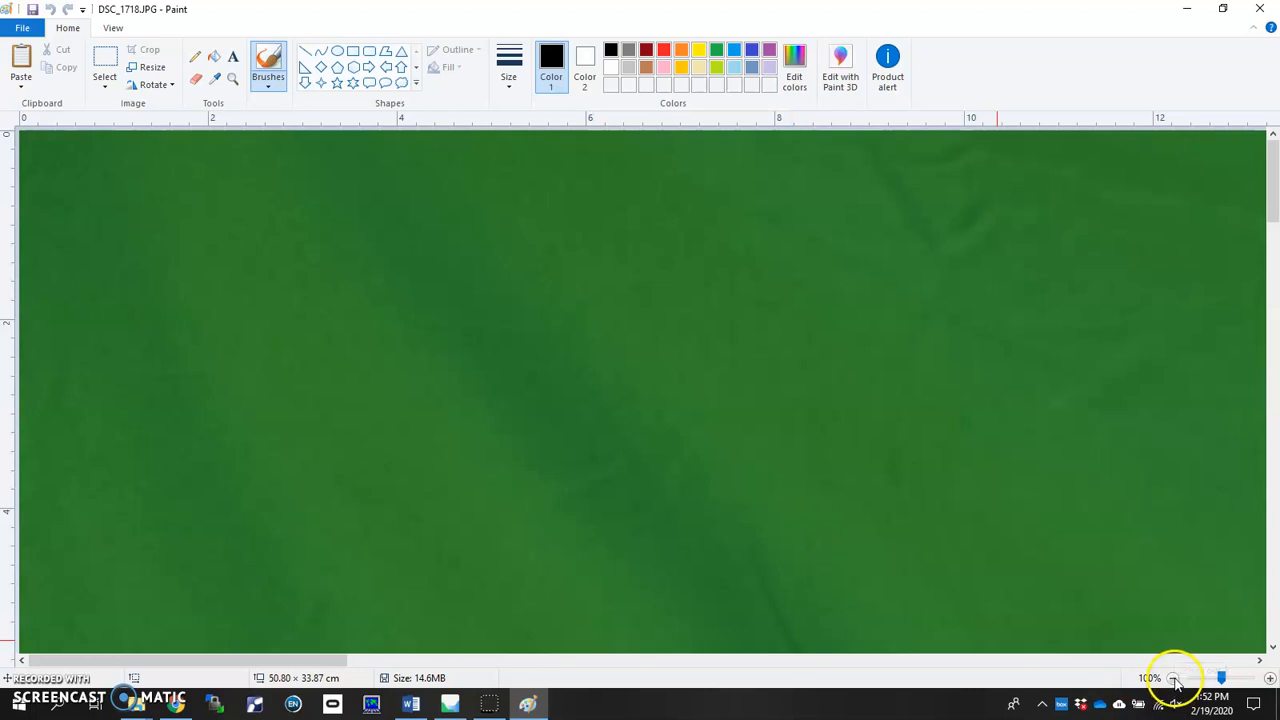
{"action": "left_click", "coordinate": [1172, 678]}
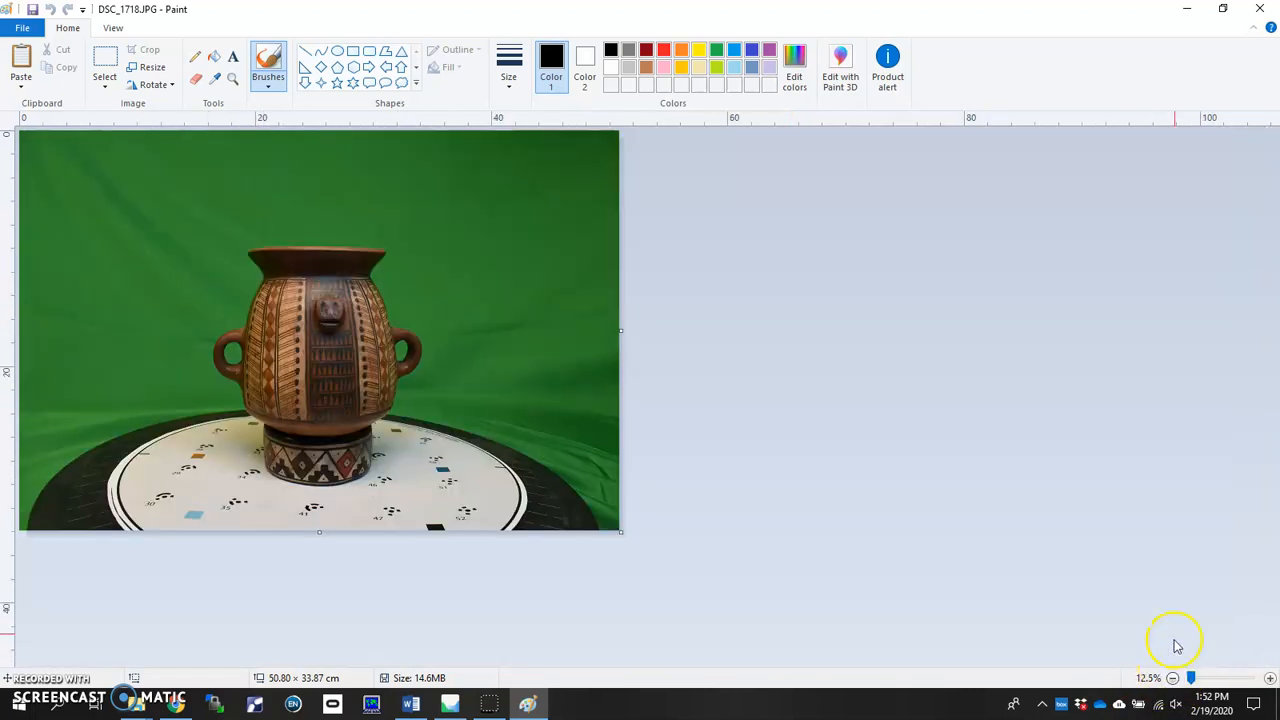
{"action": "mouse_move", "coordinate": [1190, 678]}
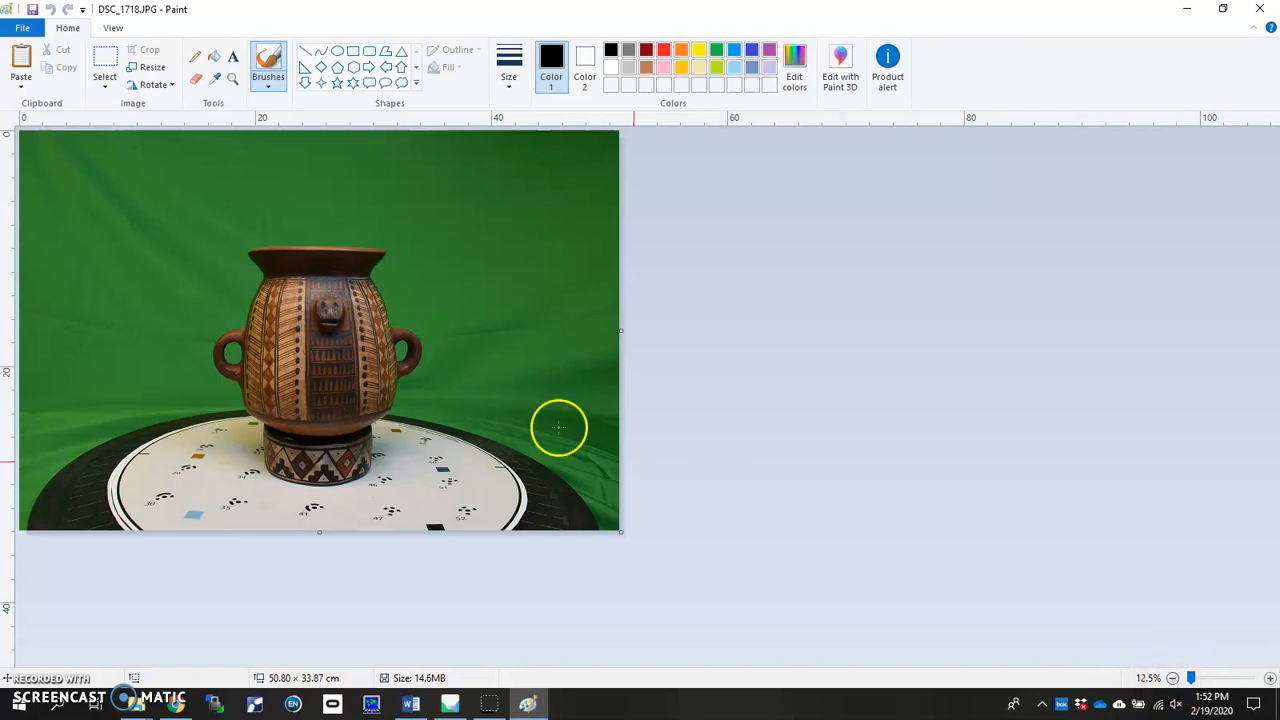
{"action": "mouse_move", "coordinate": [510, 335]}
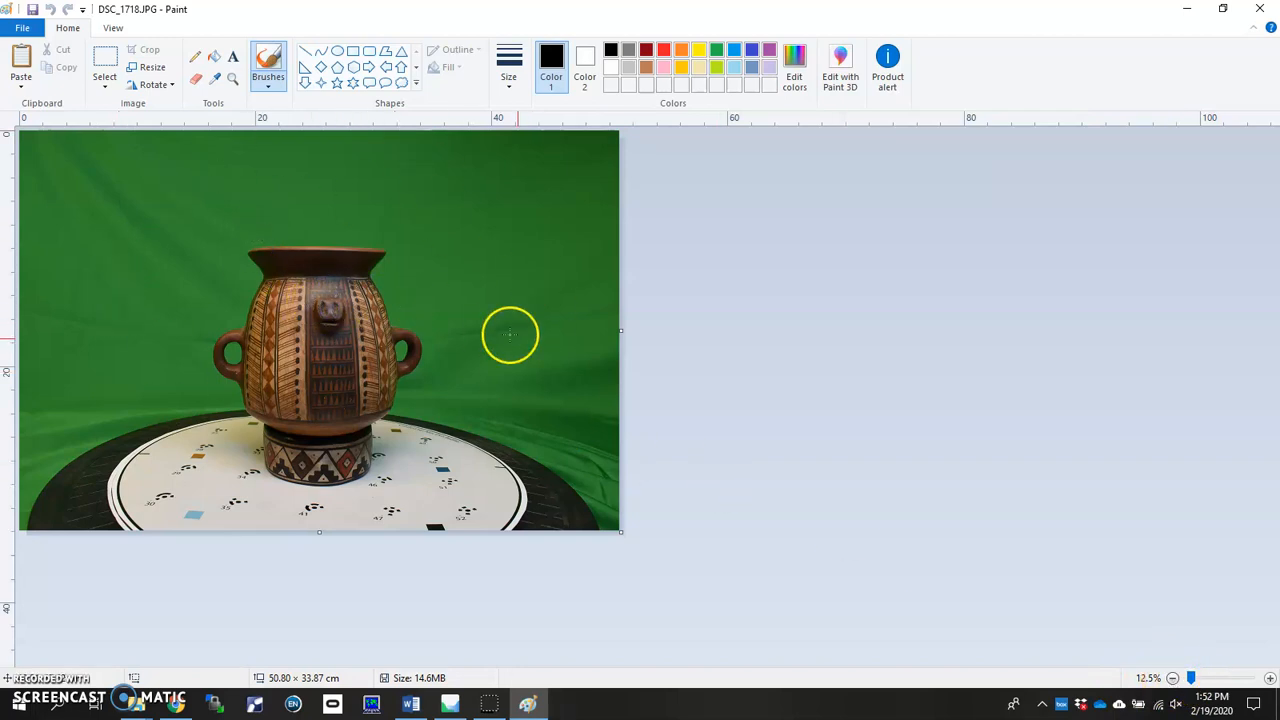
{"action": "mouse_move", "coordinate": [745, 335]}
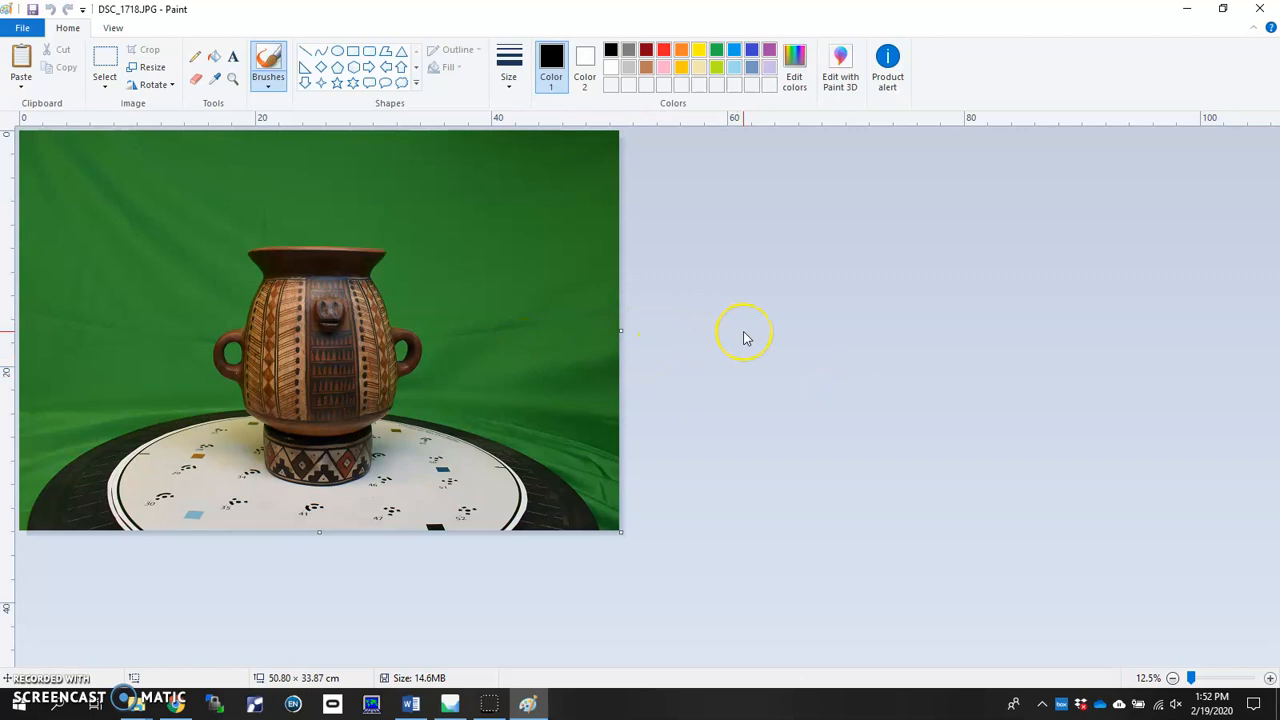
{"action": "mouse_move", "coordinate": [378, 268]}
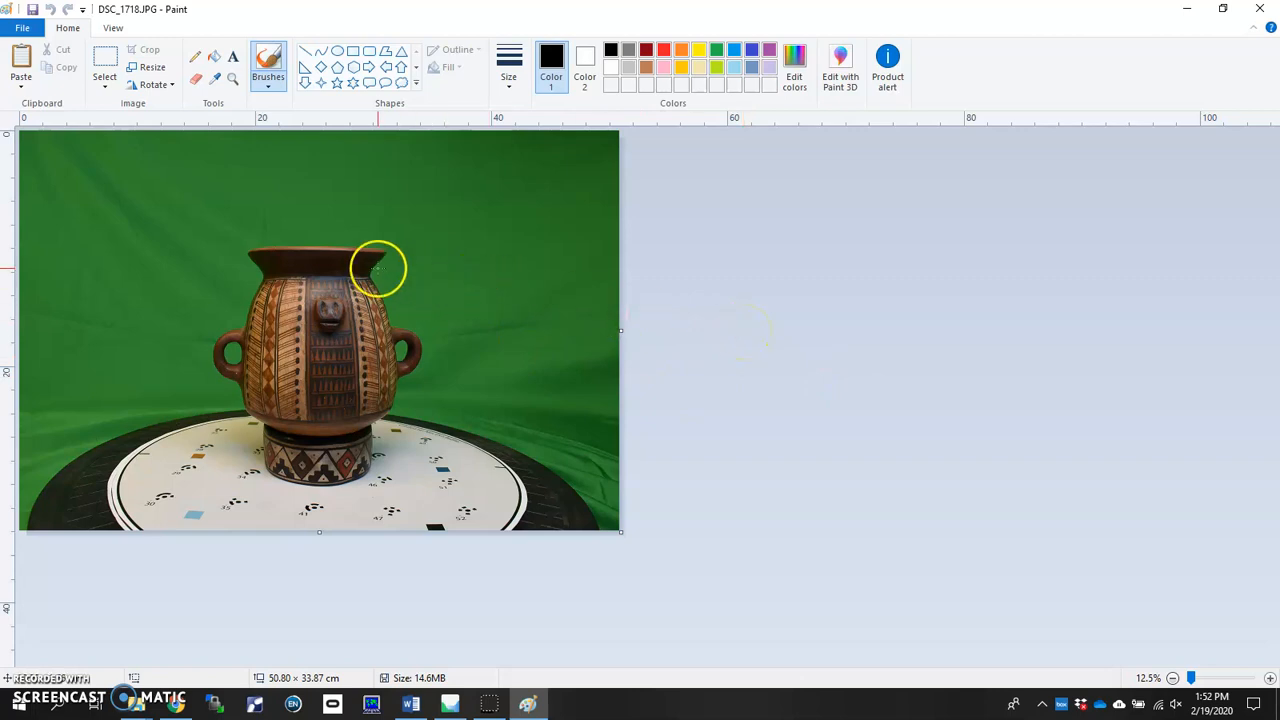
{"action": "mouse_move", "coordinate": [346, 203]}
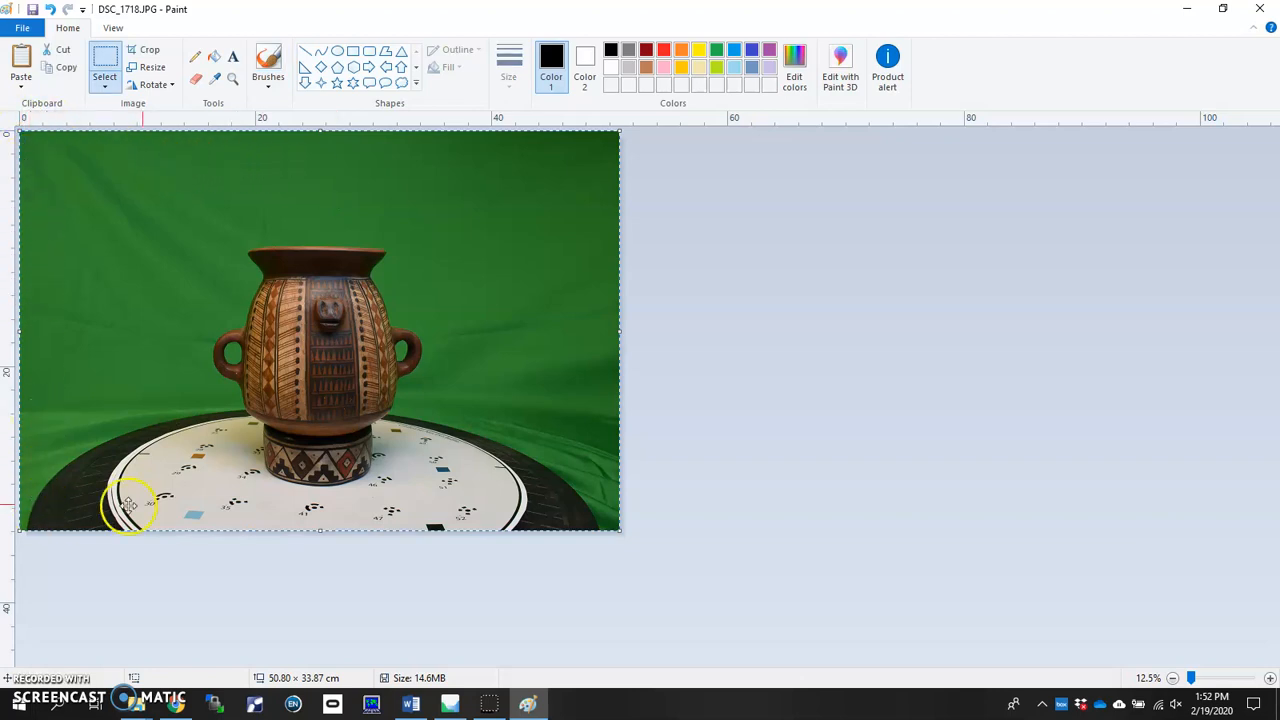
{"action": "mouse_move", "coordinate": [547, 162]}
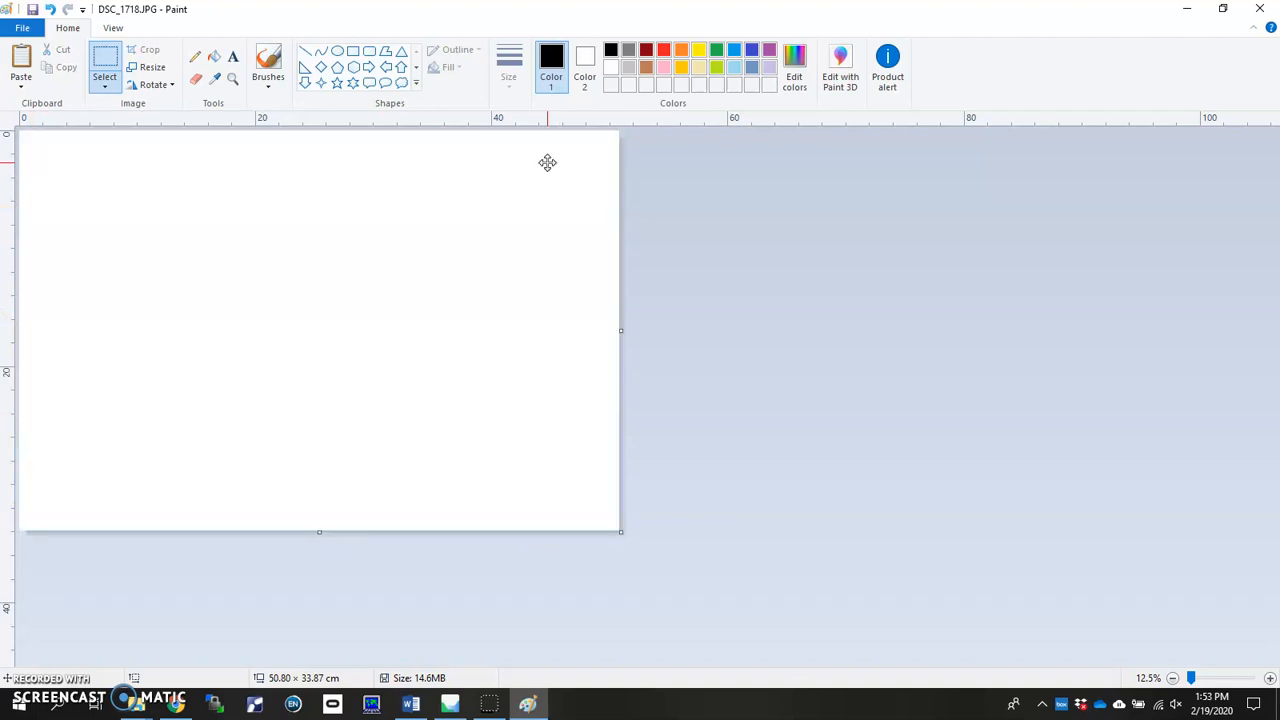
{"action": "mouse_move", "coordinate": [285, 127]}
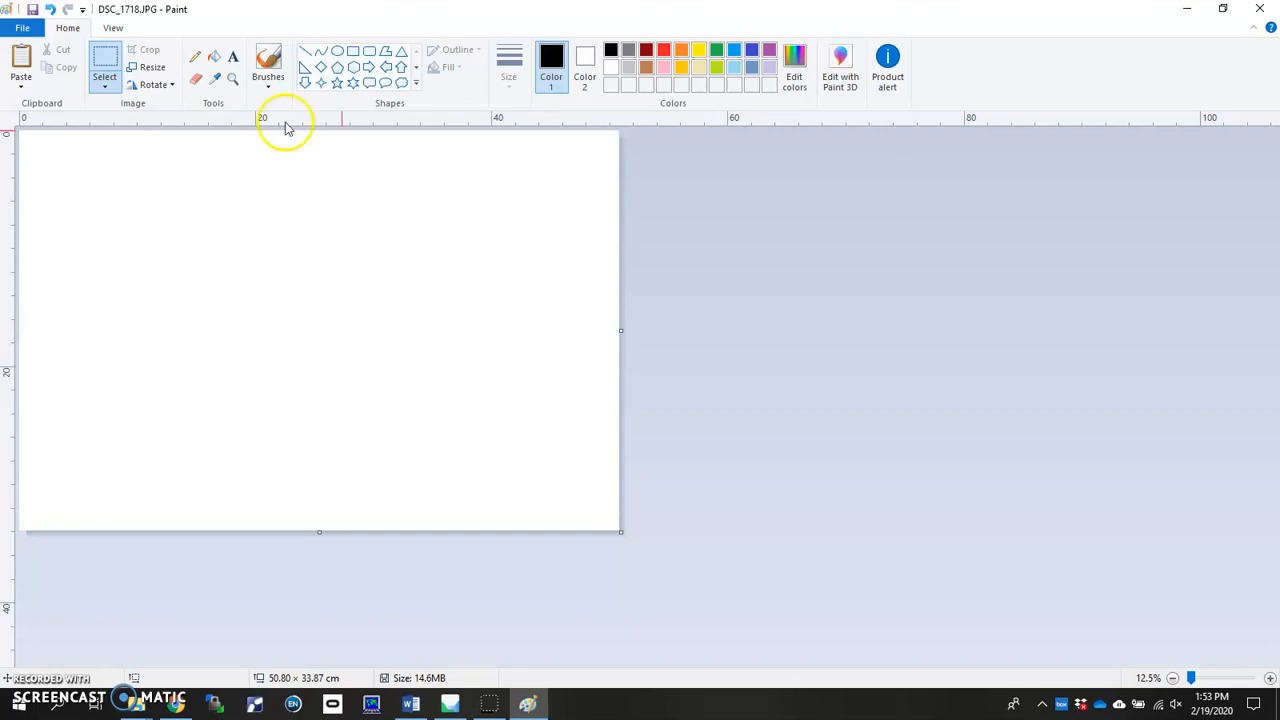
Show Paint's Save as format choices for the blank white canvas
{"action": "left_click", "coordinate": [22, 27]}
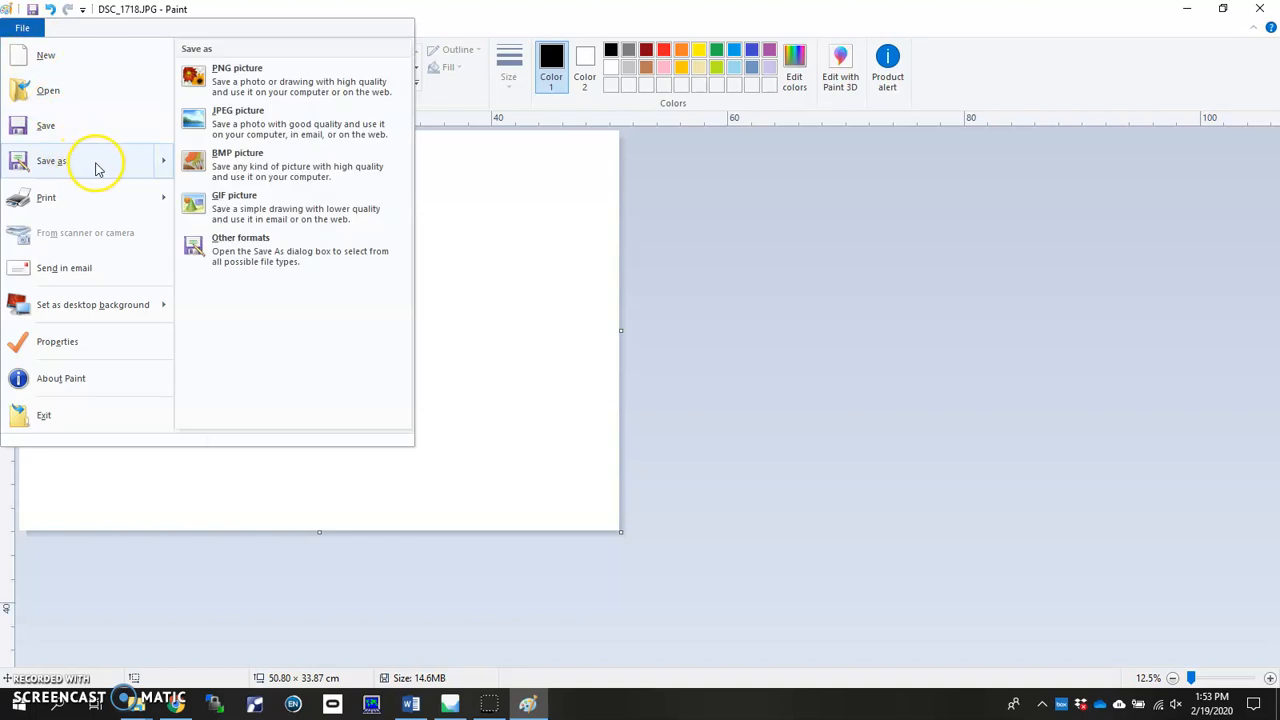
{"action": "mouse_move", "coordinate": [255, 118]}
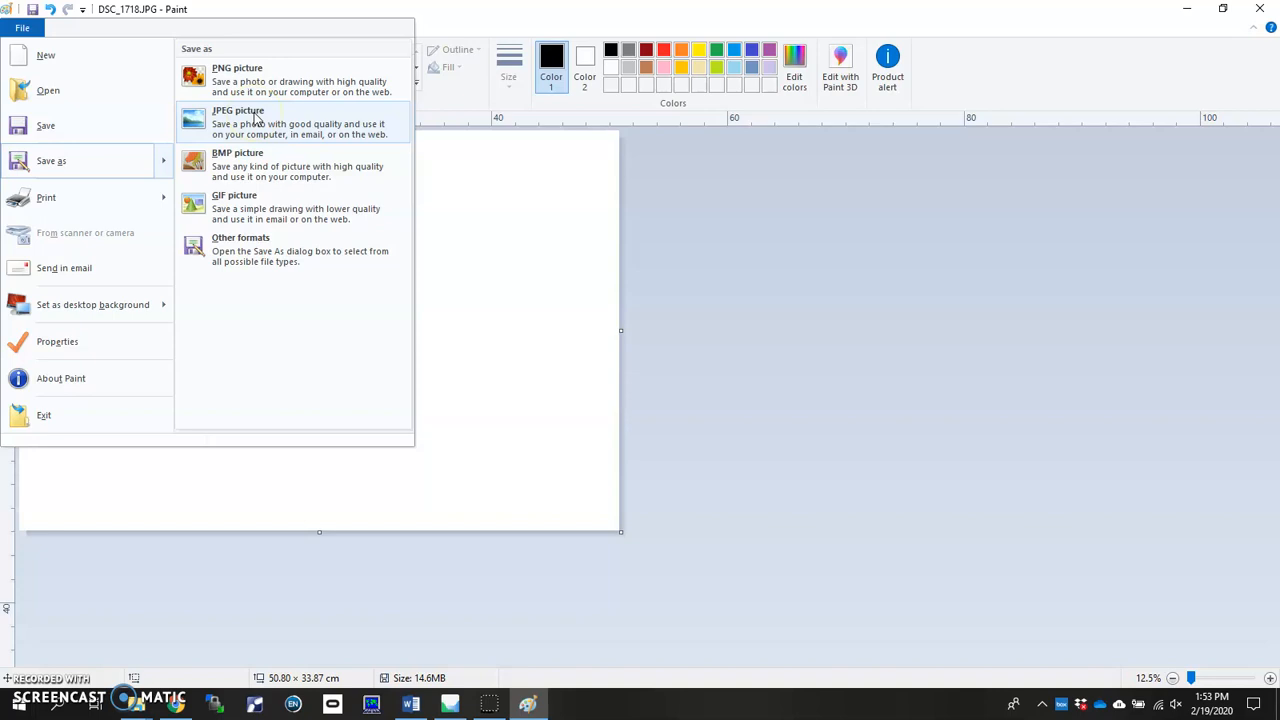
Save the blank canvas as JPEG 'background.jpg' in the Inka_ariballo_replica folder
{"action": "left_click", "coordinate": [238, 120]}
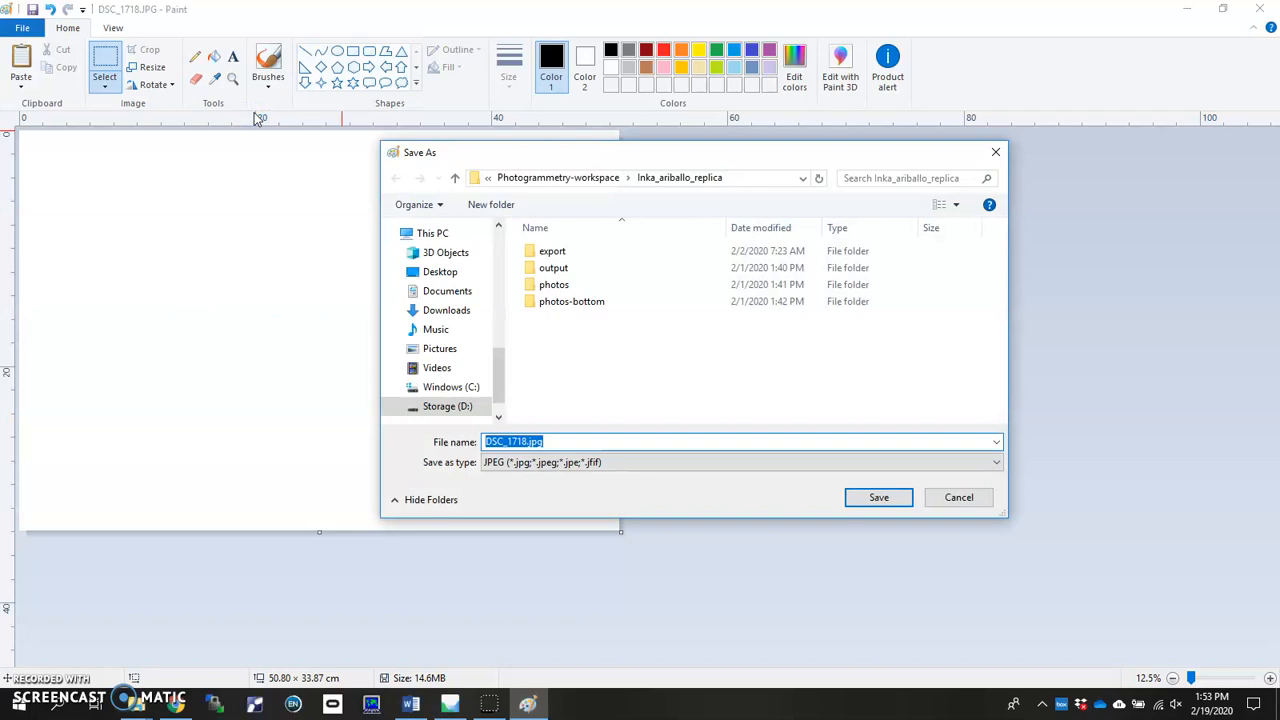
{"action": "mouse_move", "coordinate": [688, 177]}
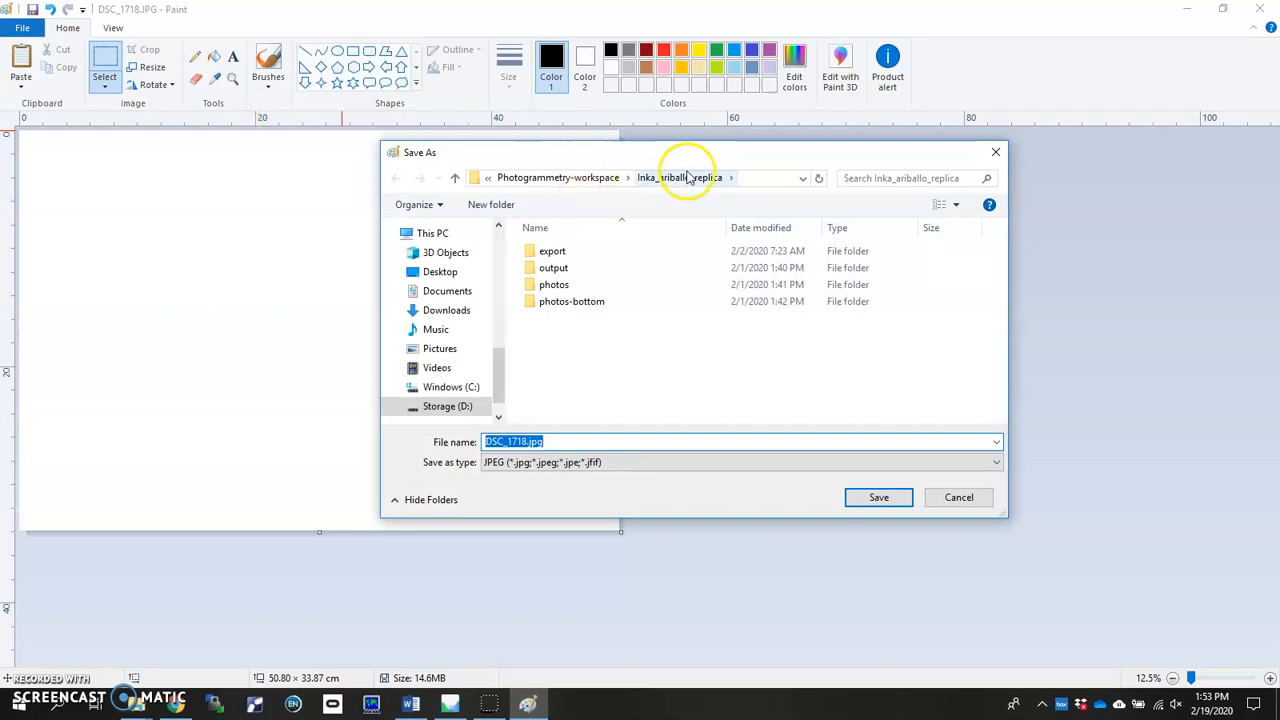
{"action": "mouse_move", "coordinate": [648, 209]}
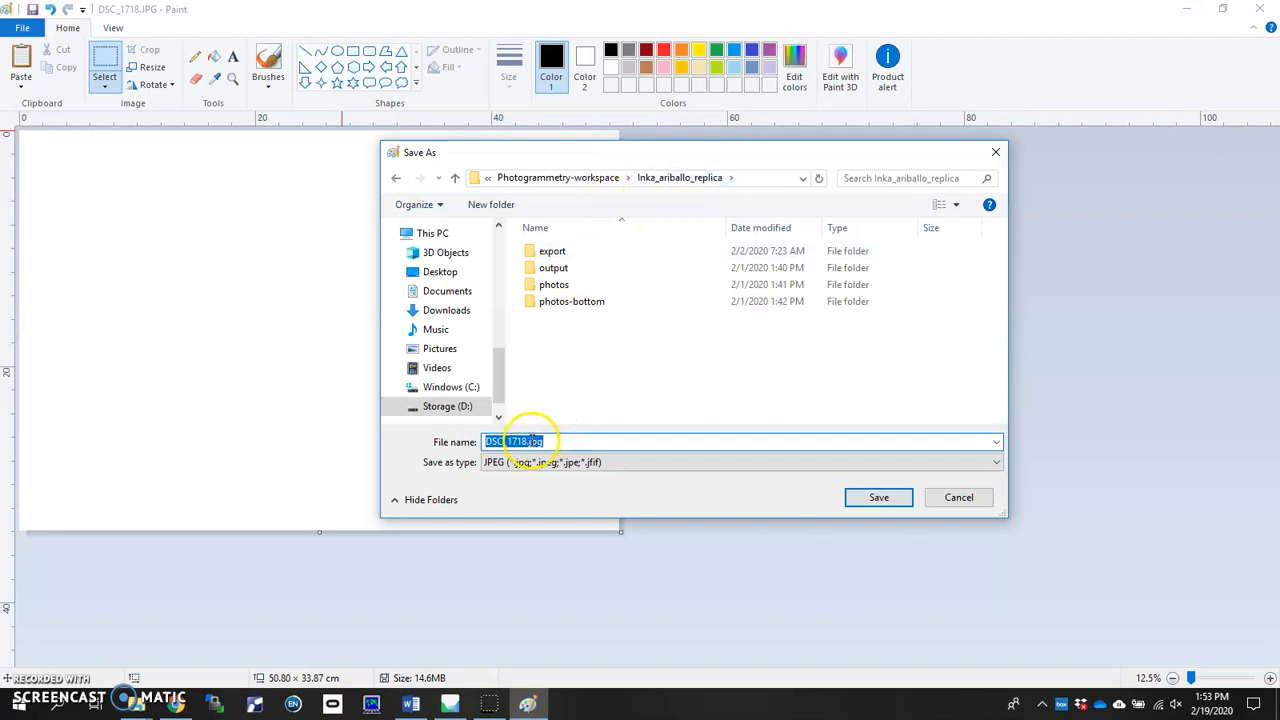
{"action": "left_click", "coordinate": [527, 441]}
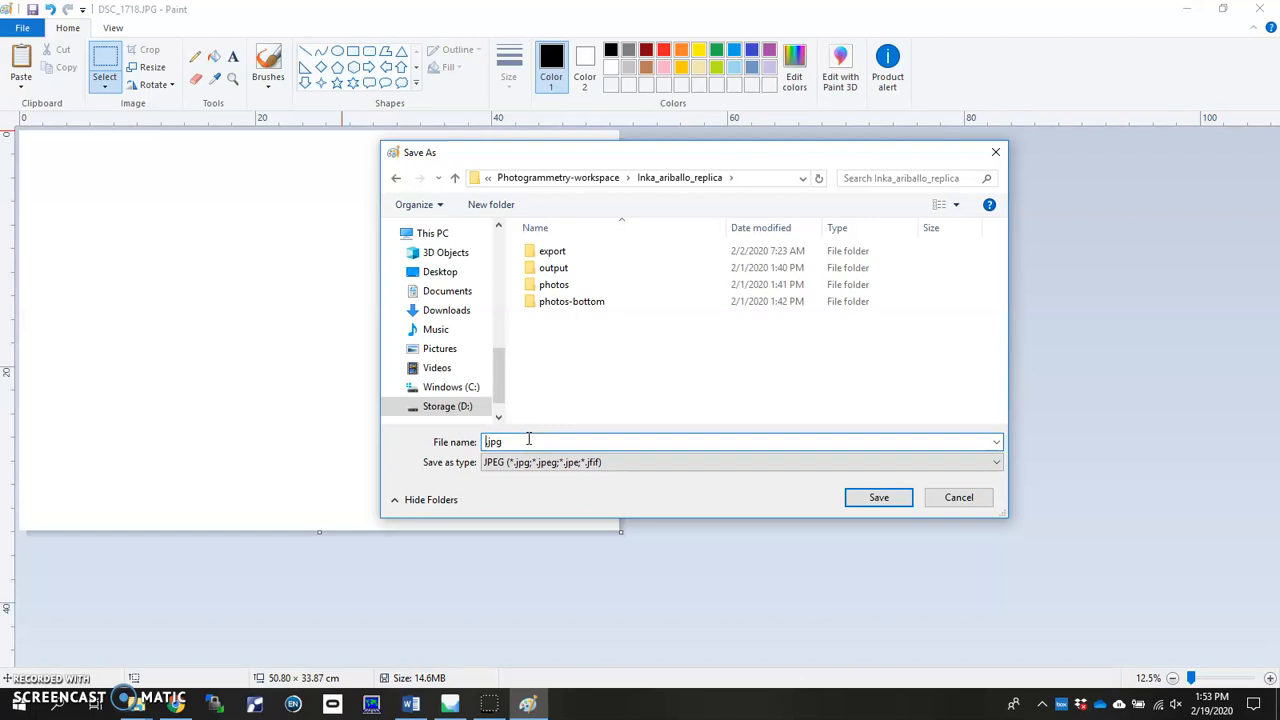
{"action": "type", "text": "background"}
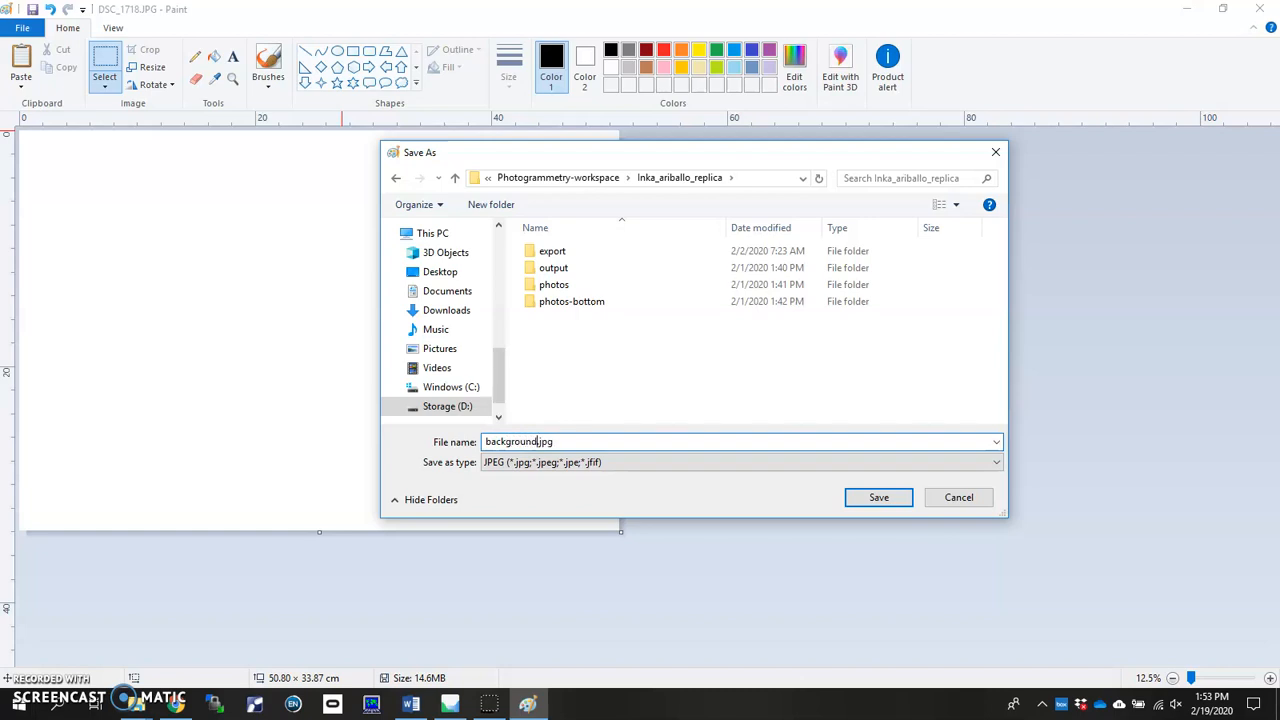
{"action": "mouse_move", "coordinate": [850, 530]}
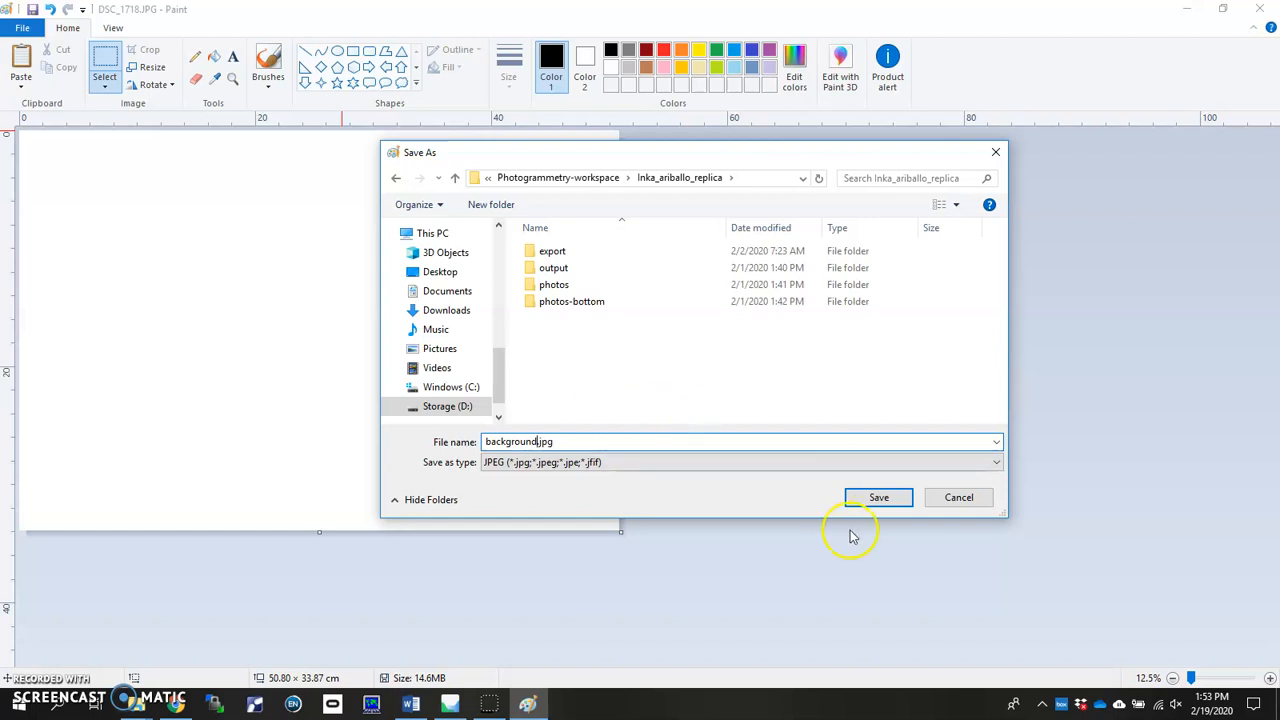
{"action": "left_click", "coordinate": [878, 497]}
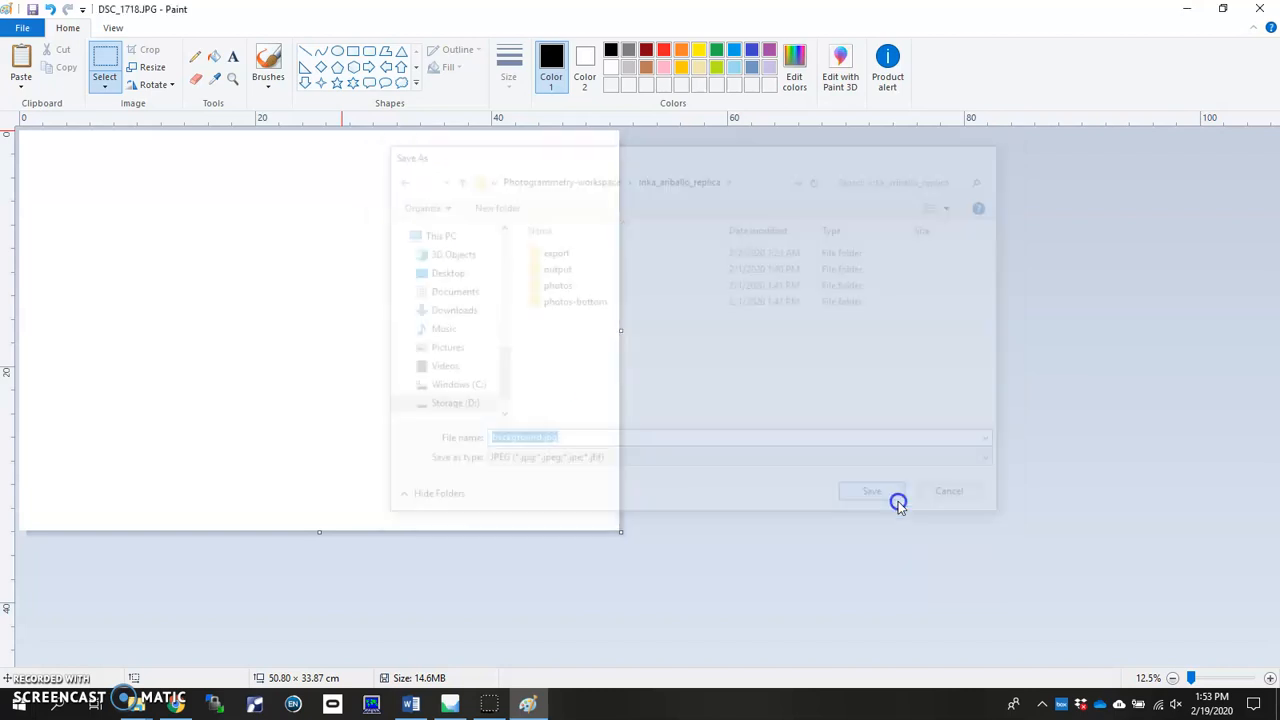
Navigate Explorer up to Inka_ariballo_replica showing background.jpg, then close Paint
{"action": "left_click", "coordinate": [871, 491]}
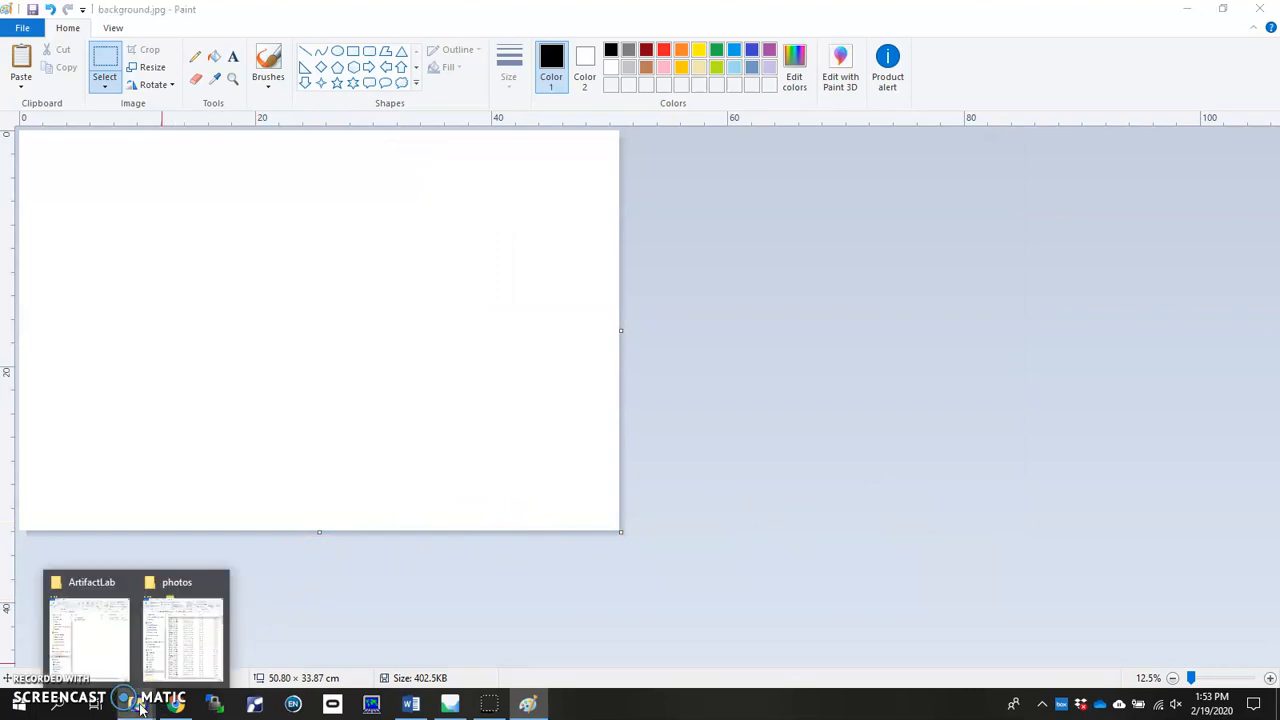
{"action": "left_click", "coordinate": [182, 625]}
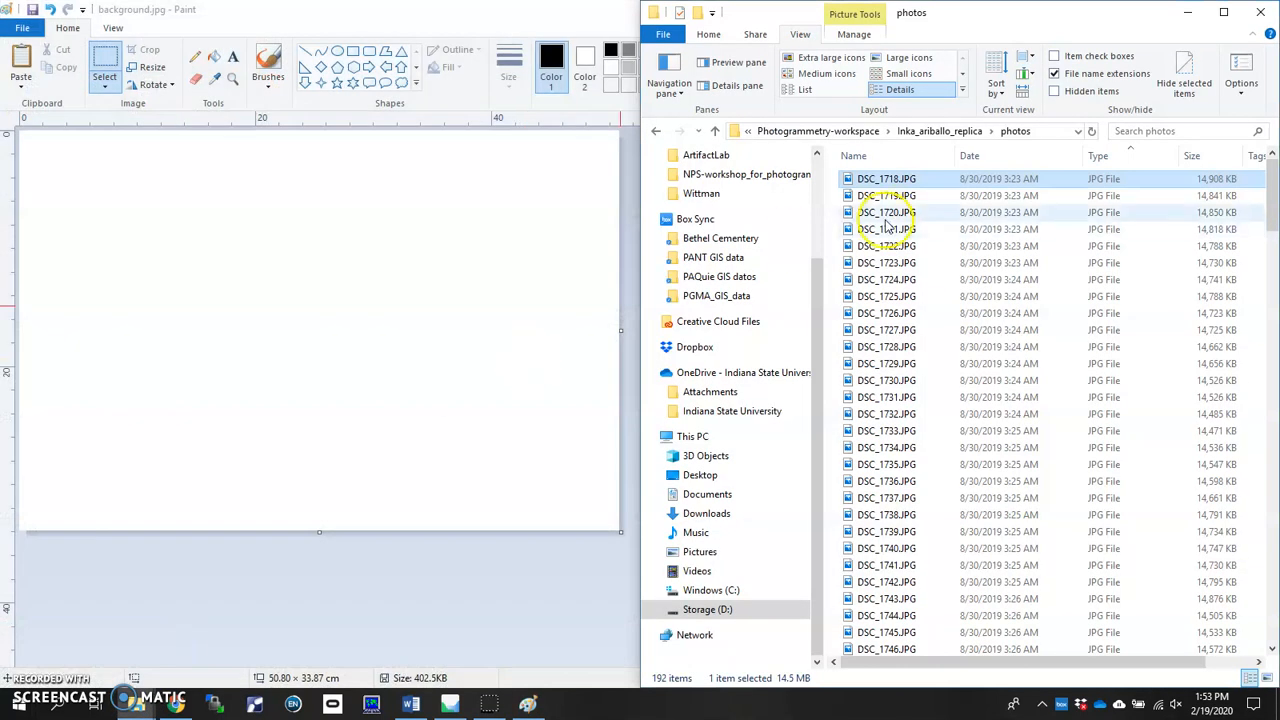
{"action": "left_click", "coordinate": [938, 131]}
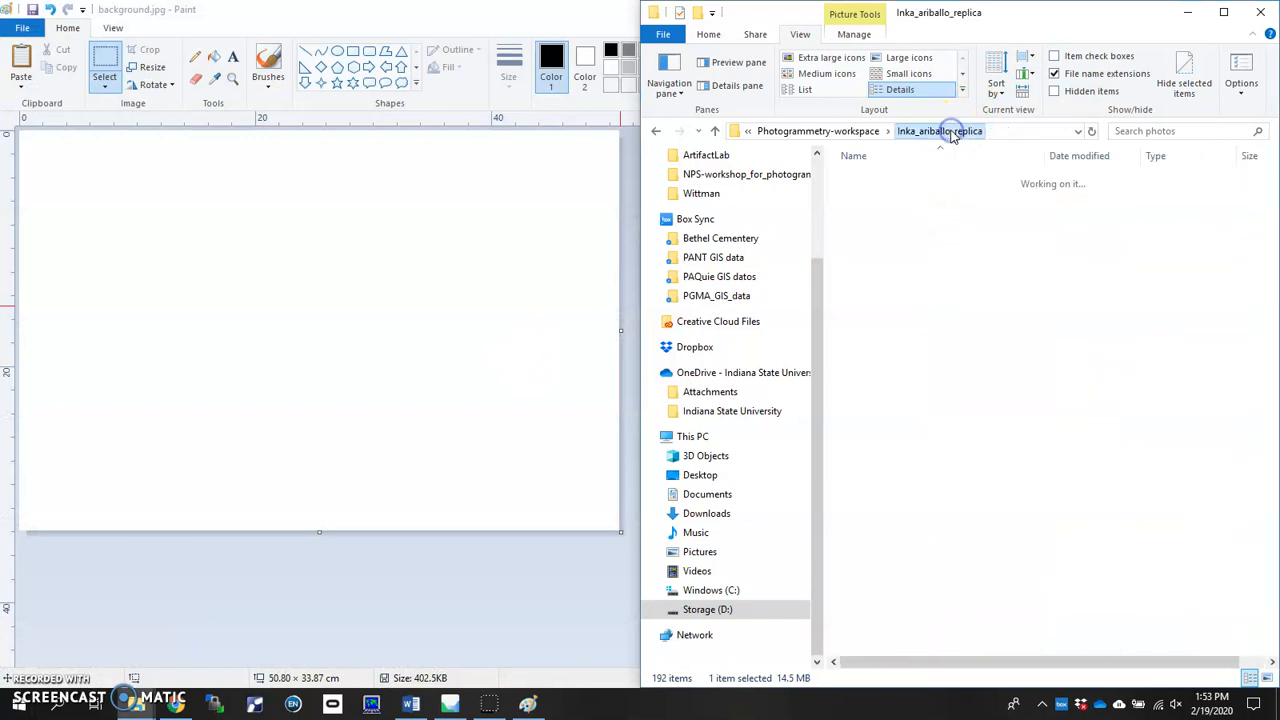
{"action": "left_click", "coordinate": [939, 131]}
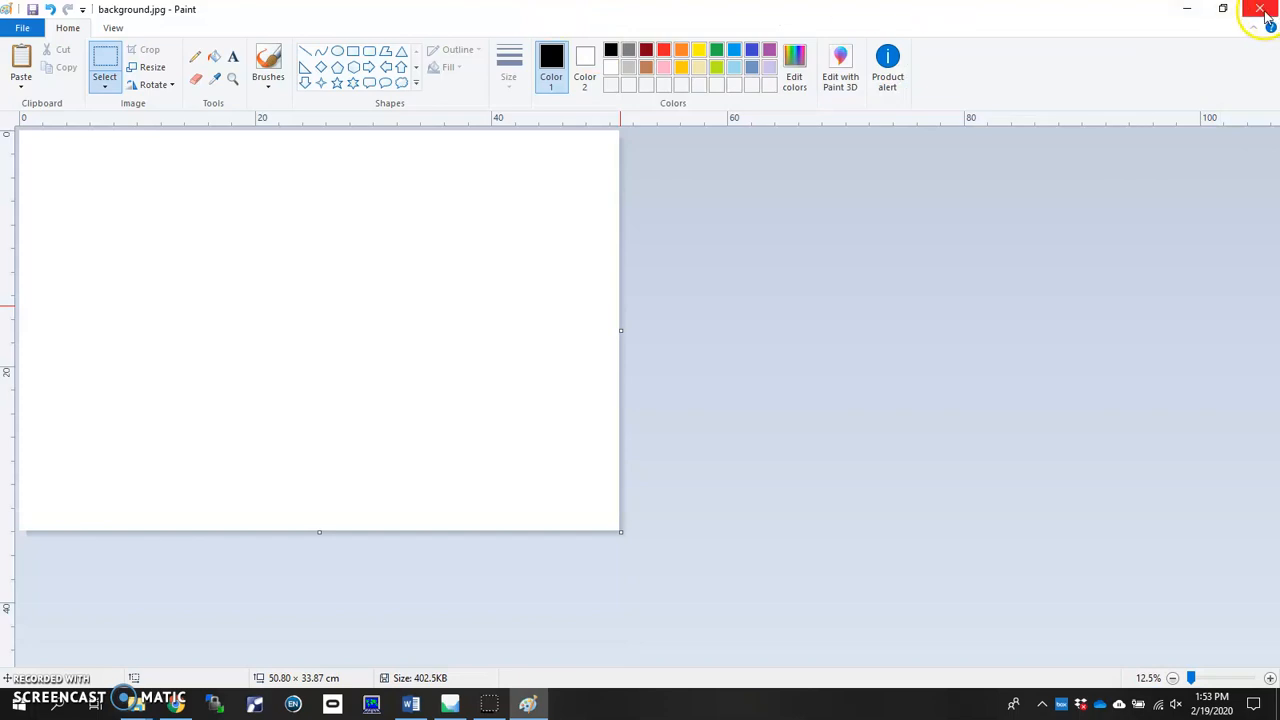
{"action": "left_click", "coordinate": [1259, 9]}
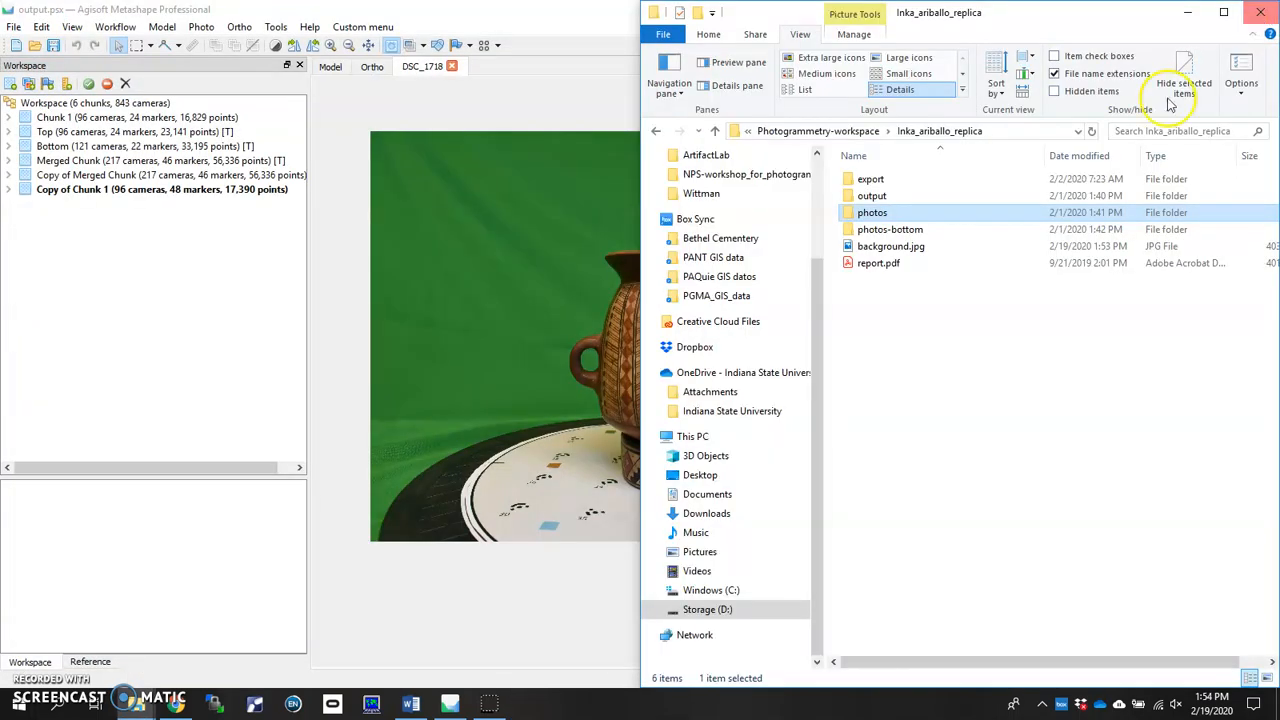
{"action": "mouse_move", "coordinate": [890, 246]}
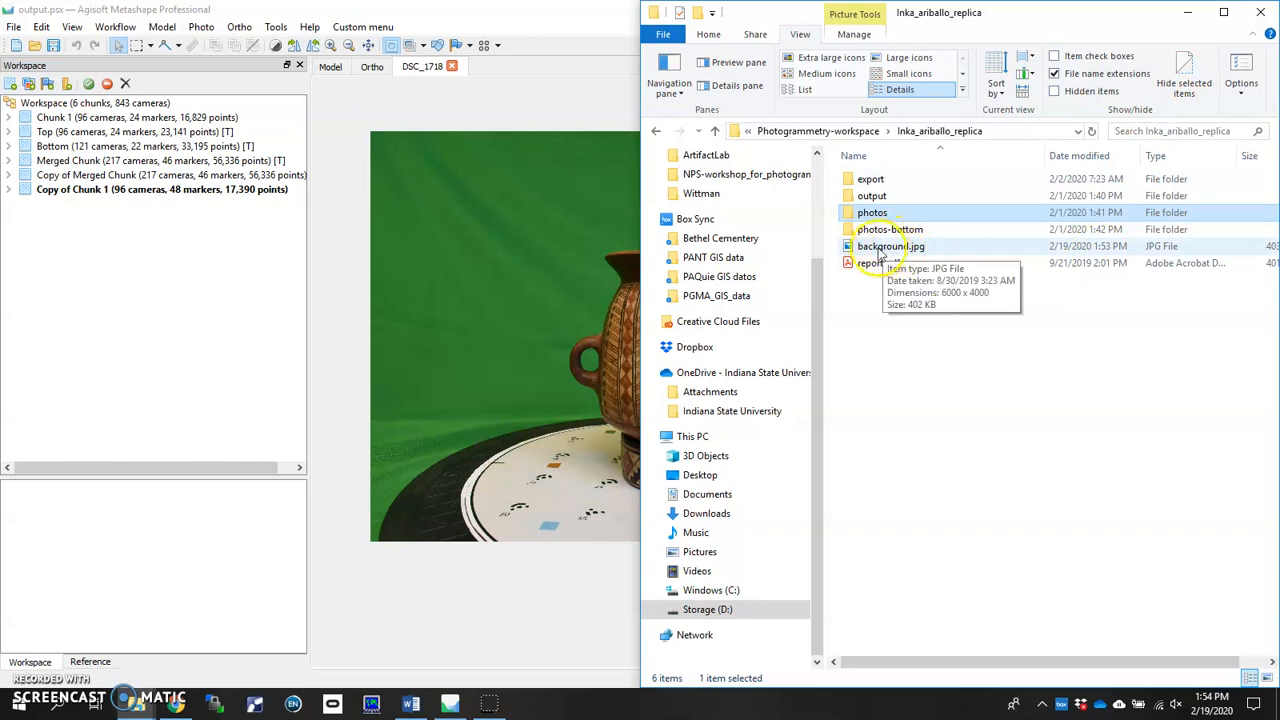
{"action": "mouse_move", "coordinate": [490, 267]}
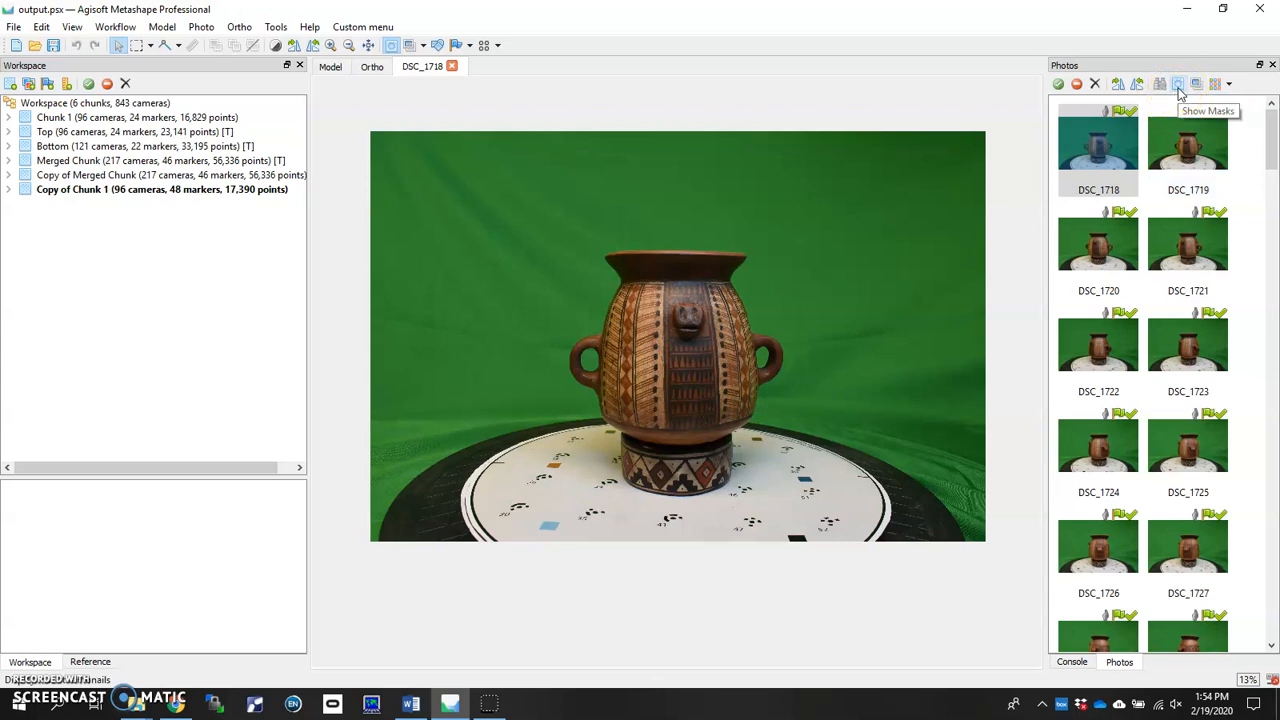
Turn on mask previews for the chunk's thumbnails and open a photo's context menu
{"action": "left_click", "coordinate": [1178, 84]}
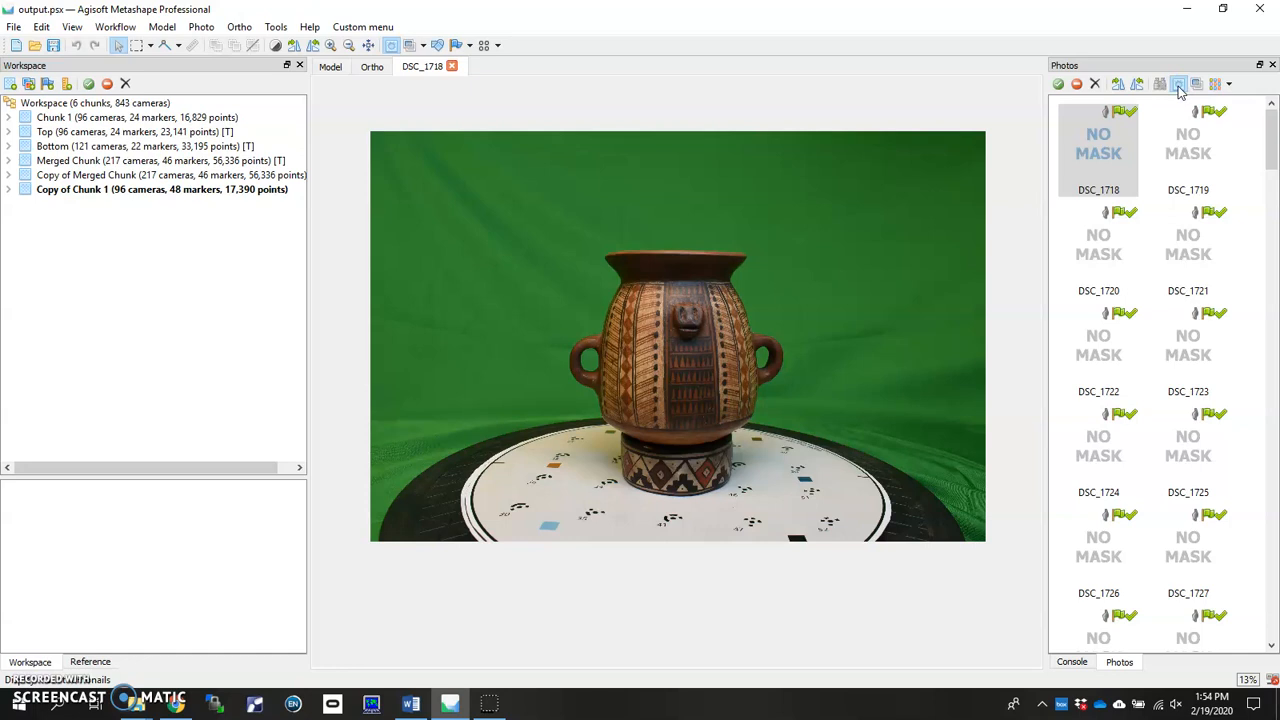
{"action": "left_click", "coordinate": [1178, 84]}
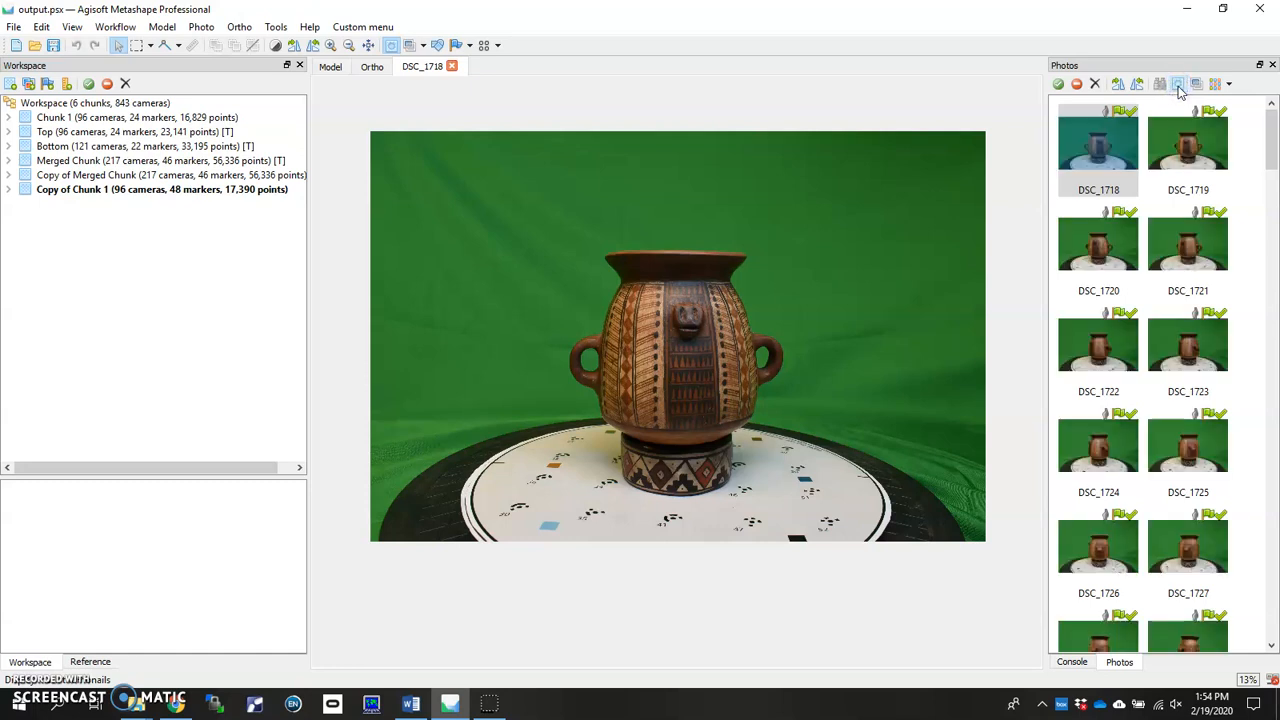
{"action": "left_click", "coordinate": [1178, 84]}
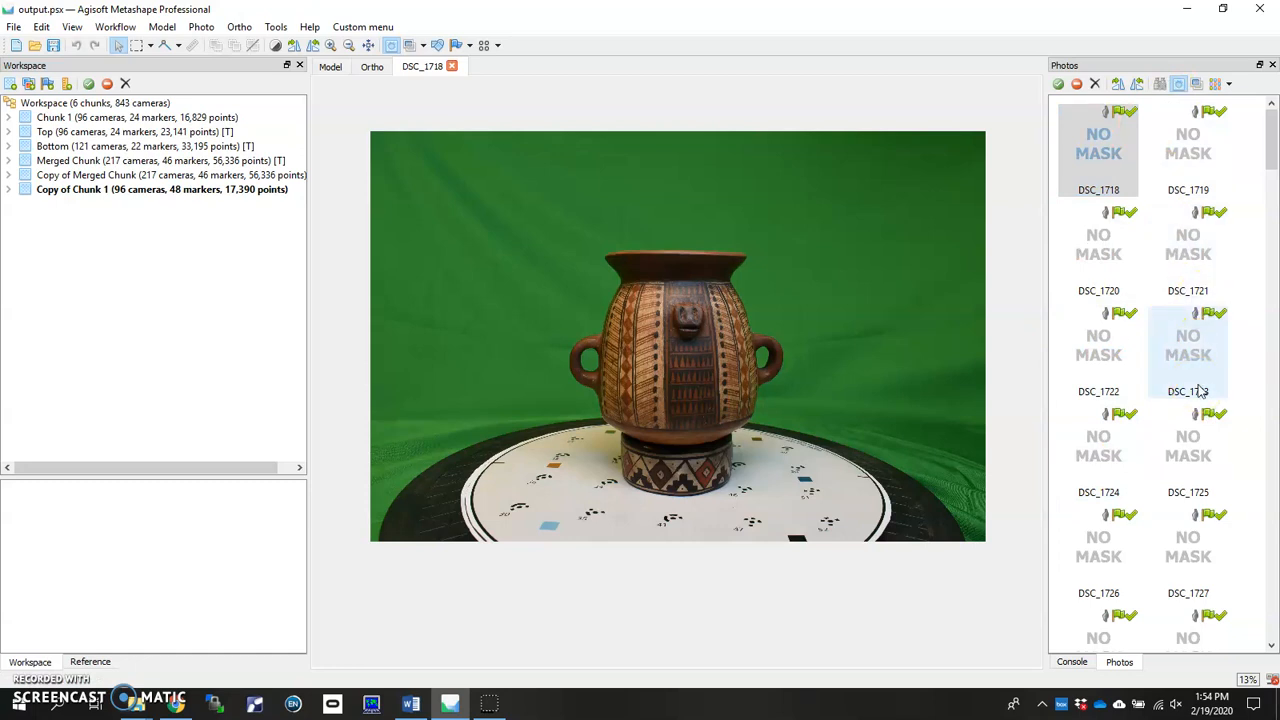
{"action": "left_click", "coordinate": [1098, 150]}
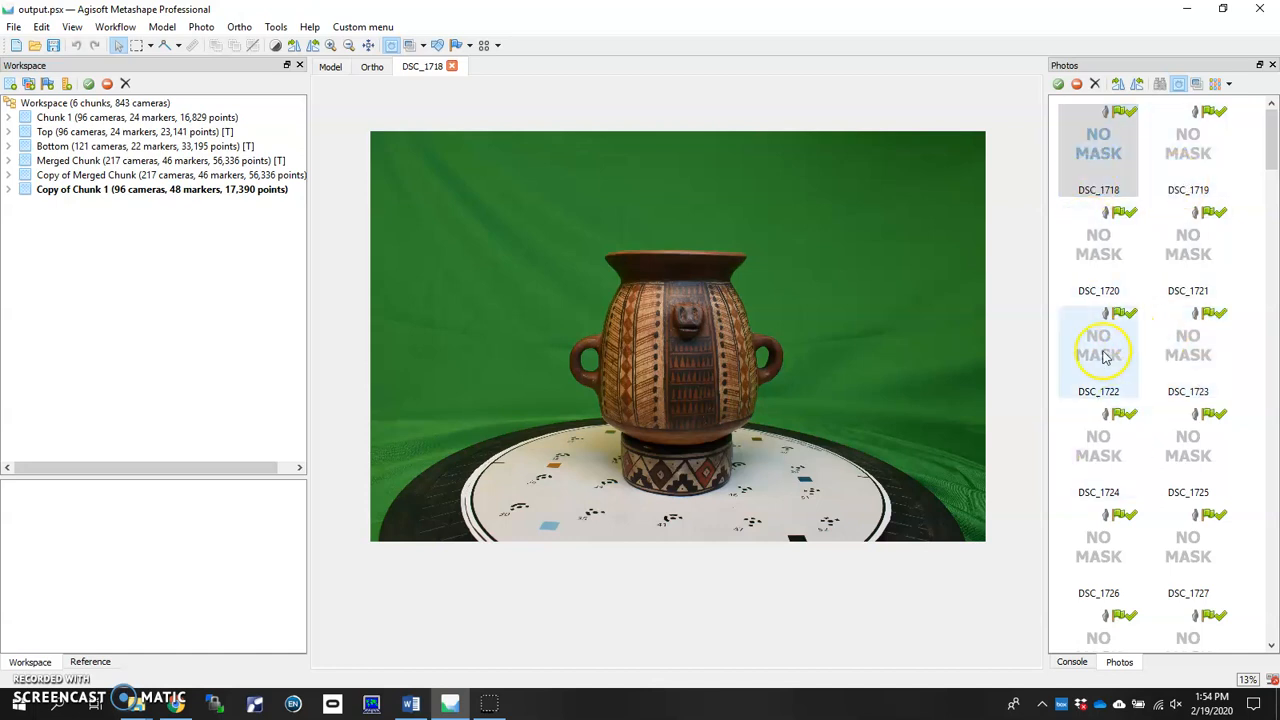
{"action": "right_click", "coordinate": [1098, 352]}
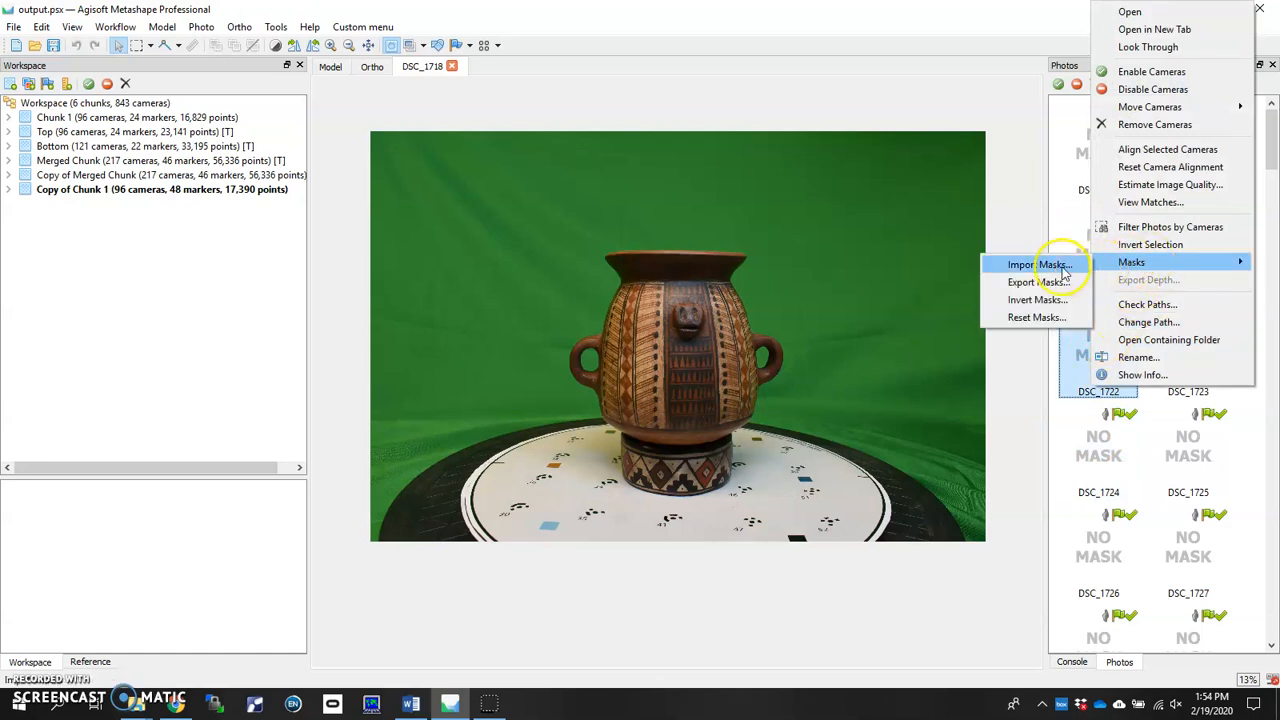
Import masks From Background with background.jpg, tolerance 40, Replacement, on All cameras
{"action": "left_click", "coordinate": [1037, 264]}
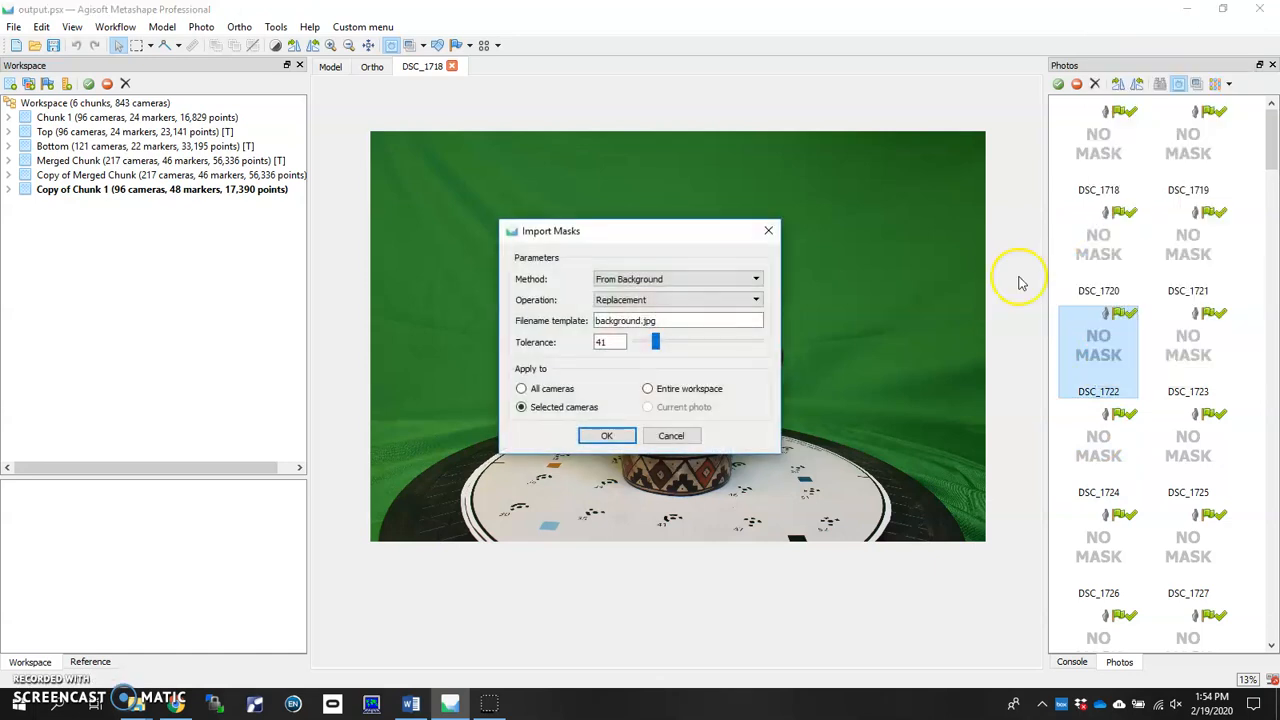
{"action": "mouse_move", "coordinate": [570, 285]}
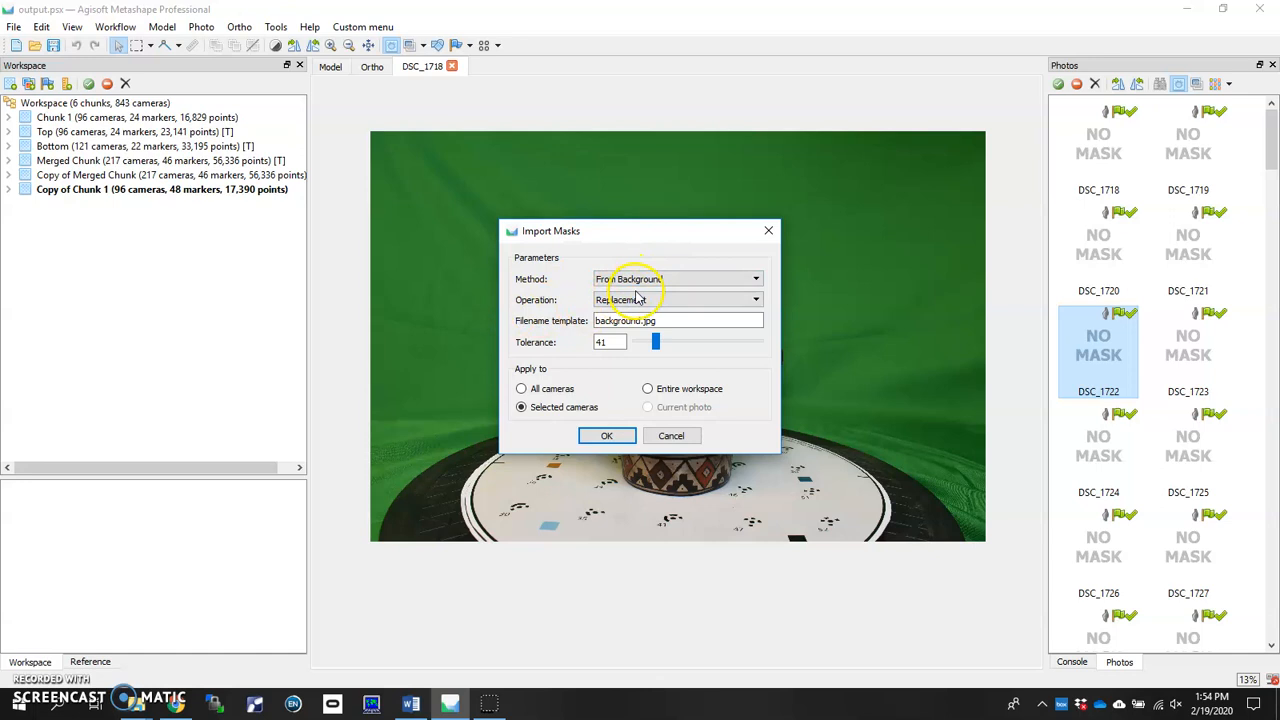
{"action": "mouse_move", "coordinate": [538, 330]}
{"action": "type", "text": "40"}
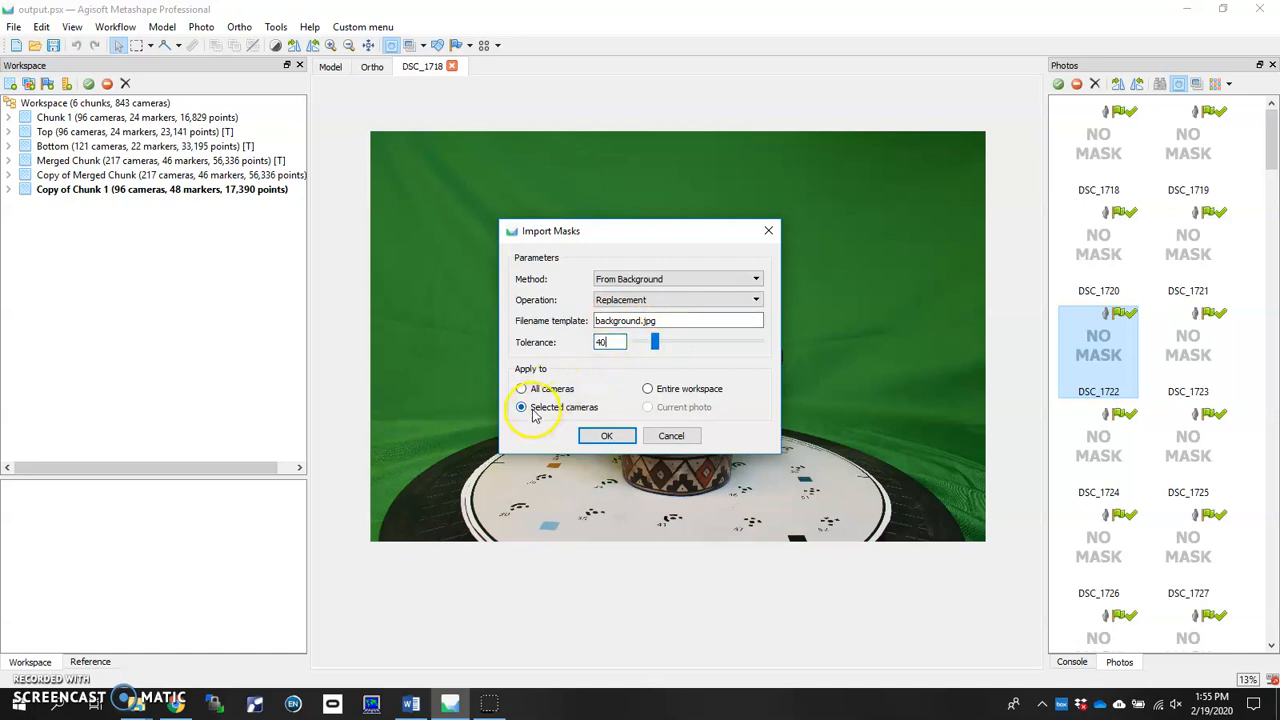
{"action": "mouse_move", "coordinate": [1150, 302]}
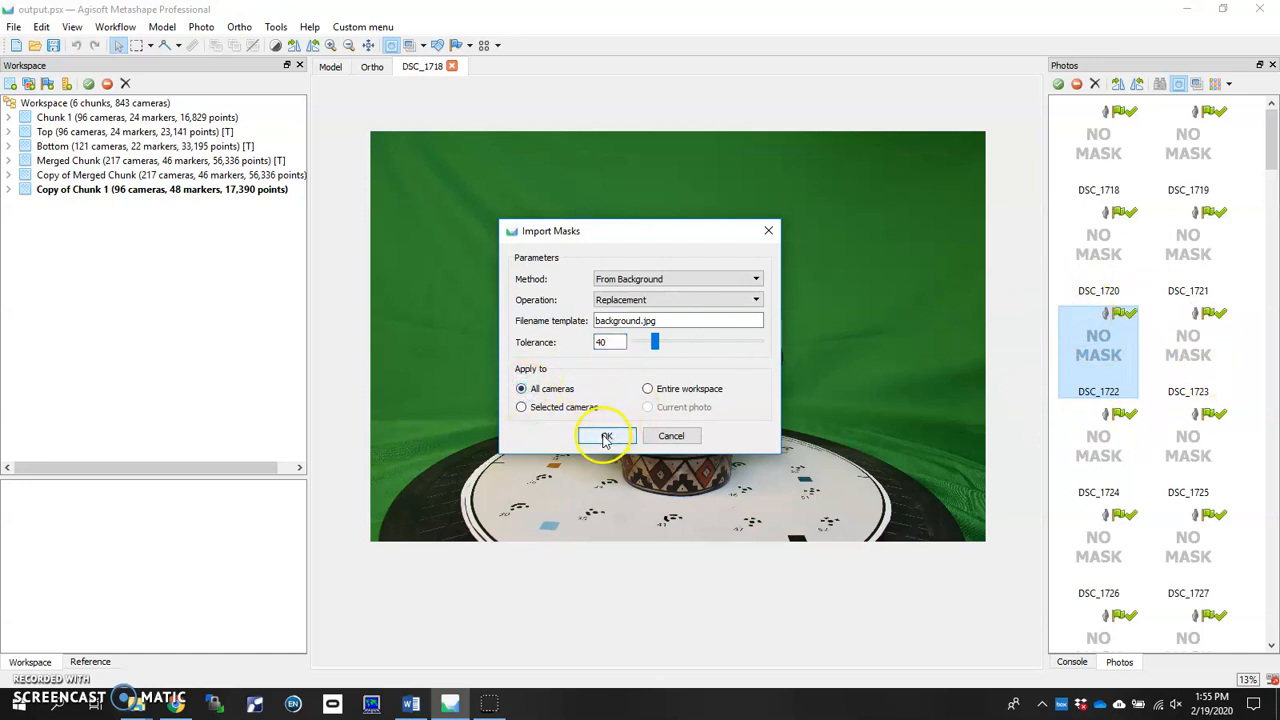
{"action": "left_click", "coordinate": [605, 435]}
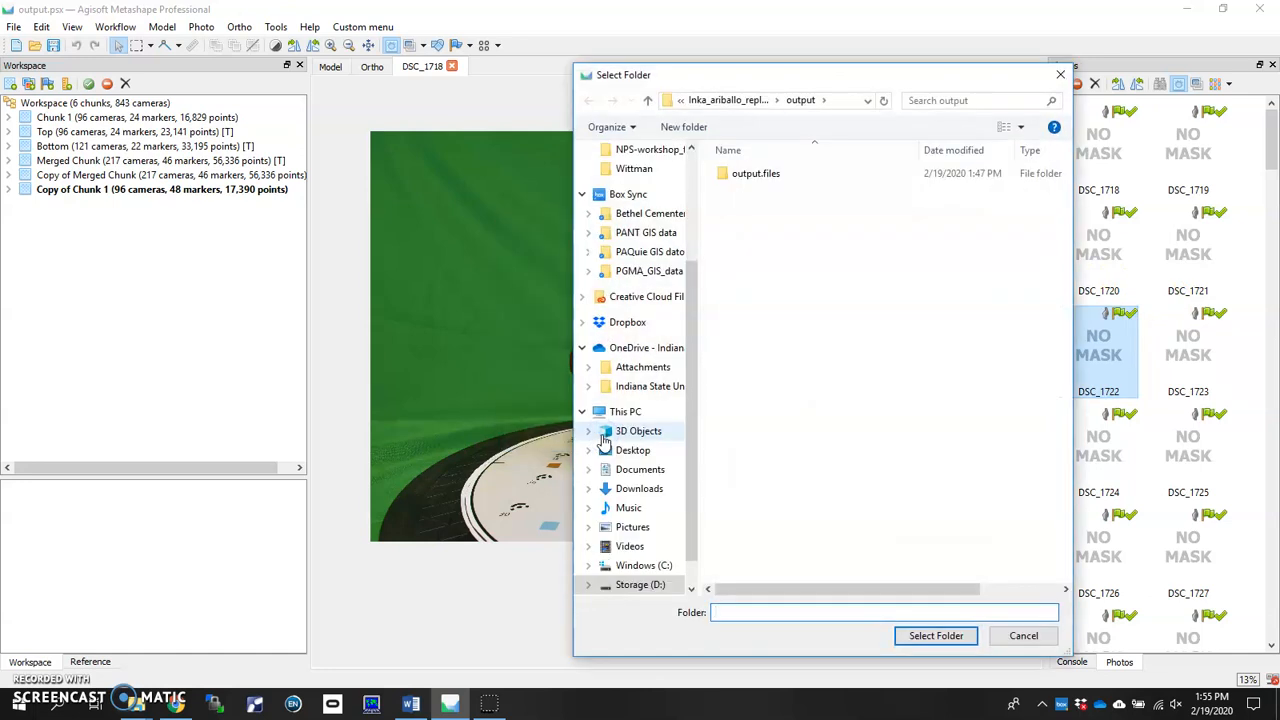
{"action": "mouse_move", "coordinate": [896, 420]}
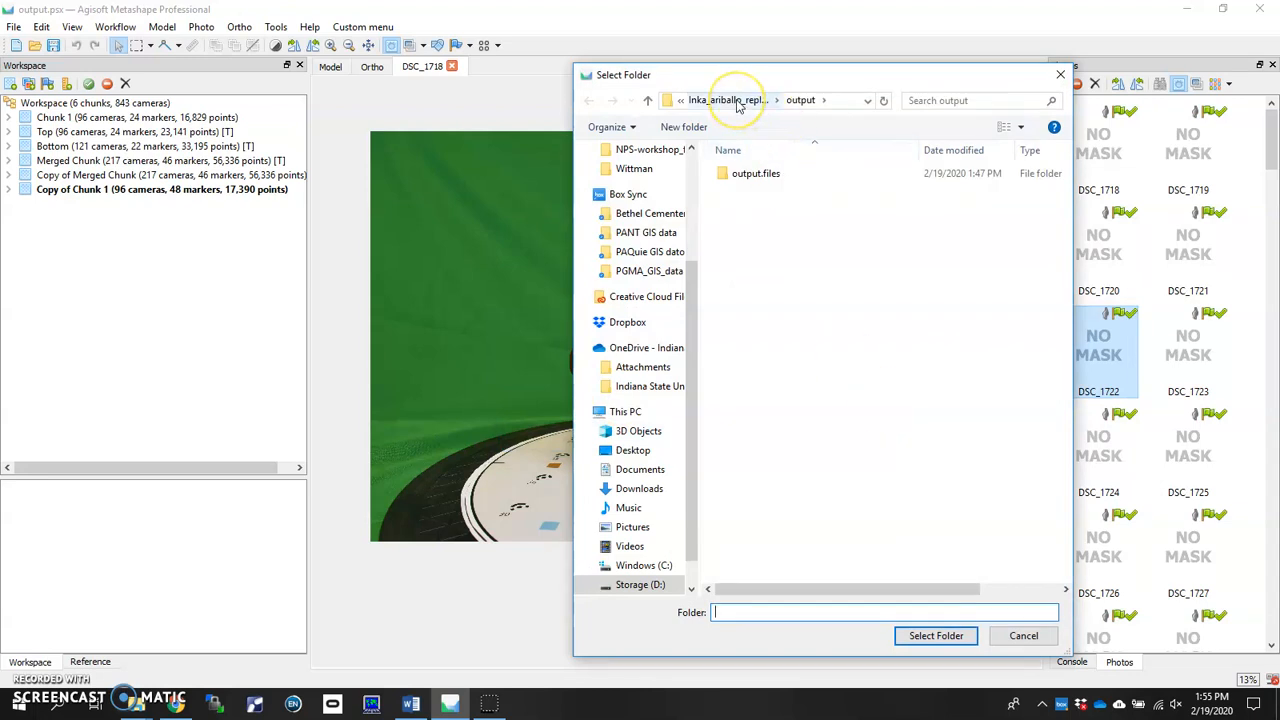
Select the Inka_ariballo_replica folder as the background image source
{"action": "left_click", "coordinate": [725, 100]}
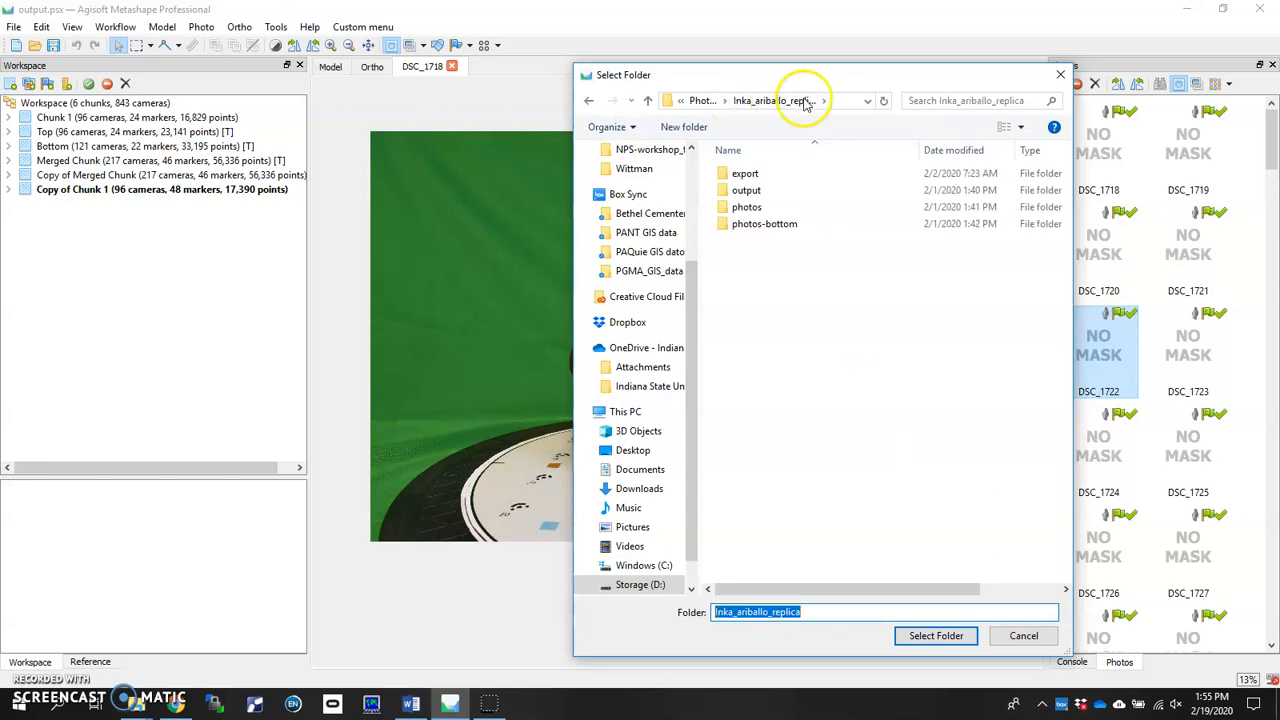
{"action": "mouse_move", "coordinate": [785, 349]}
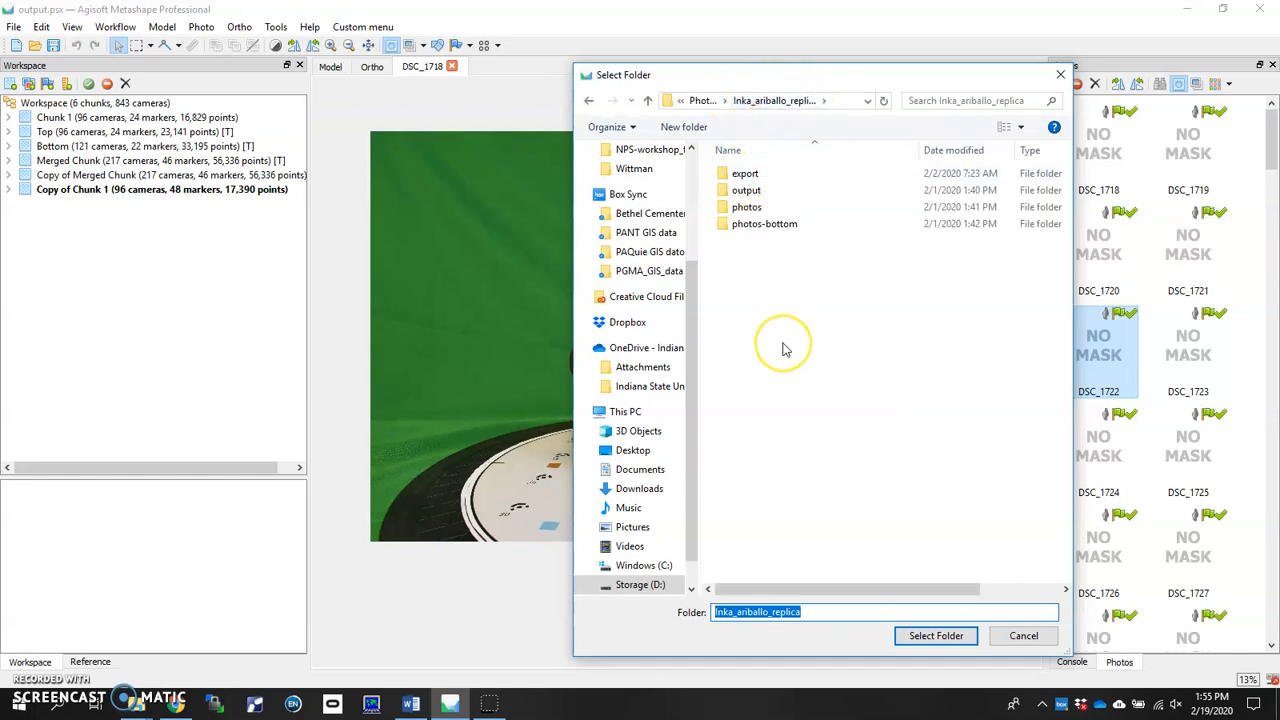
{"action": "mouse_move", "coordinate": [785, 273]}
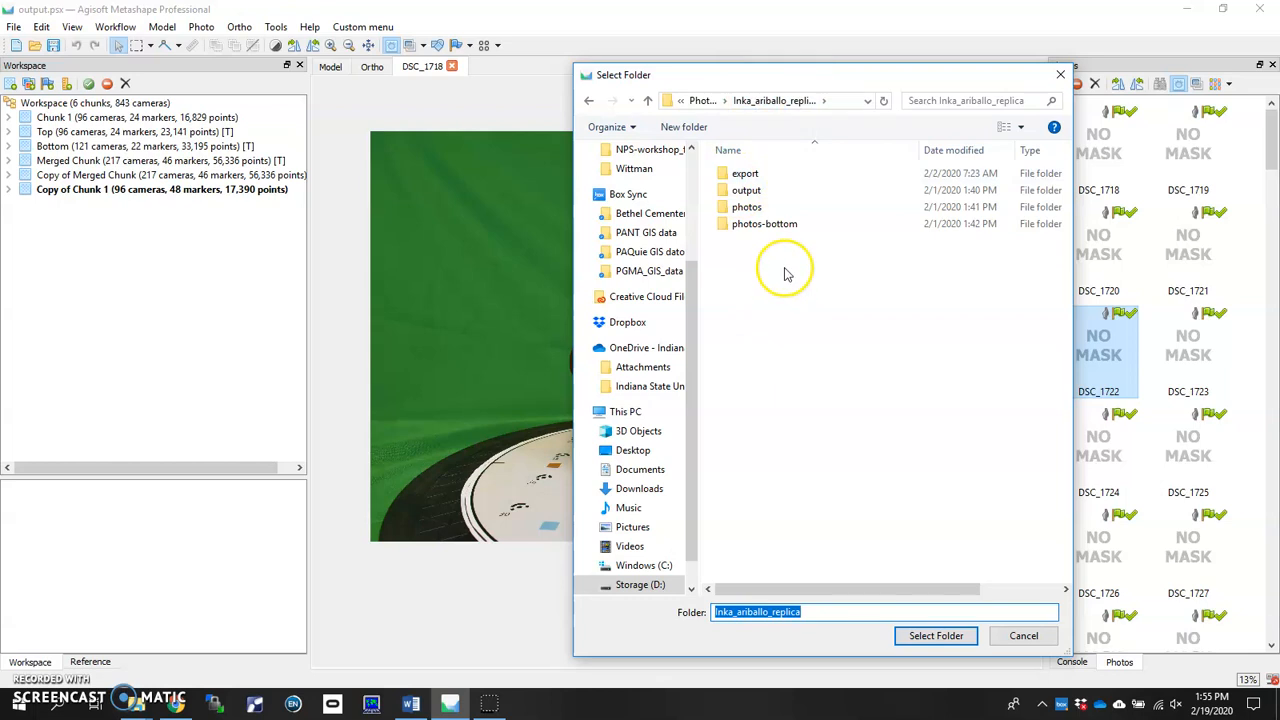
{"action": "mouse_move", "coordinate": [796, 281]}
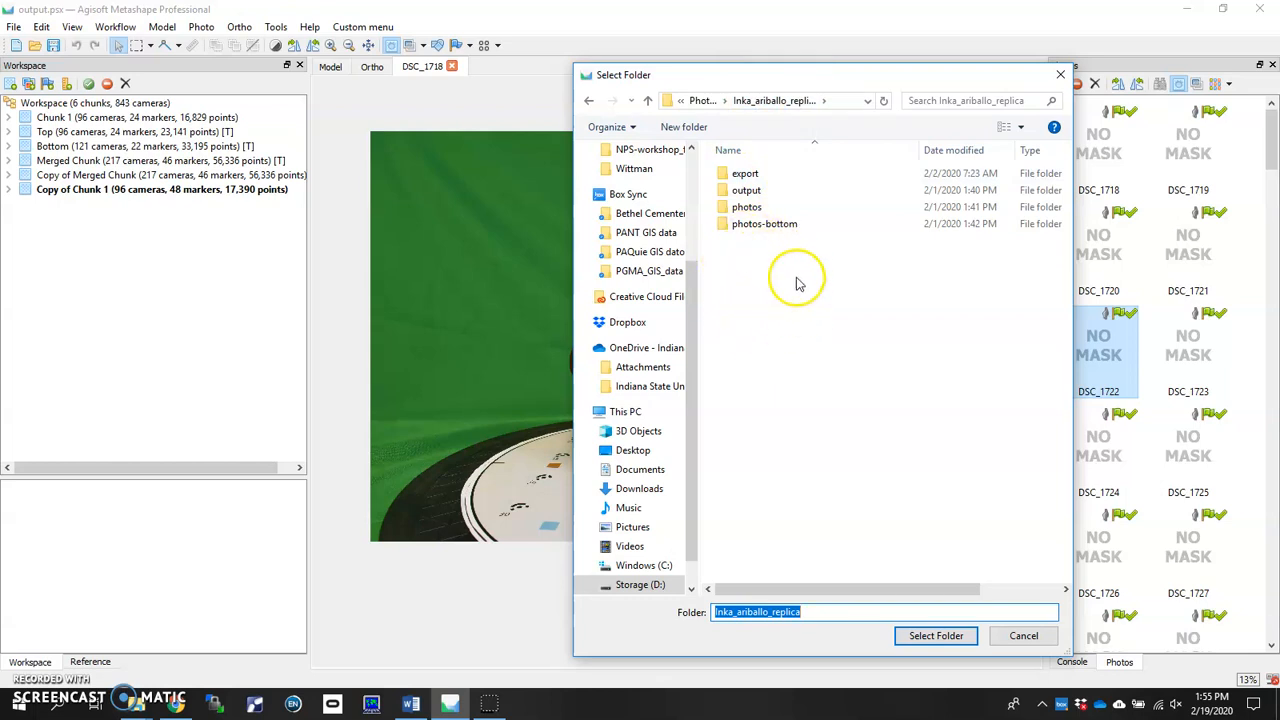
{"action": "mouse_move", "coordinate": [785, 275]}
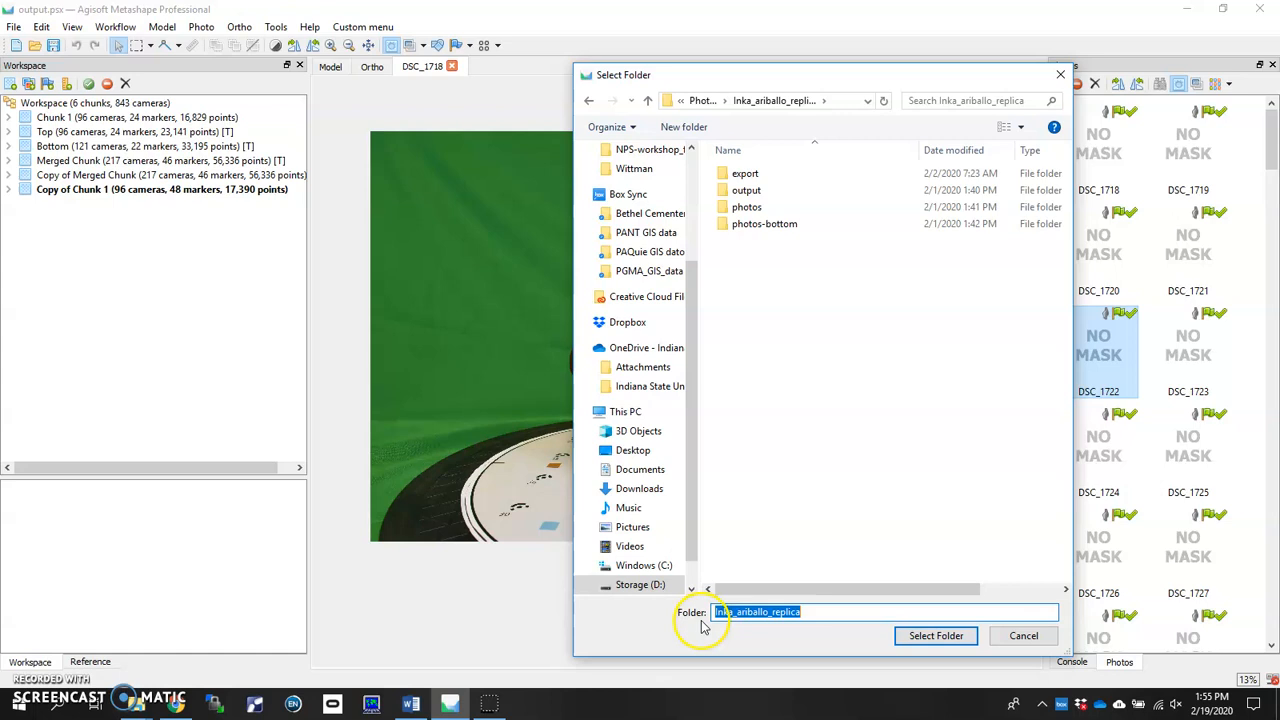
{"action": "left_click", "coordinate": [935, 635]}
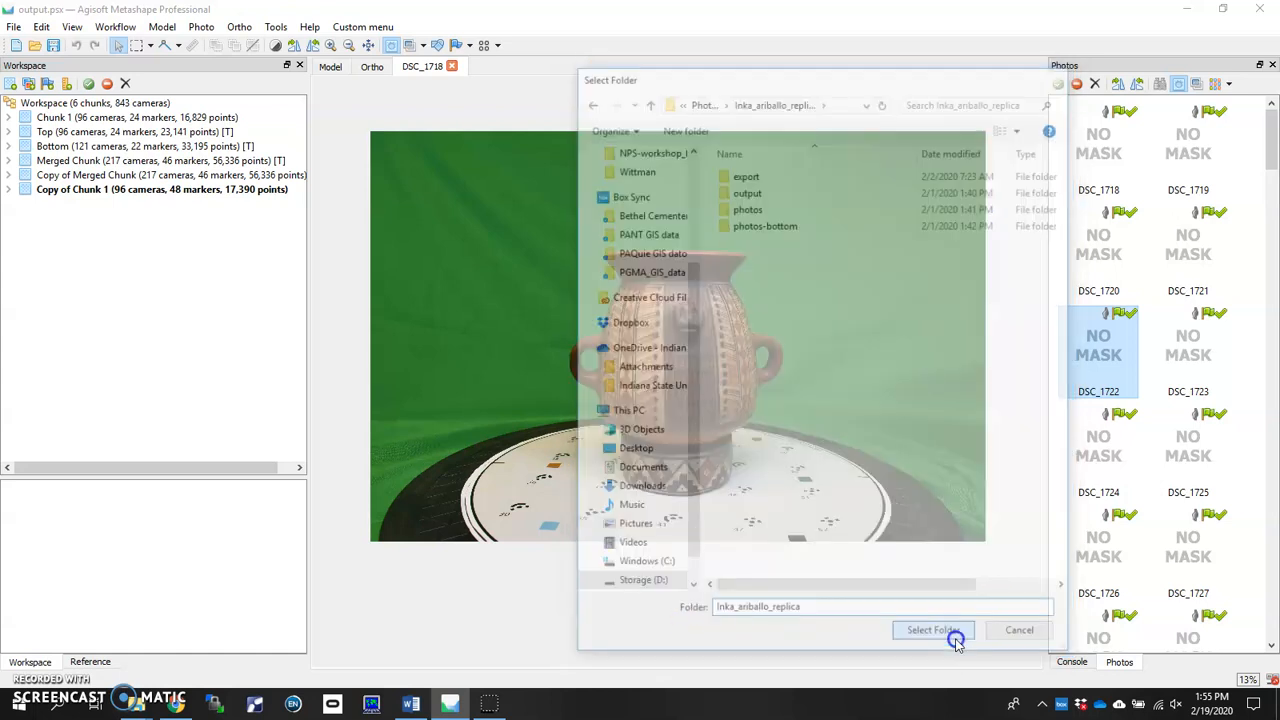
Let background masking finish, then review several photos' new vessel masks
{"action": "left_click", "coordinate": [931, 629]}
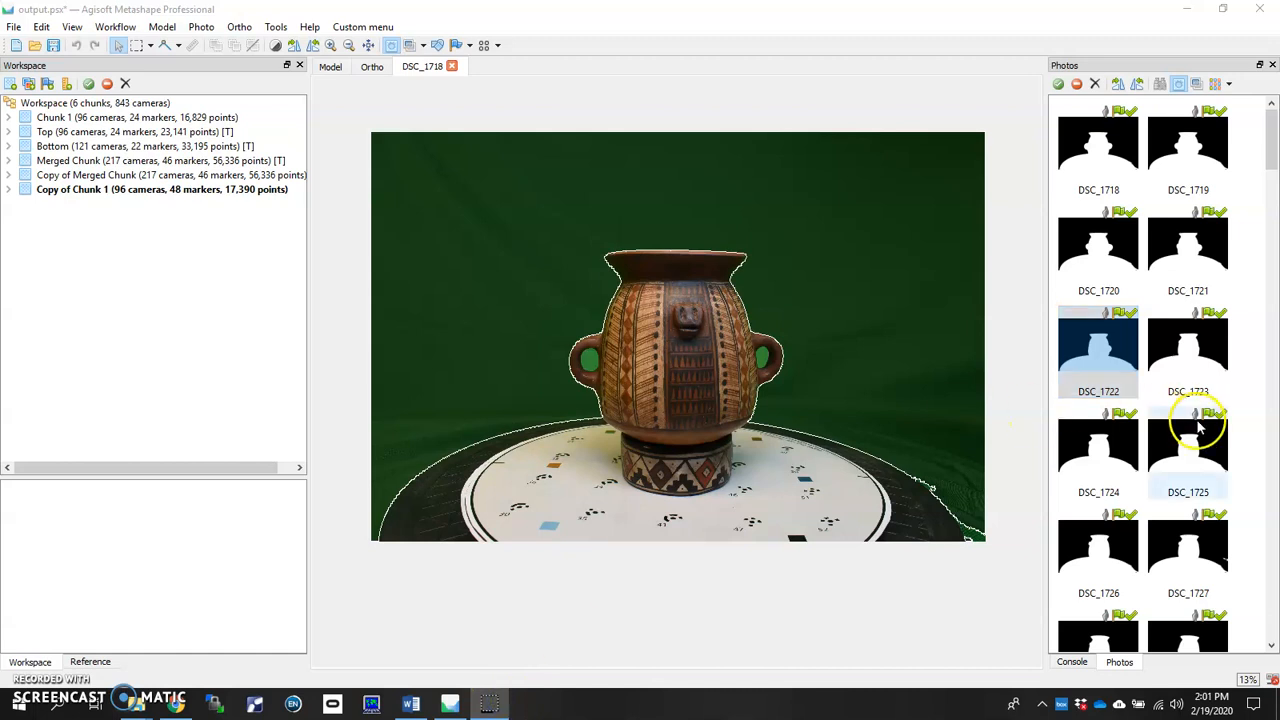
{"action": "mouse_move", "coordinate": [450, 347]}
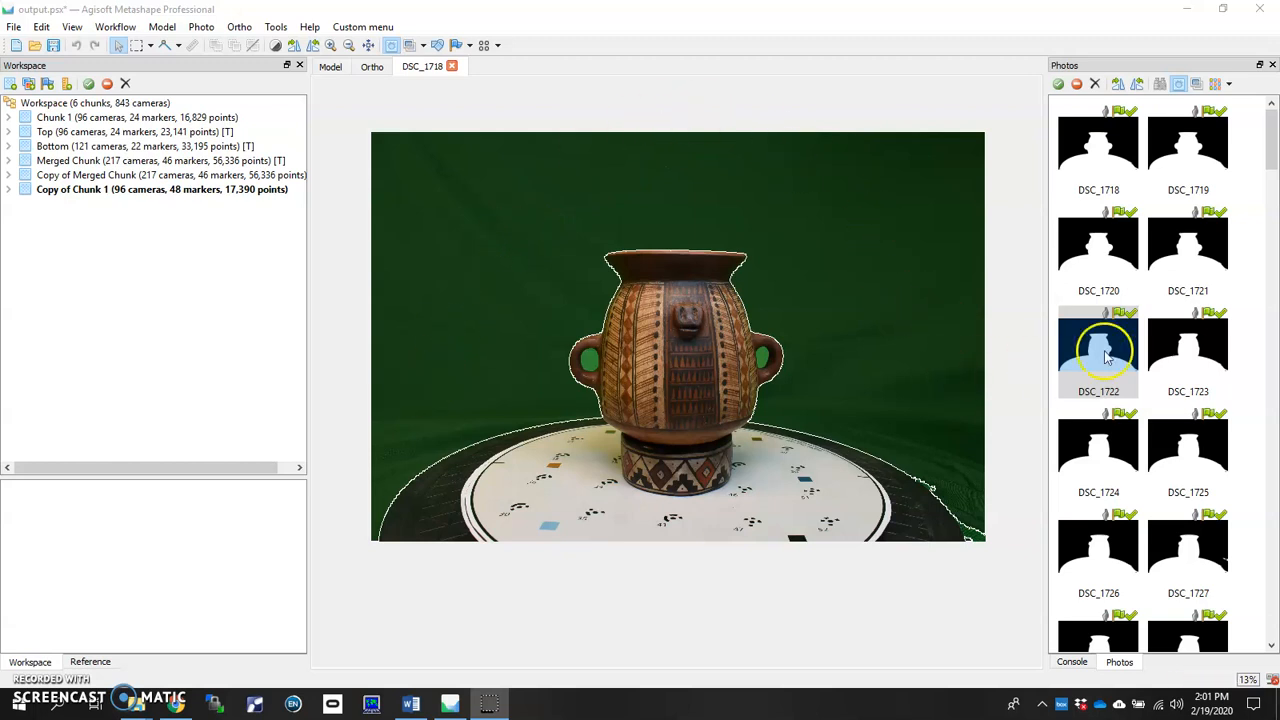
{"action": "left_click", "coordinate": [1188, 250]}
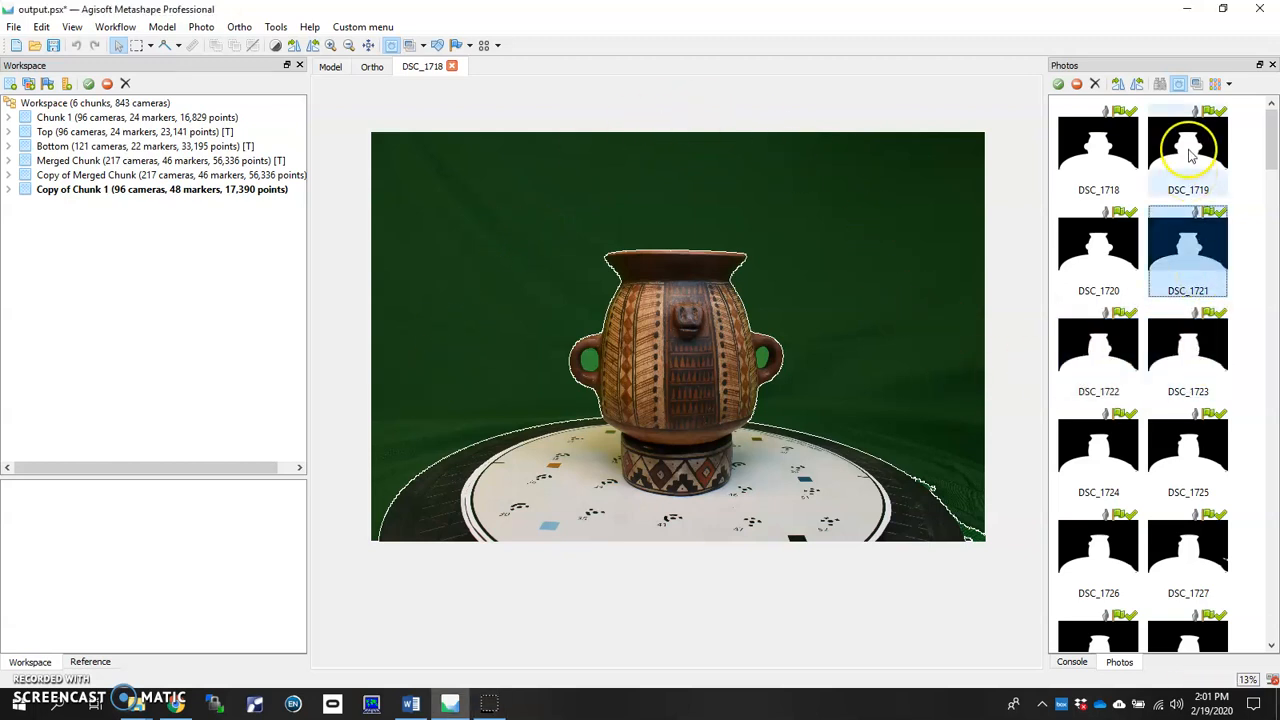
{"action": "left_click", "coordinate": [1097, 150]}
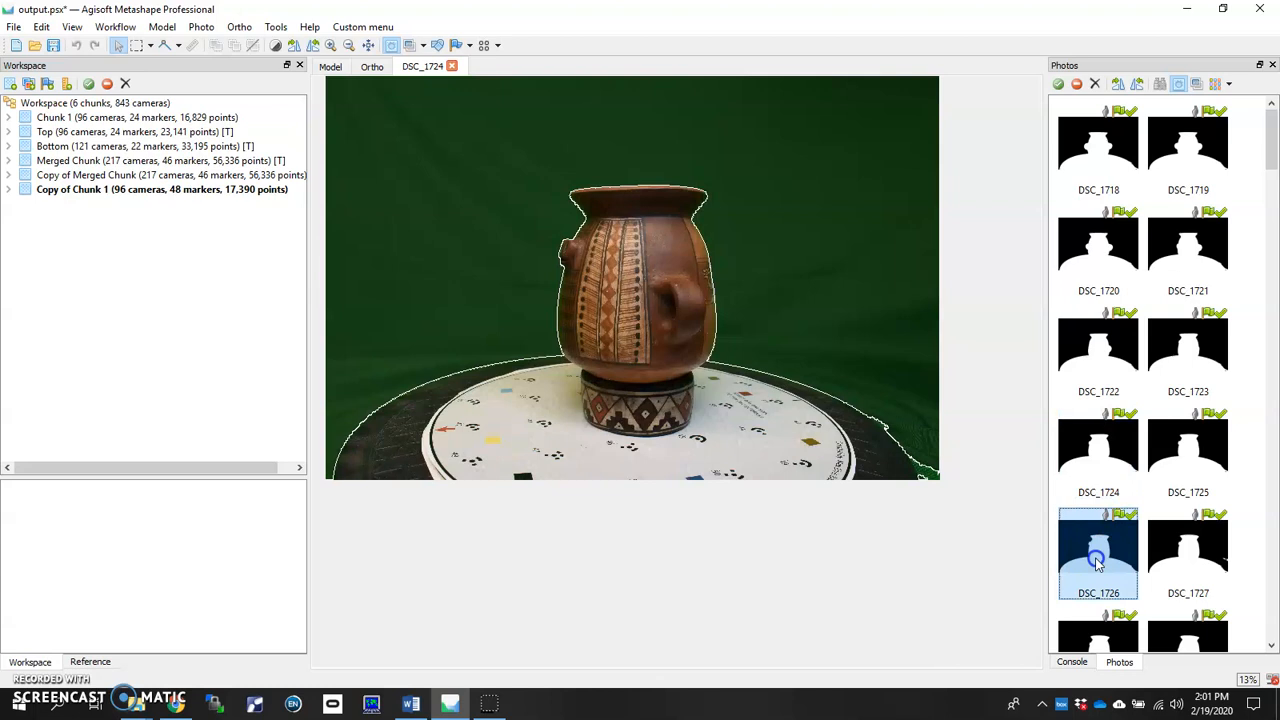
{"action": "left_click", "coordinate": [1188, 550]}
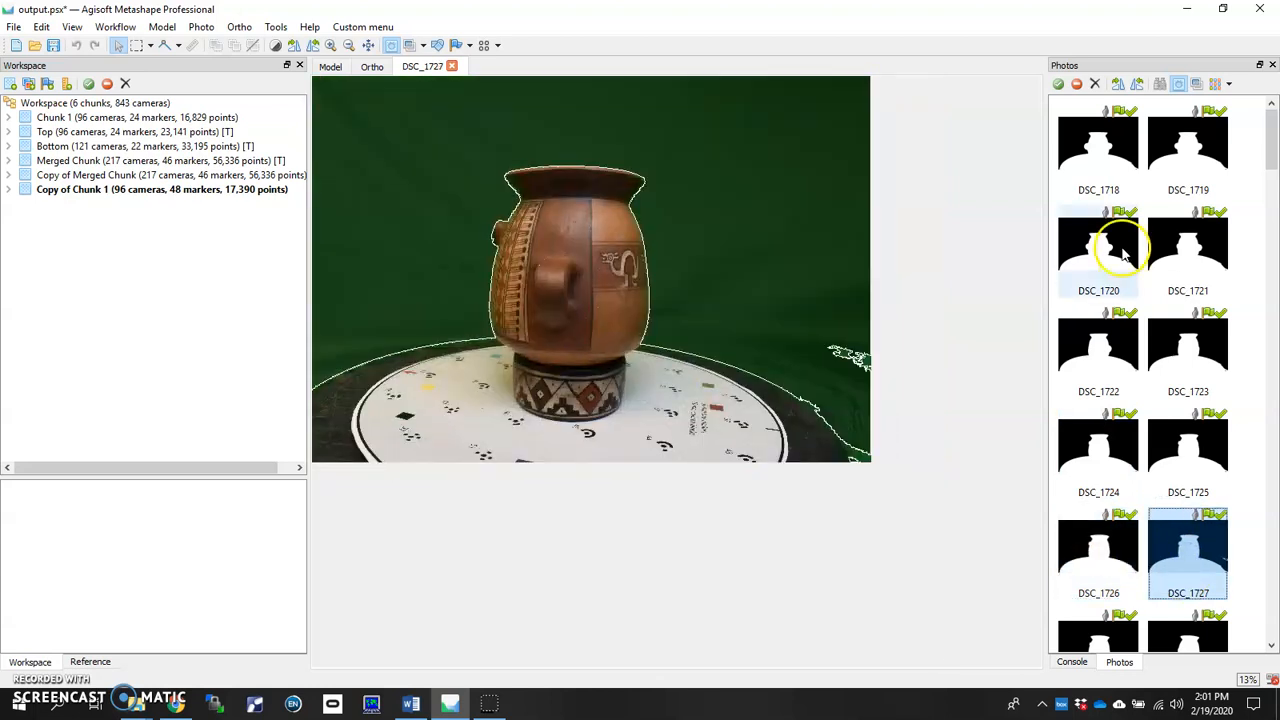
{"action": "mouse_move", "coordinate": [535, 125]}
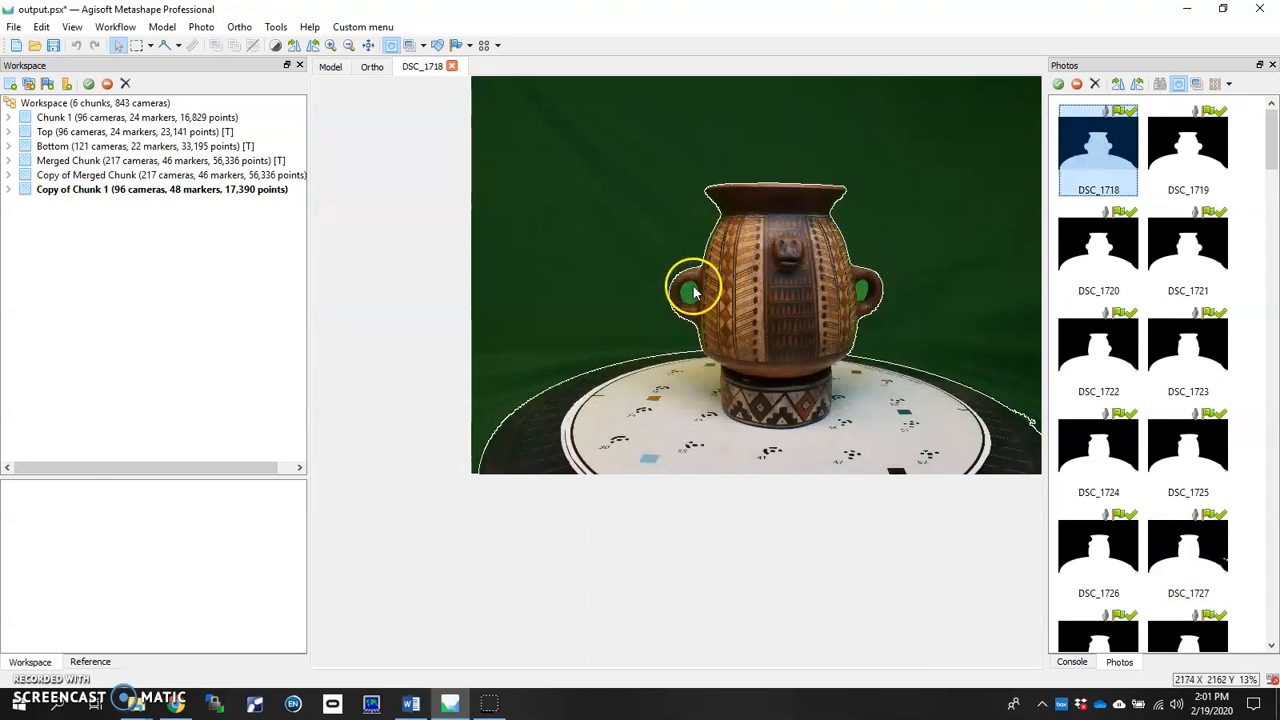
{"action": "mouse_move", "coordinate": [665, 280]}
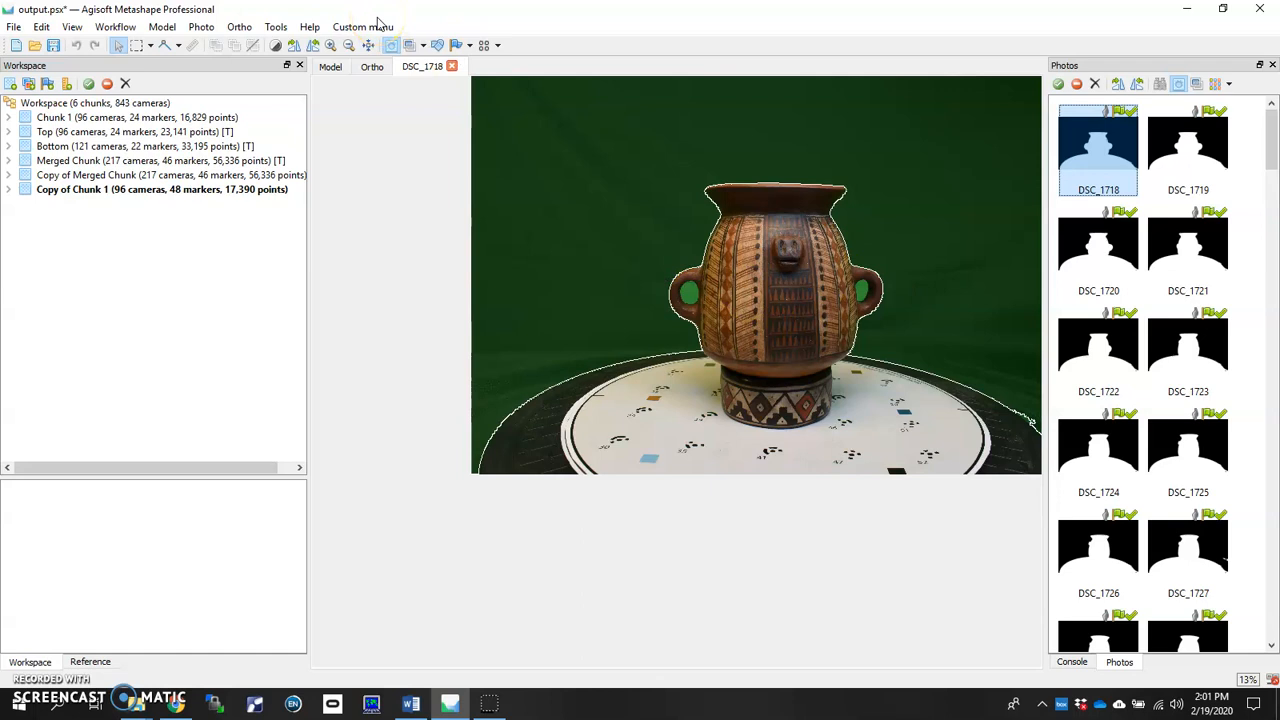
Use Magic Wand on DSC_1718's left-handle green gap and zoom to check it
{"action": "left_click", "coordinate": [115, 27]}
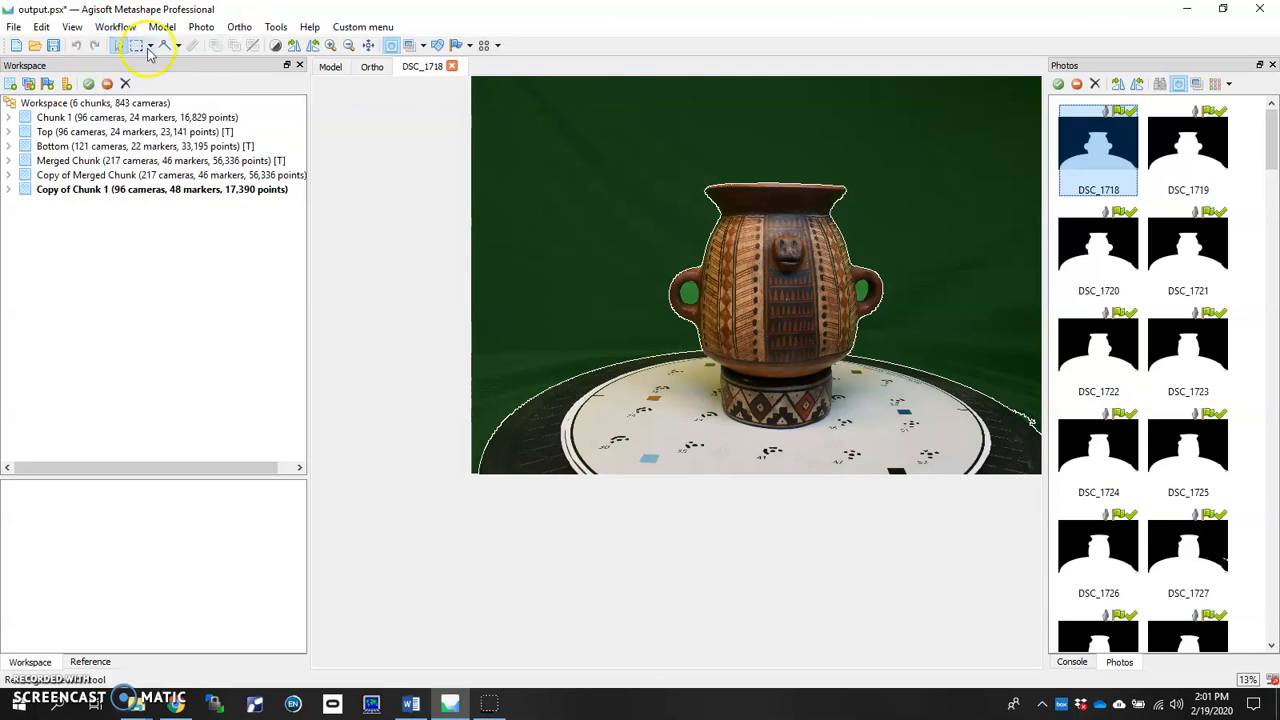
{"action": "left_click", "coordinate": [163, 45]}
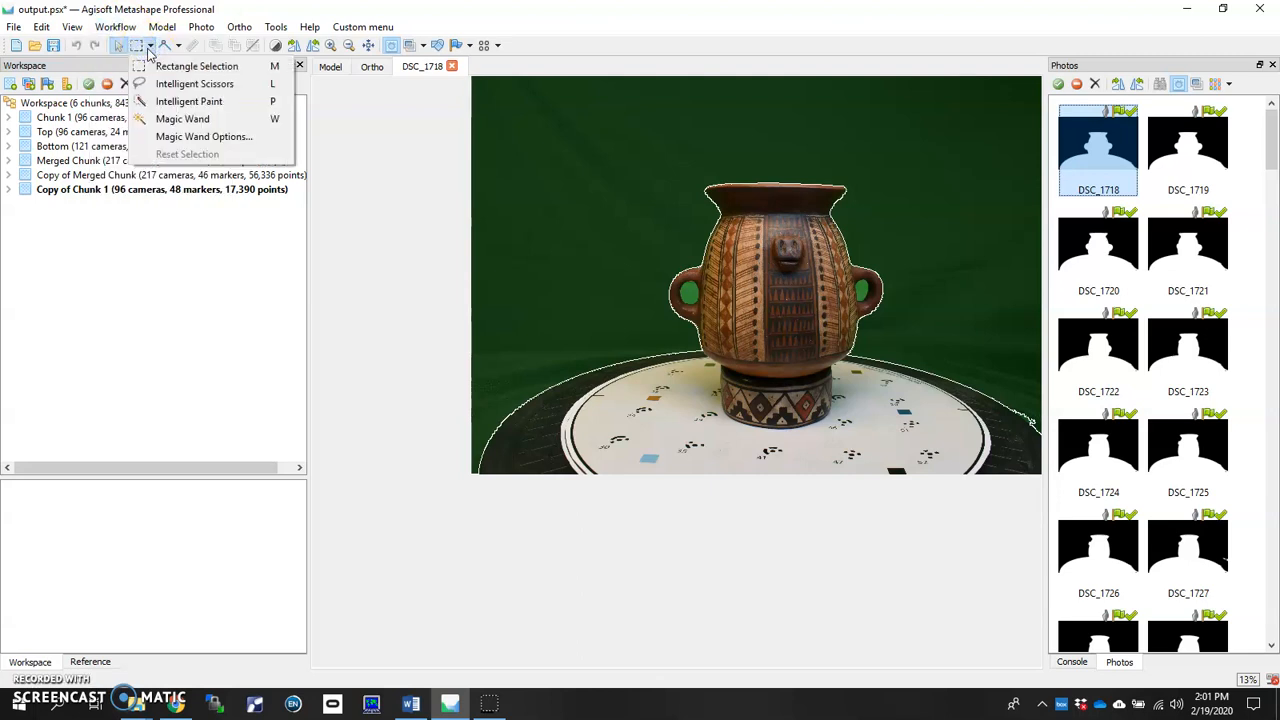
{"action": "mouse_move", "coordinate": [390, 105]}
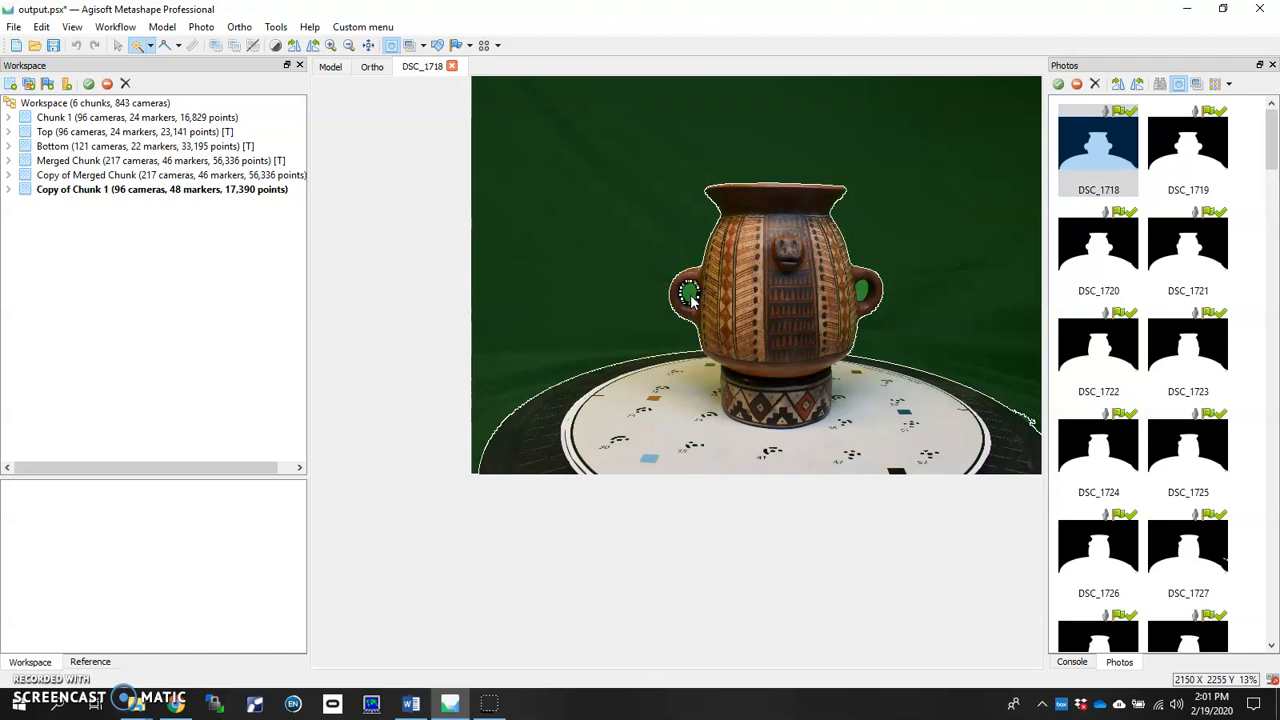
{"action": "scroll", "scroll_direction": "up", "scroll_amount": 3}
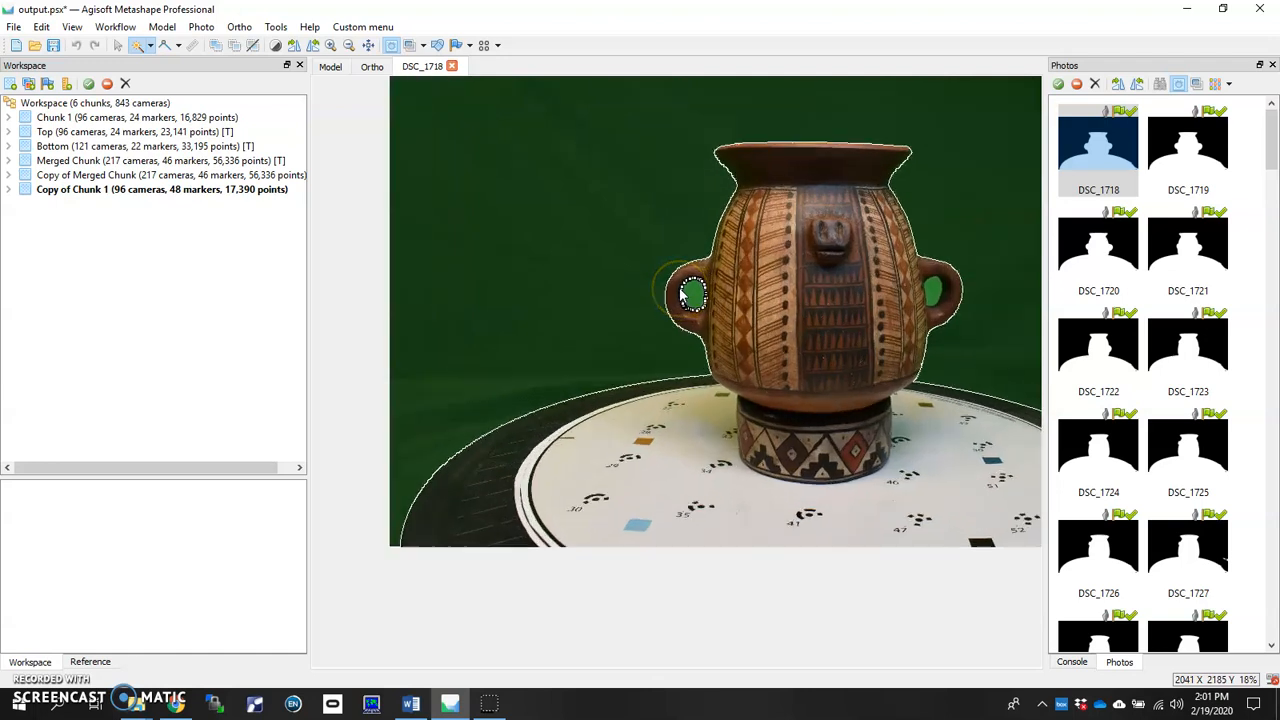
{"action": "scroll", "scroll_direction": "up", "scroll_amount": 3}
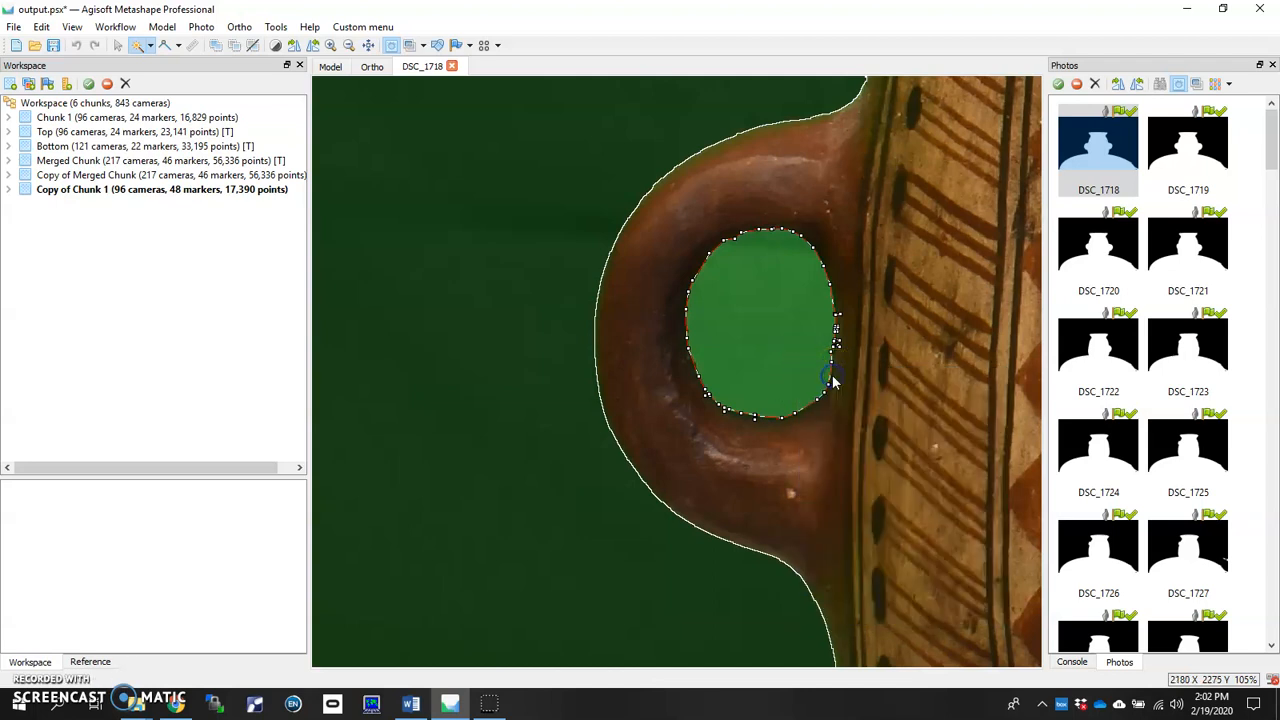
{"action": "scroll", "scroll_direction": "down", "scroll_amount": 3}
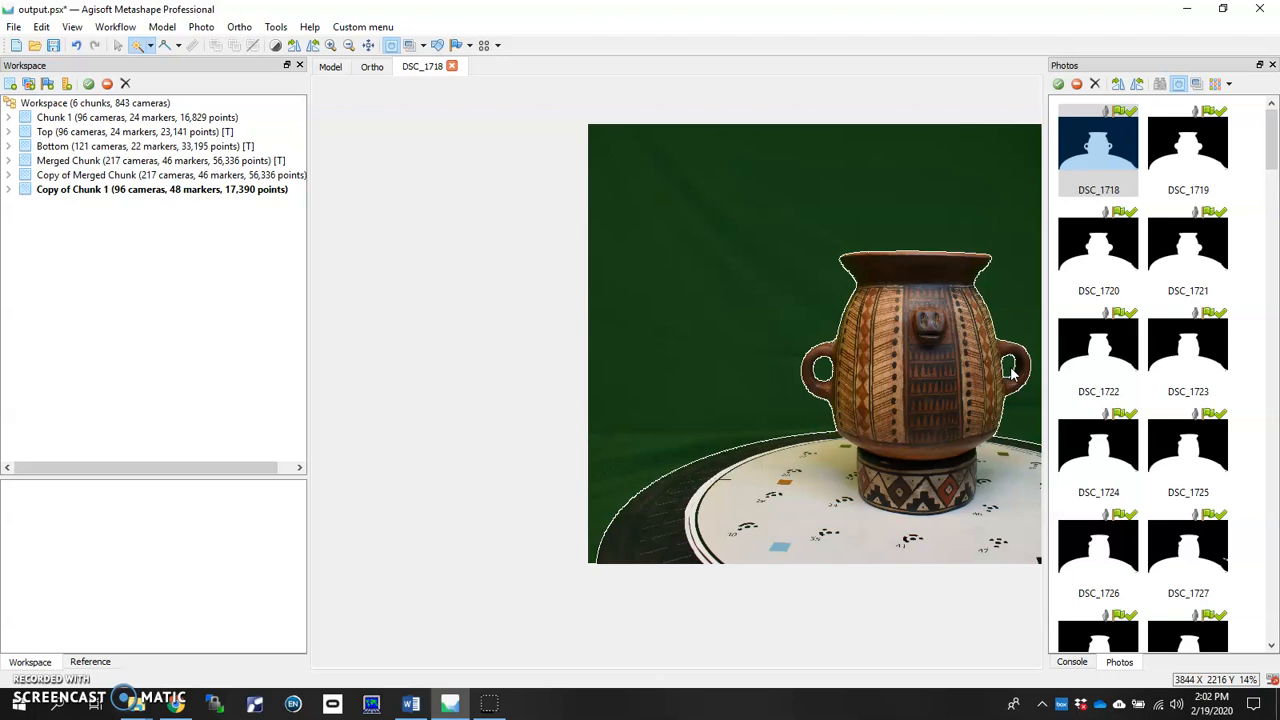
Select the green gap inside the right vessel handle with Magic Wand
{"action": "left_click", "coordinate": [1188, 150]}
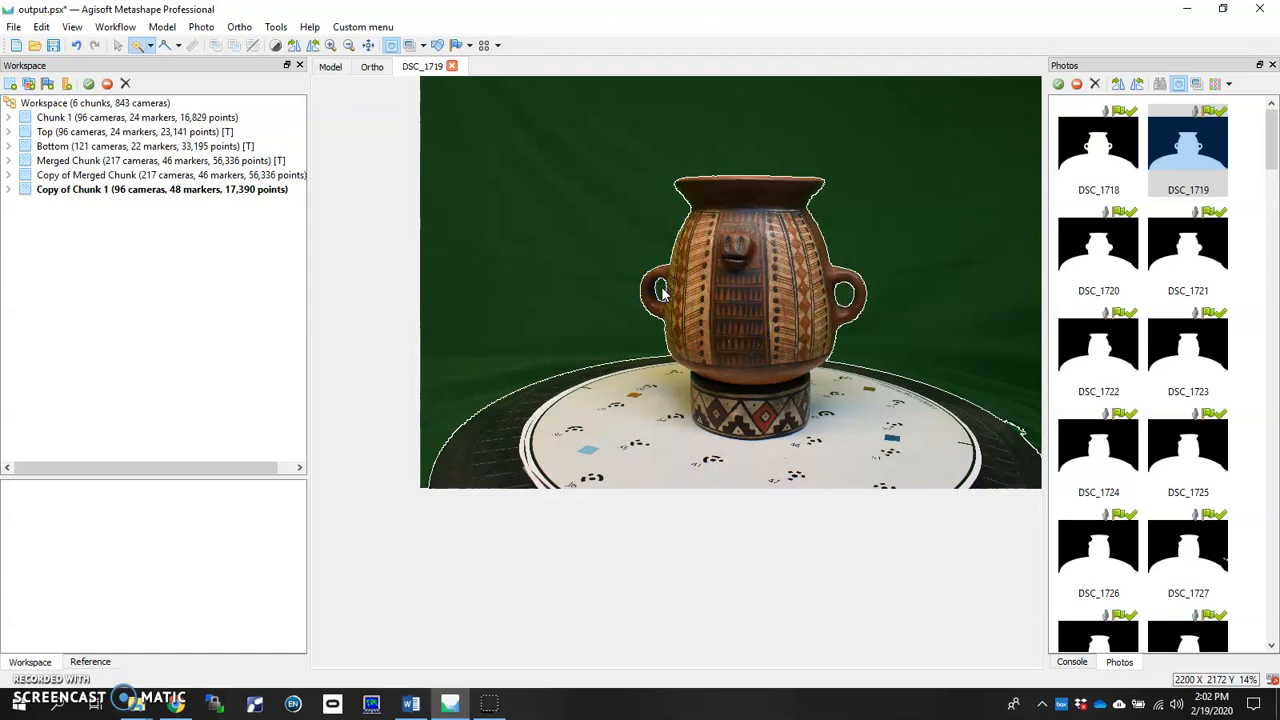
{"action": "mouse_move", "coordinate": [445, 167]}
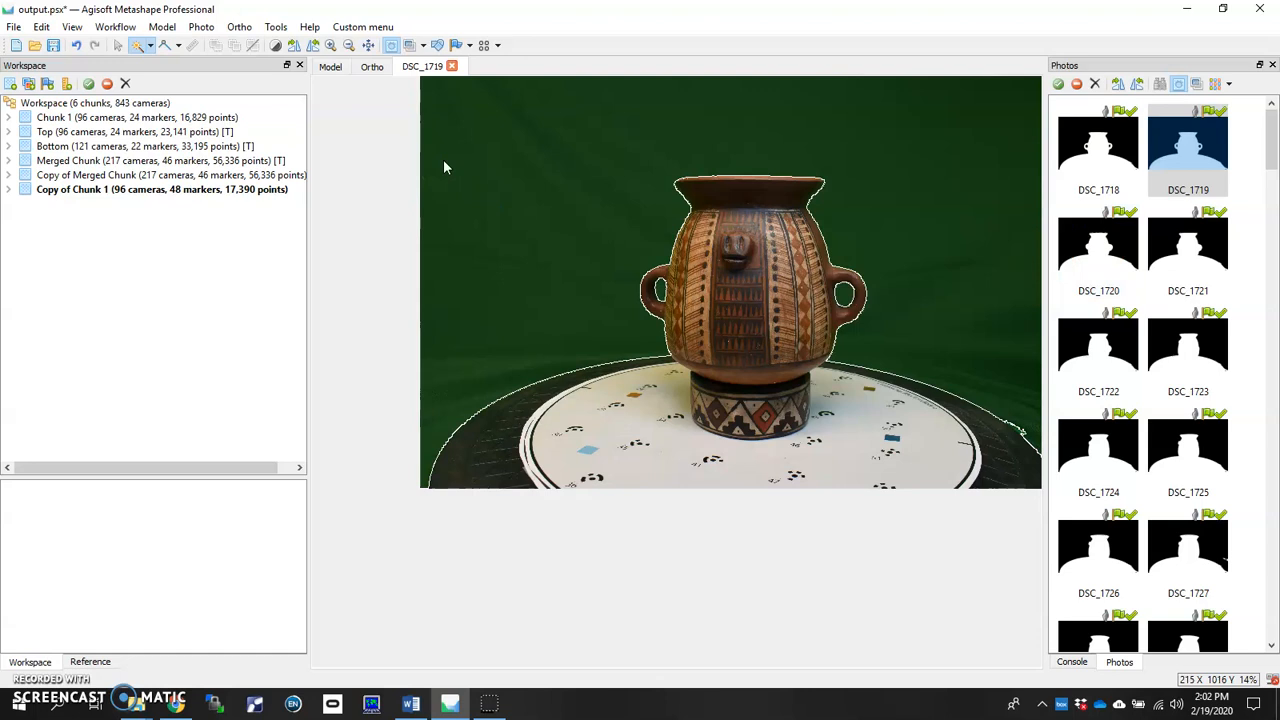
{"action": "mouse_move", "coordinate": [128, 263]}
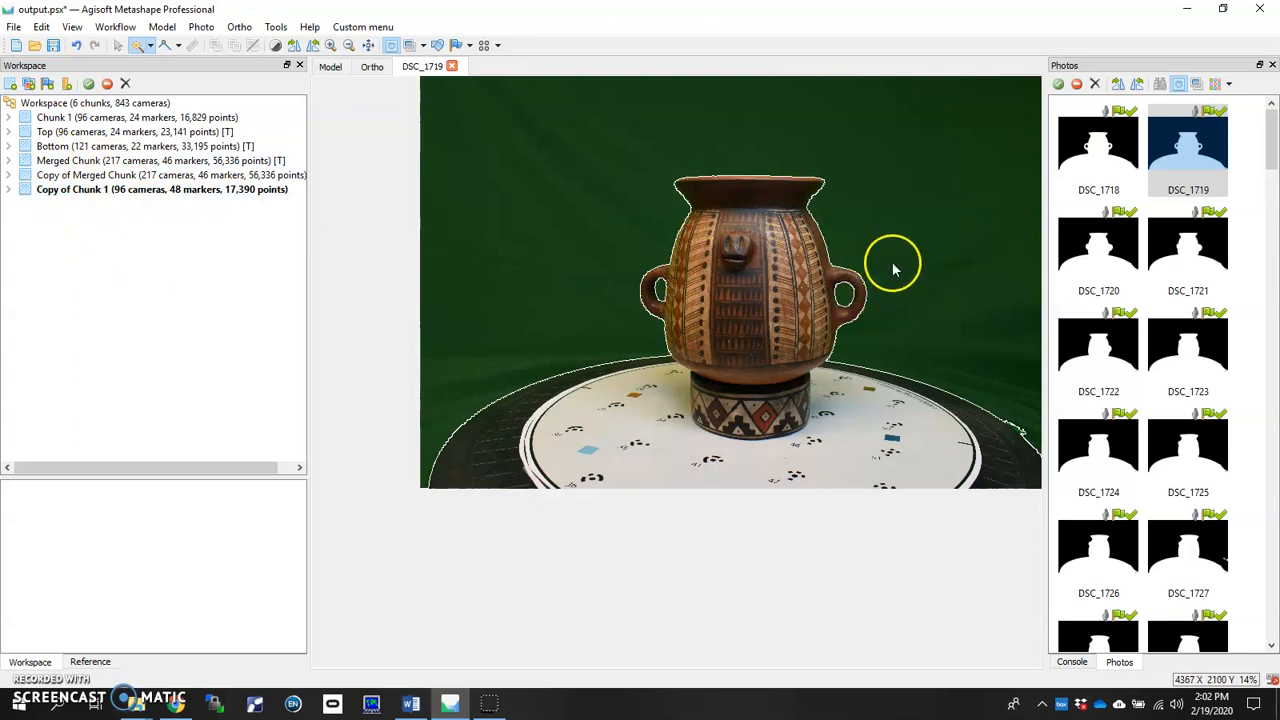
{"action": "mouse_move", "coordinate": [855, 298]}
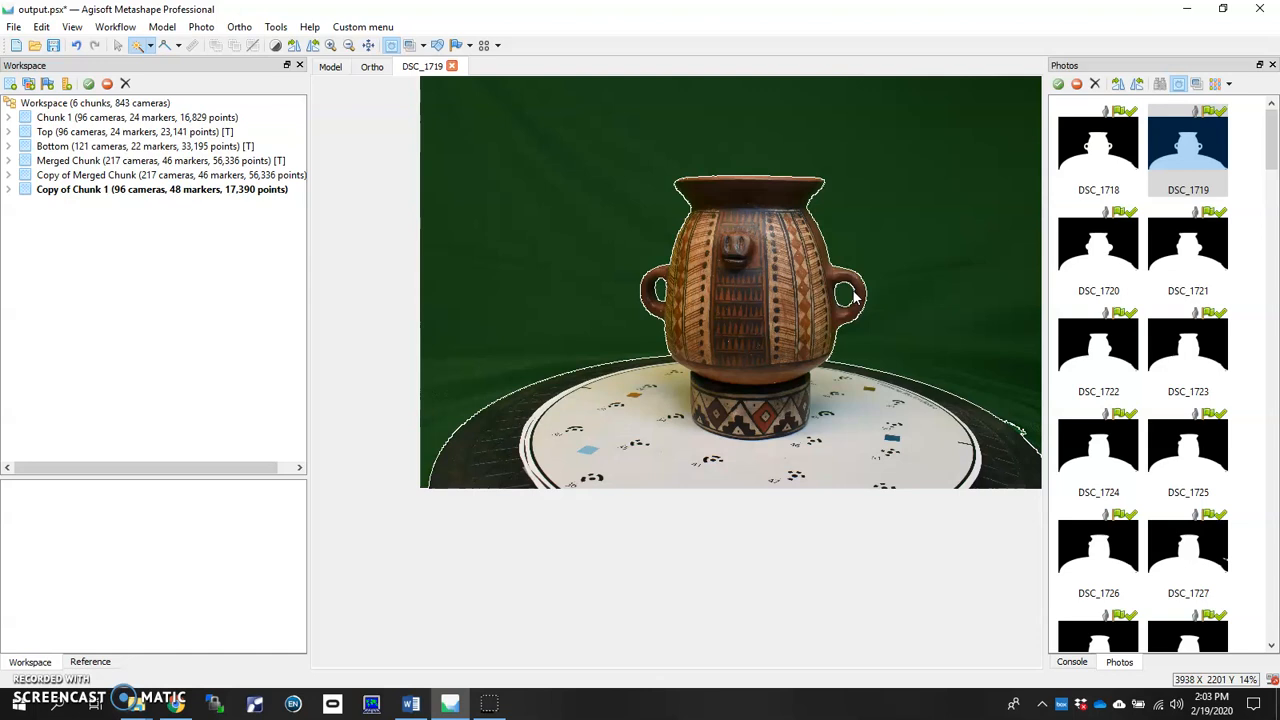
{"action": "mouse_move", "coordinate": [913, 277]}
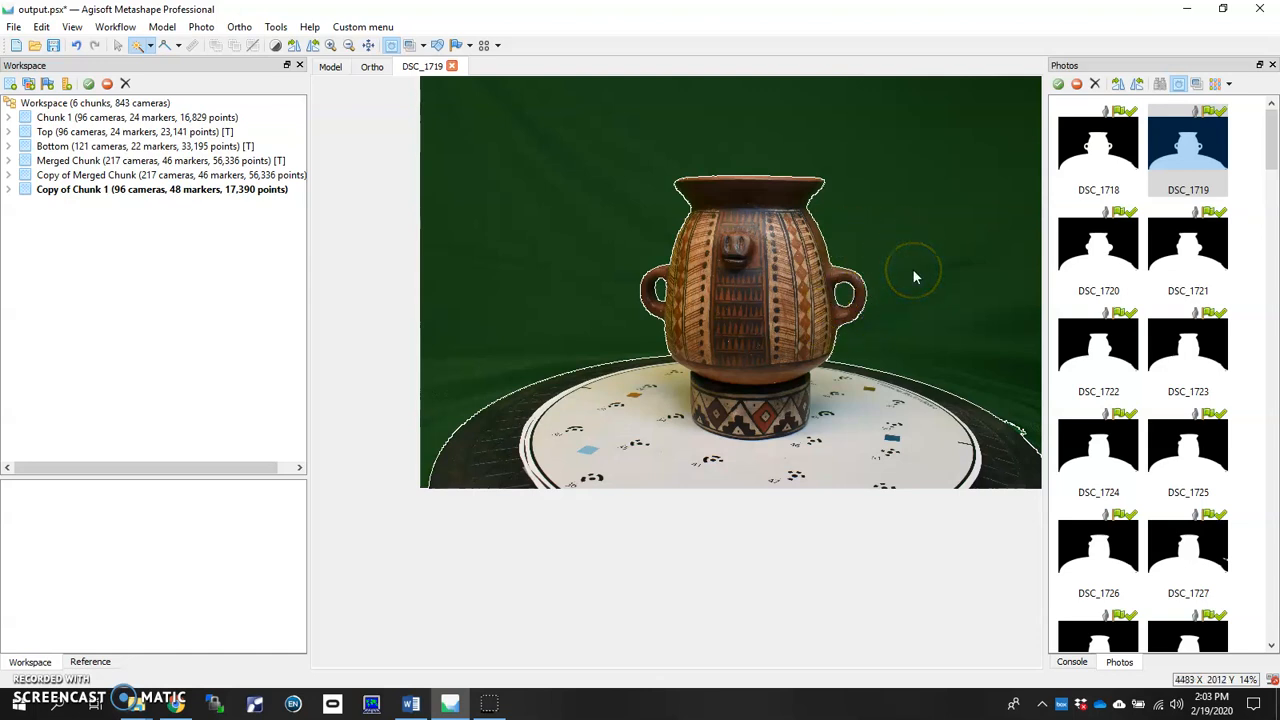
{"action": "mouse_move", "coordinate": [913, 277]}
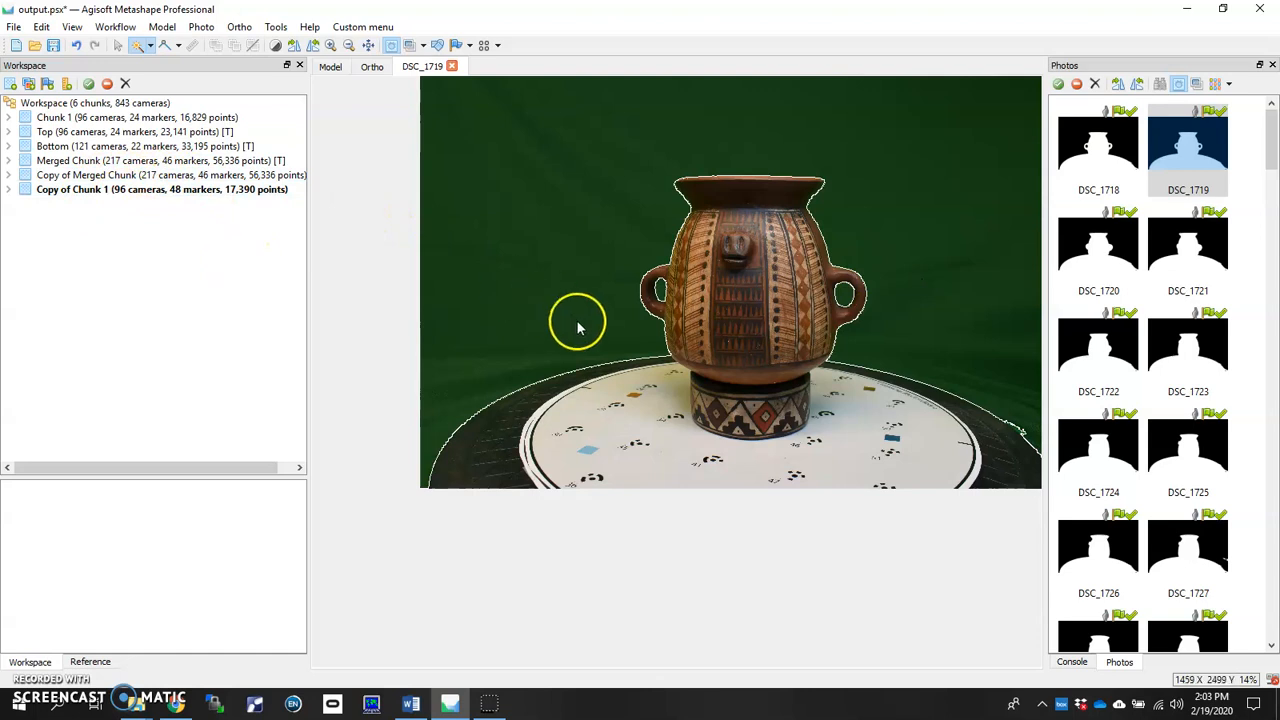
{"action": "mouse_move", "coordinate": [585, 332]}
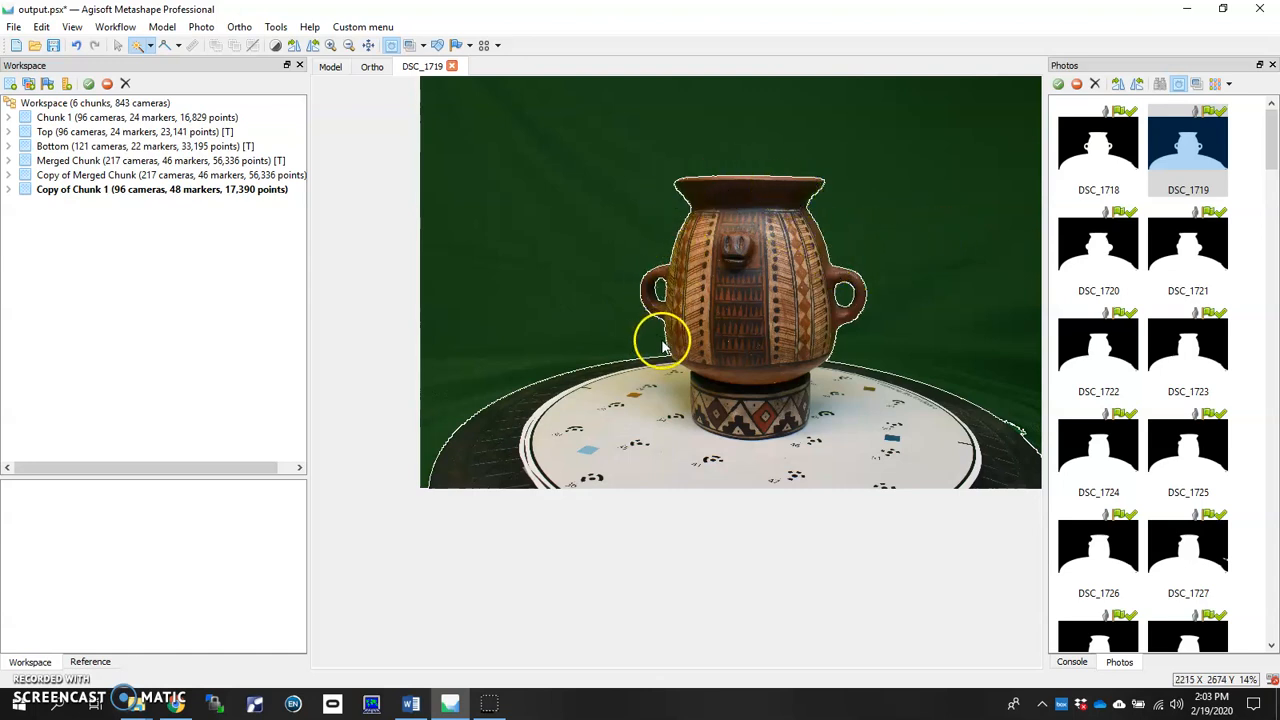
{"action": "mouse_move", "coordinate": [670, 360]}
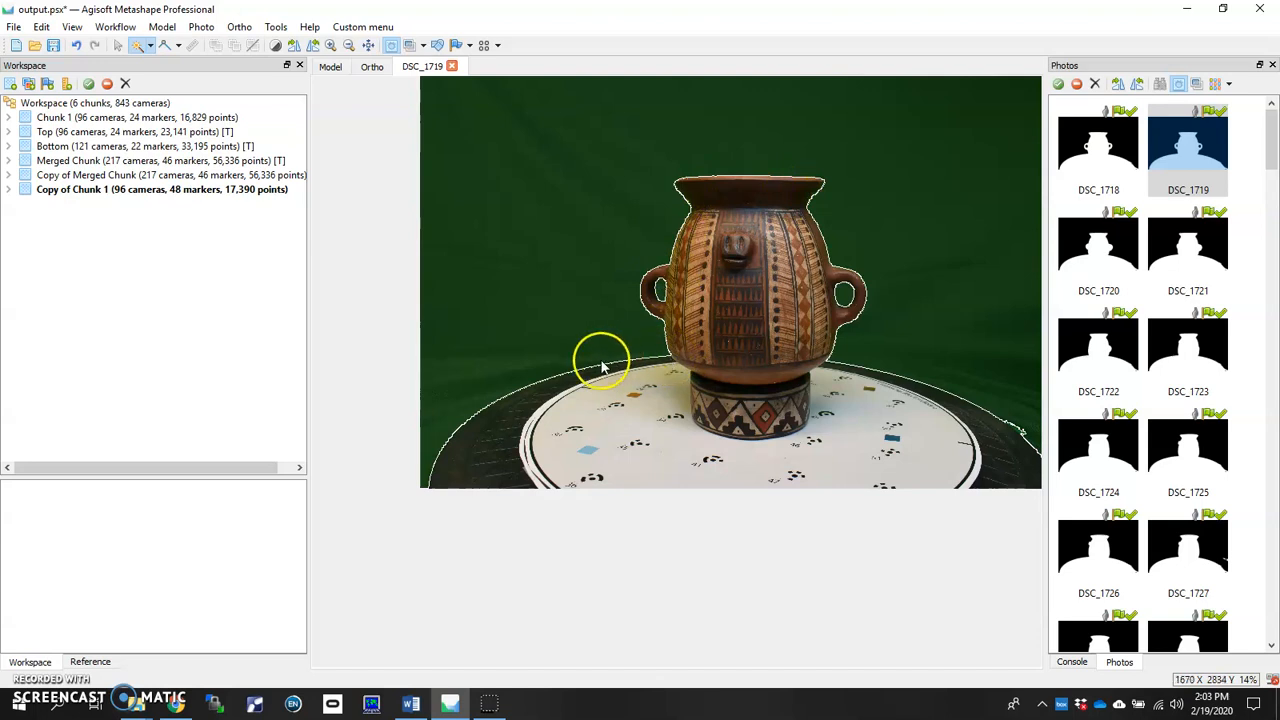
{"action": "mouse_move", "coordinate": [1015, 470]}
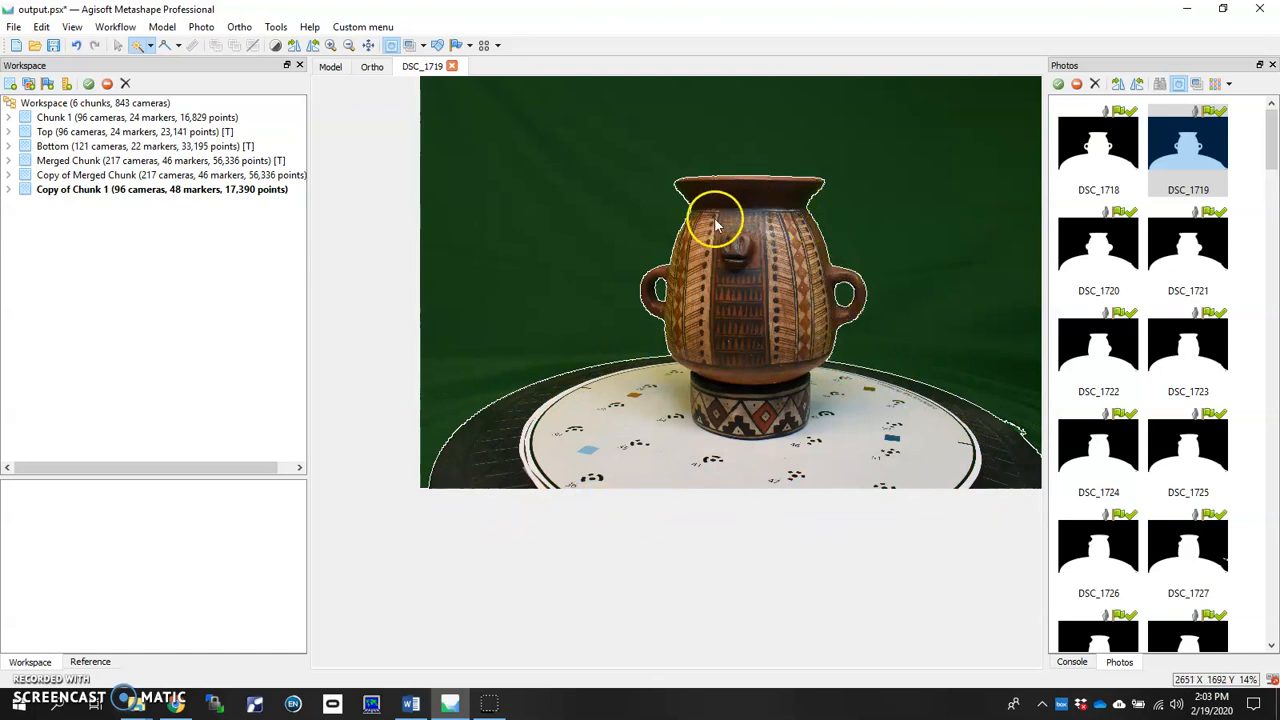
{"action": "mouse_move", "coordinate": [715, 342]}
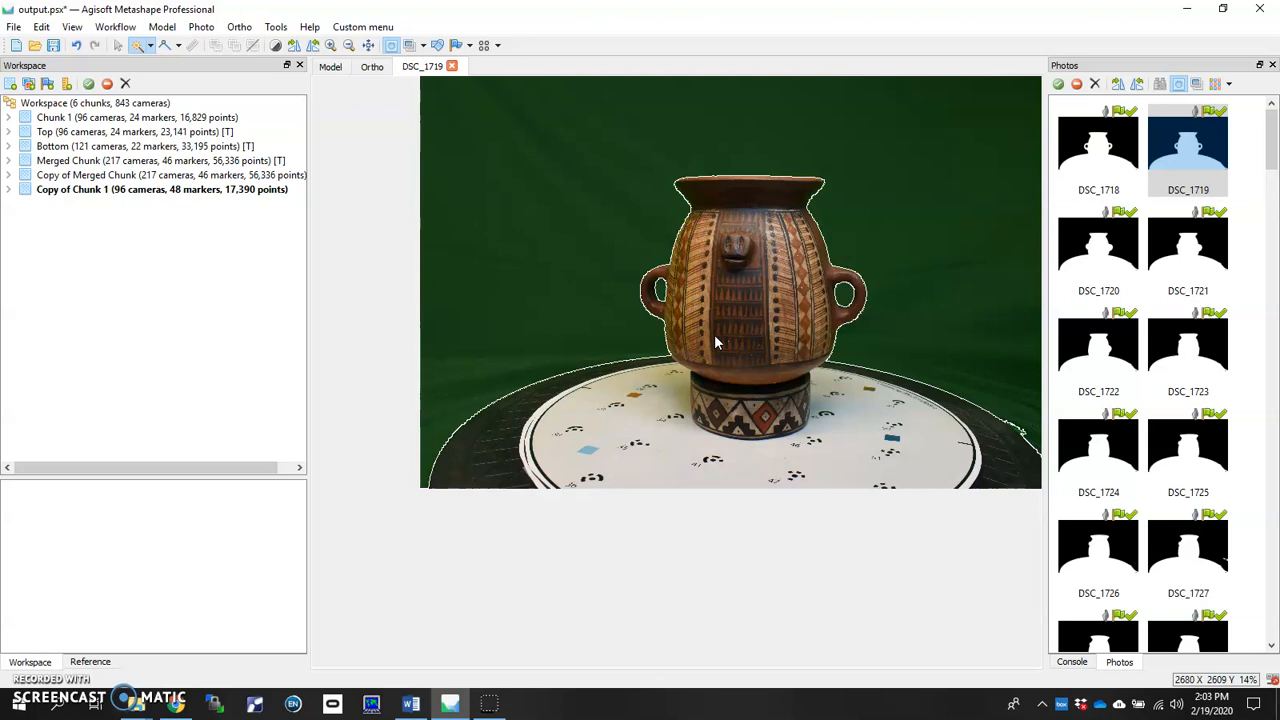
{"action": "mouse_move", "coordinate": [489, 381]}
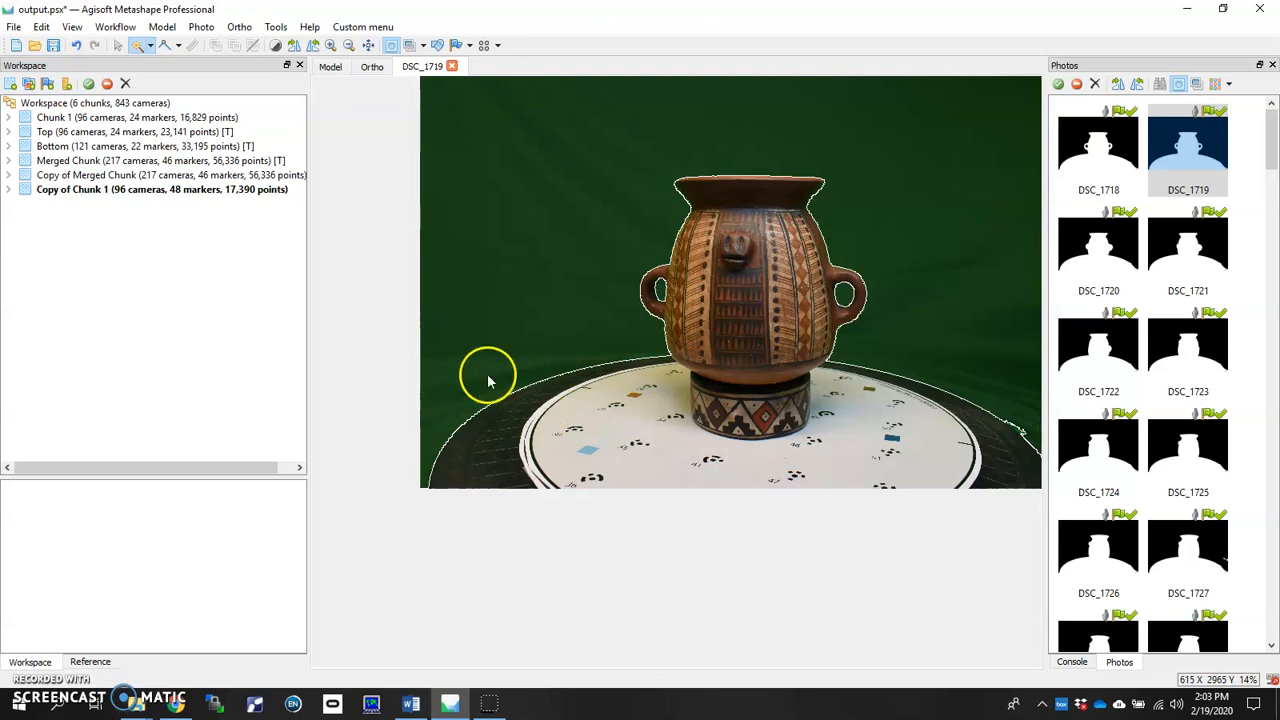